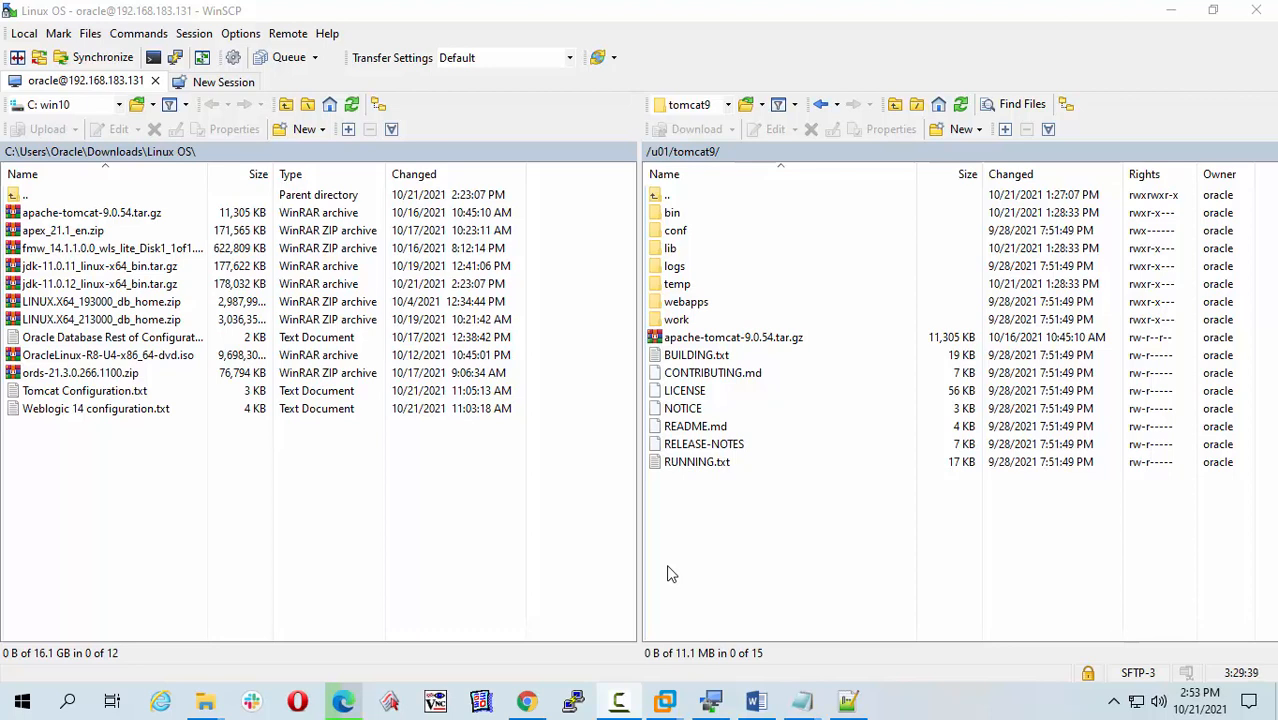
mouse_move(530, 556)
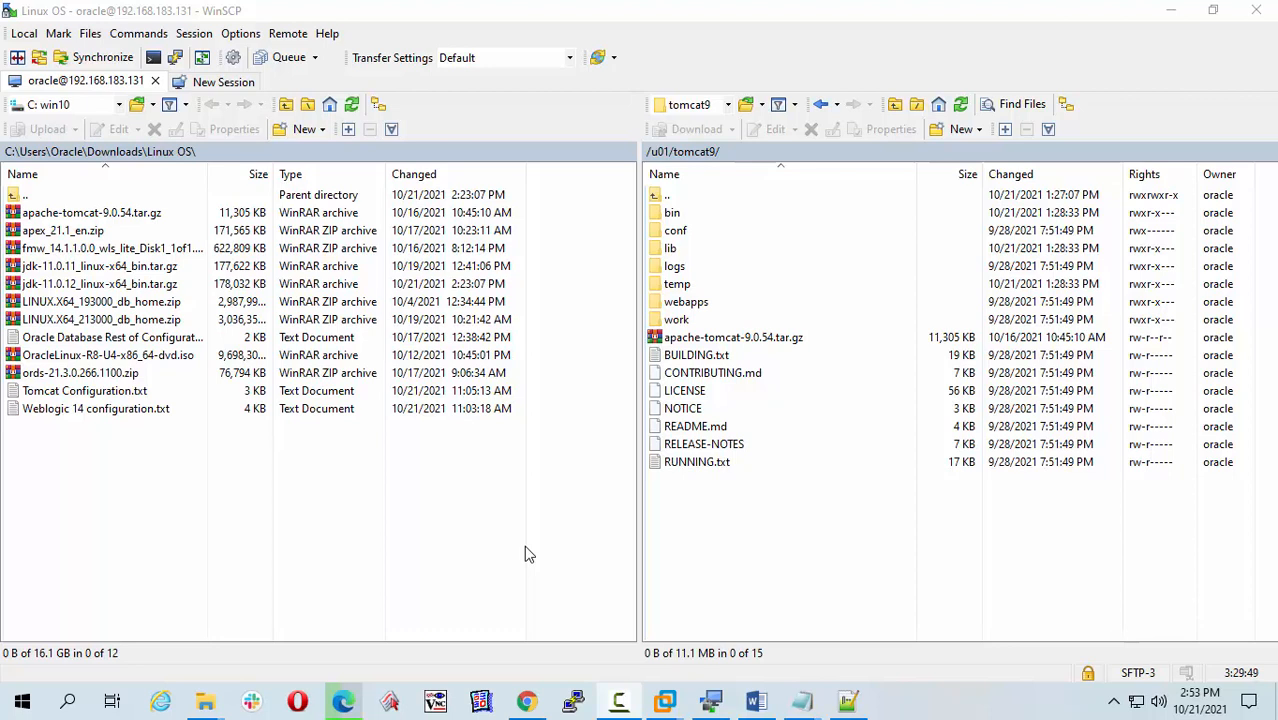
mouse_move(510, 556)
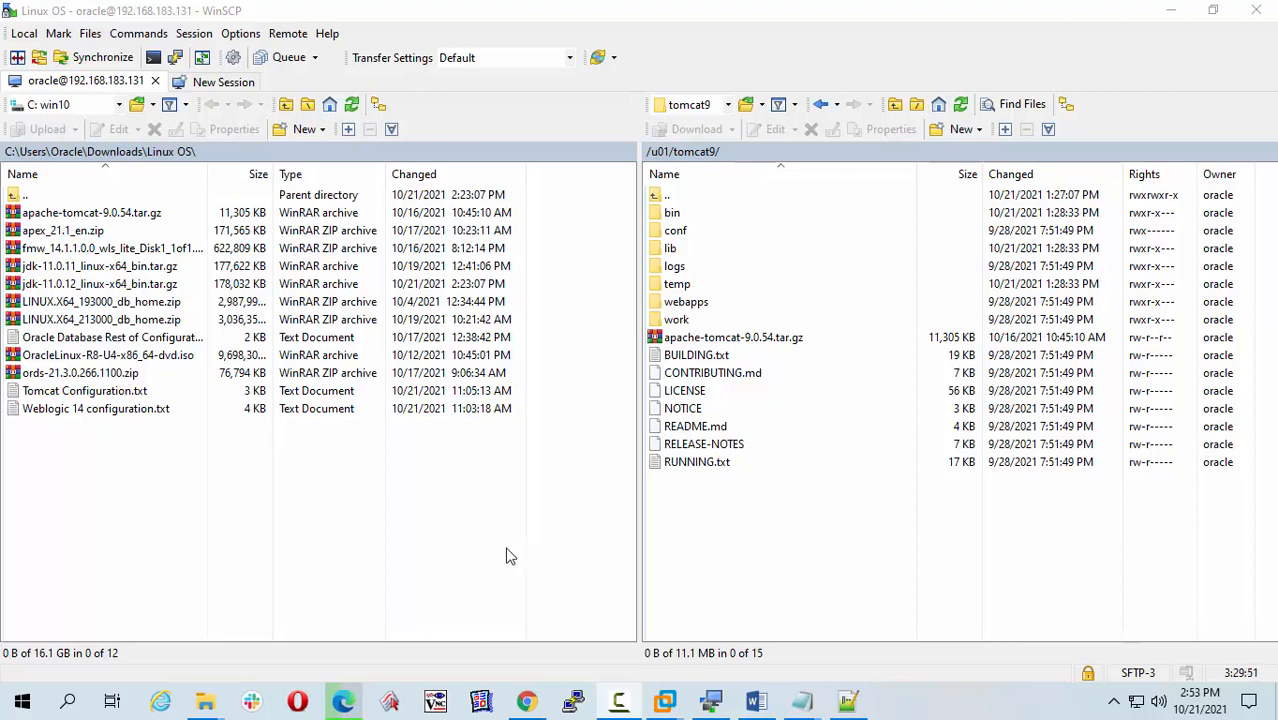
mouse_move(528, 700)
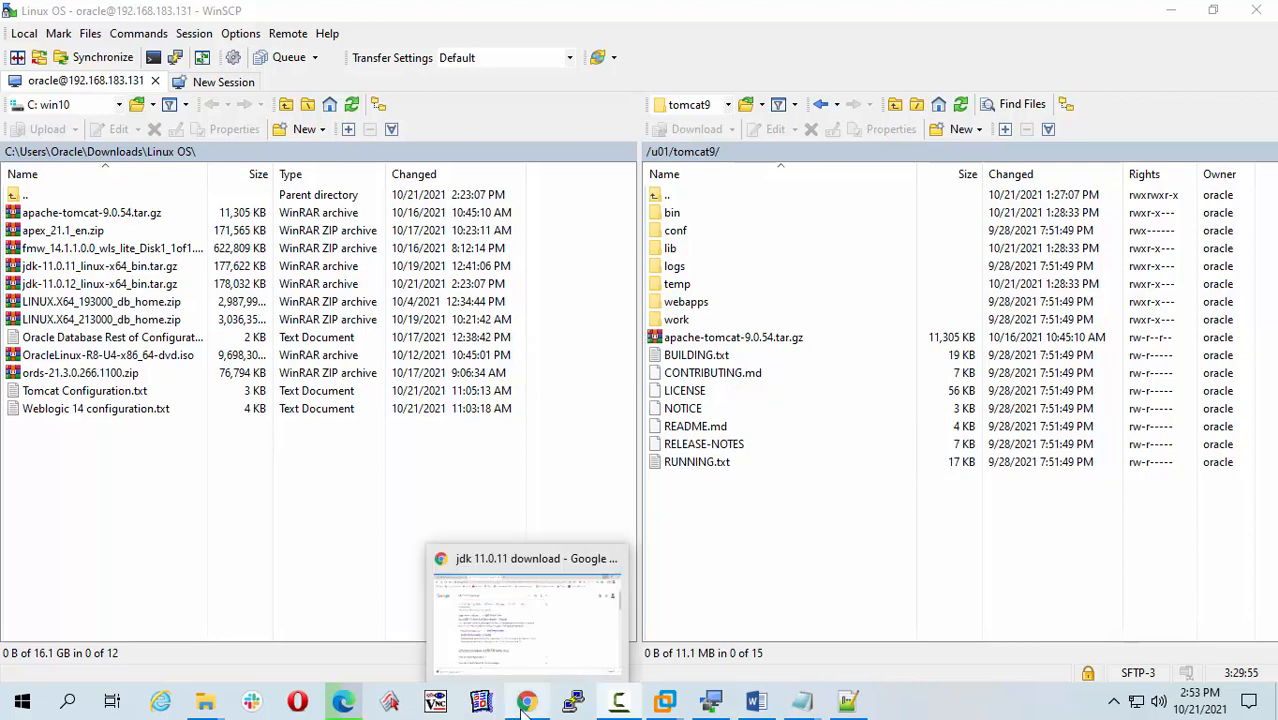
- Reach Oracle's Java SE 11 archive page and locate the JDK 11.0.12 Linux x64 Compressed Archive row
click(528, 600)
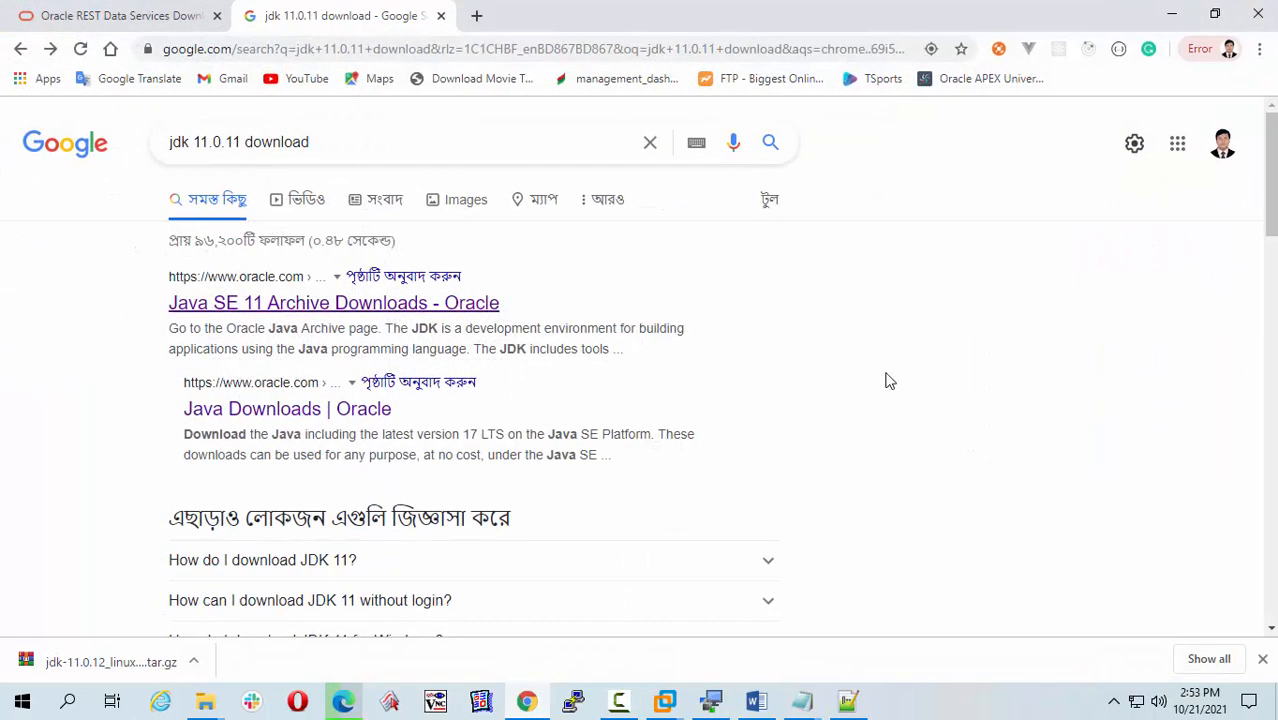
mouse_move(346, 308)
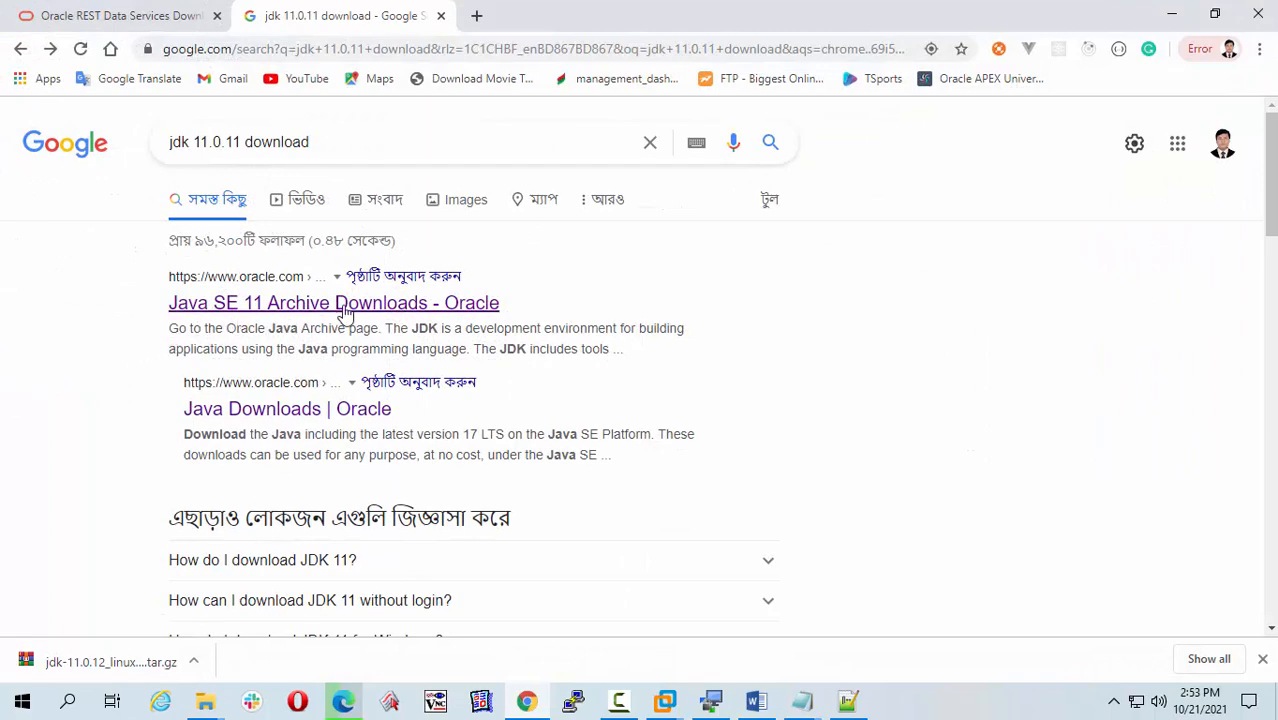
click(332, 302)
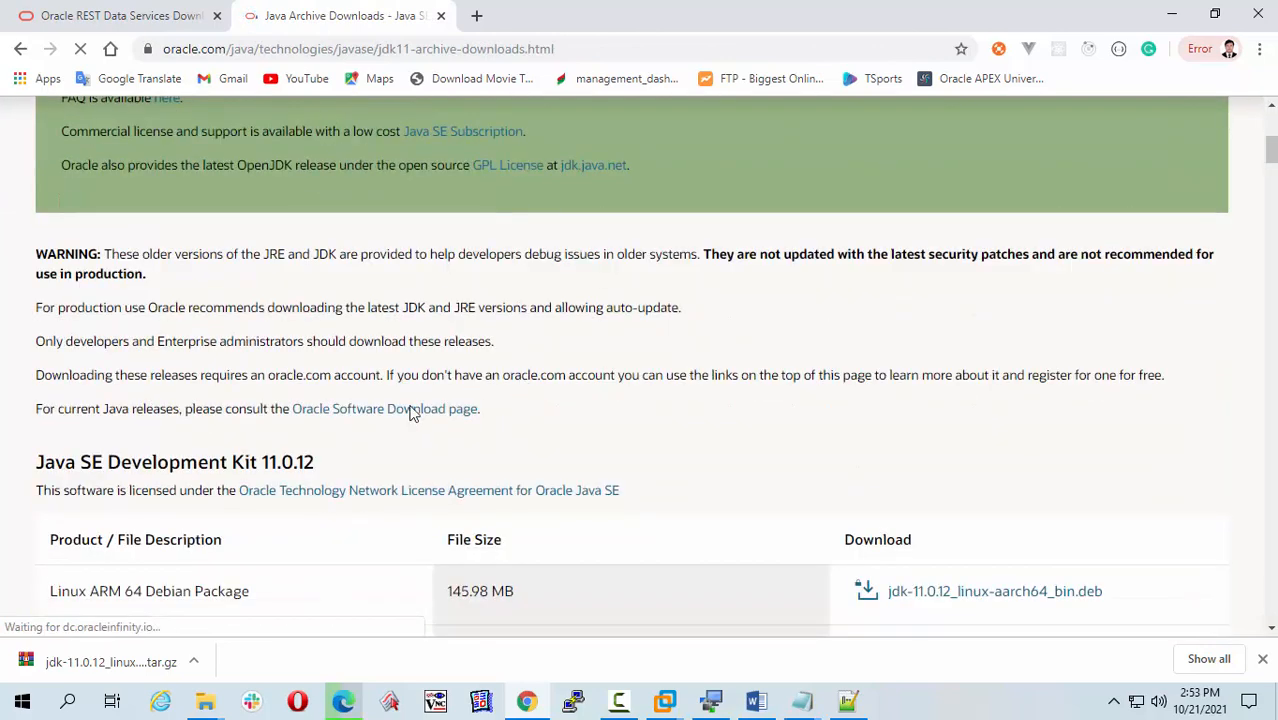
scroll(down, 3)
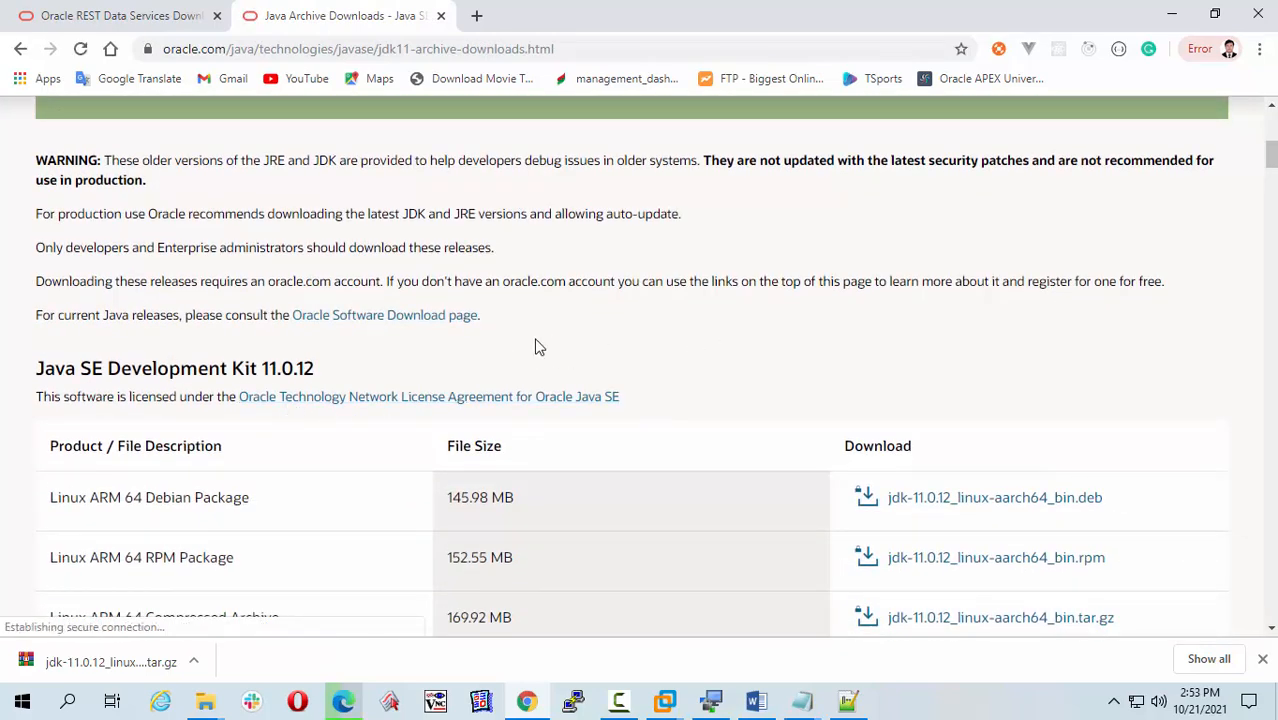
scroll(down, 3)
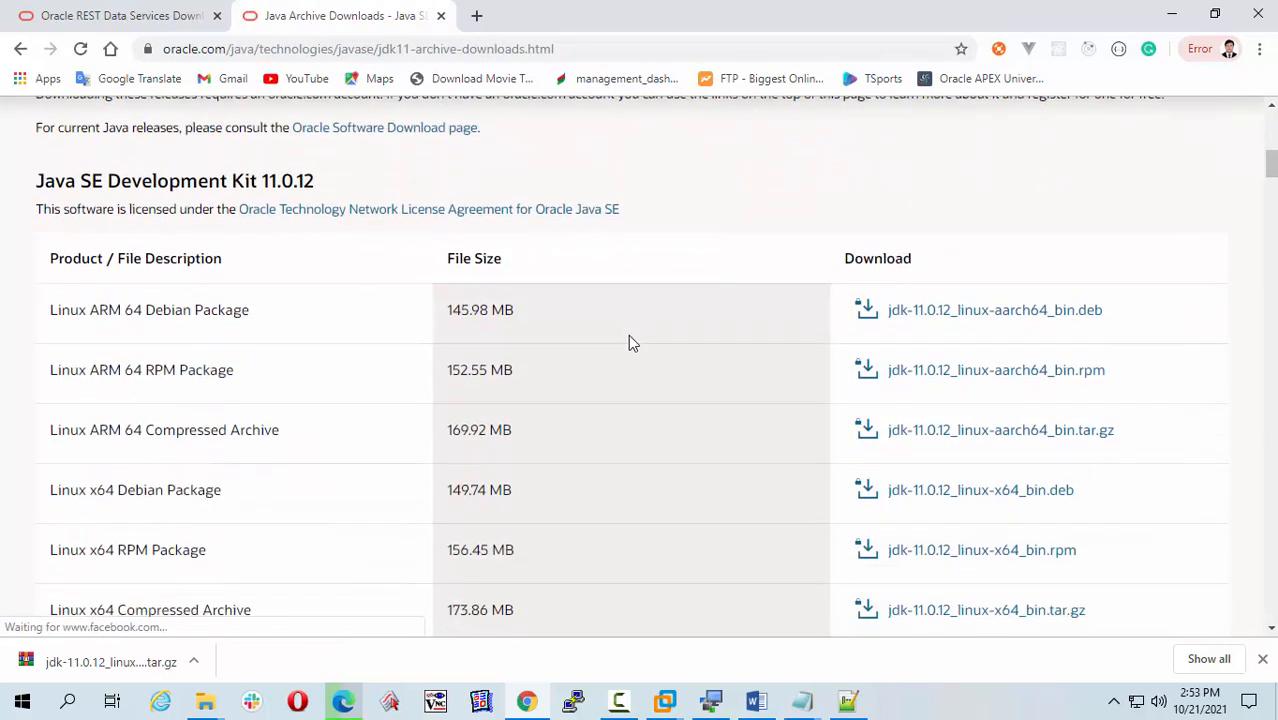
mouse_move(344, 358)
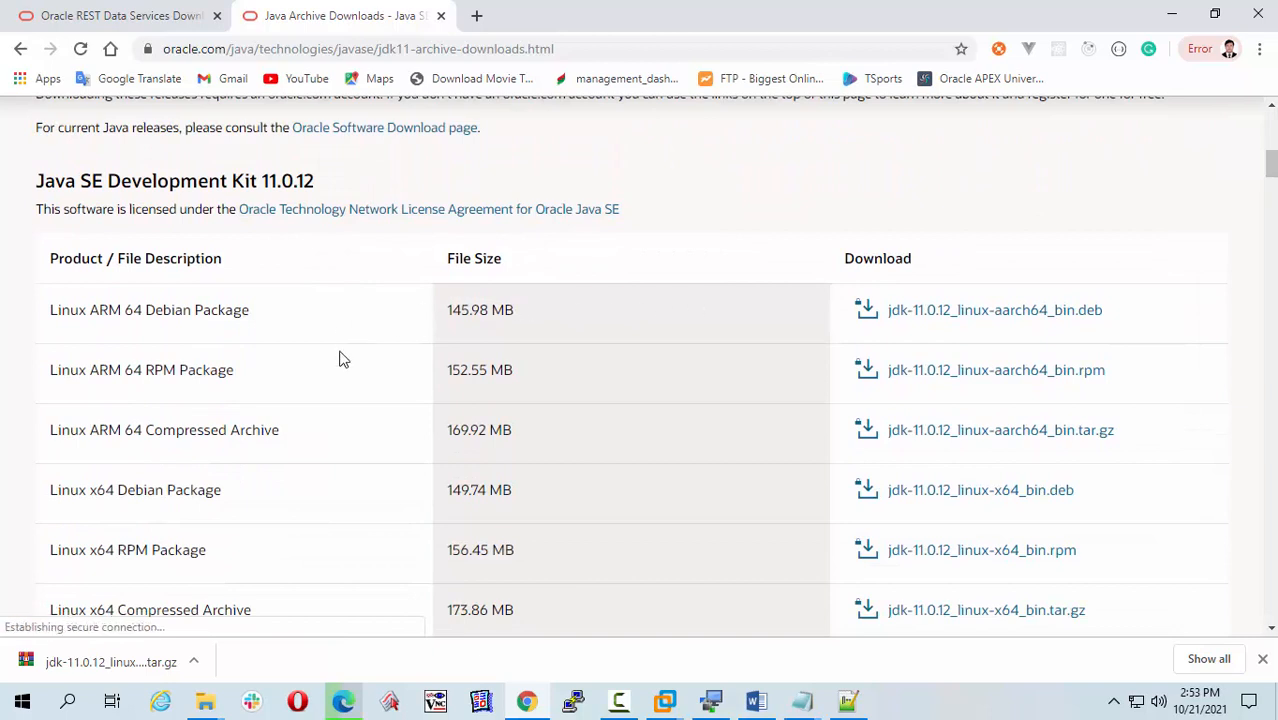
mouse_move(1104, 332)
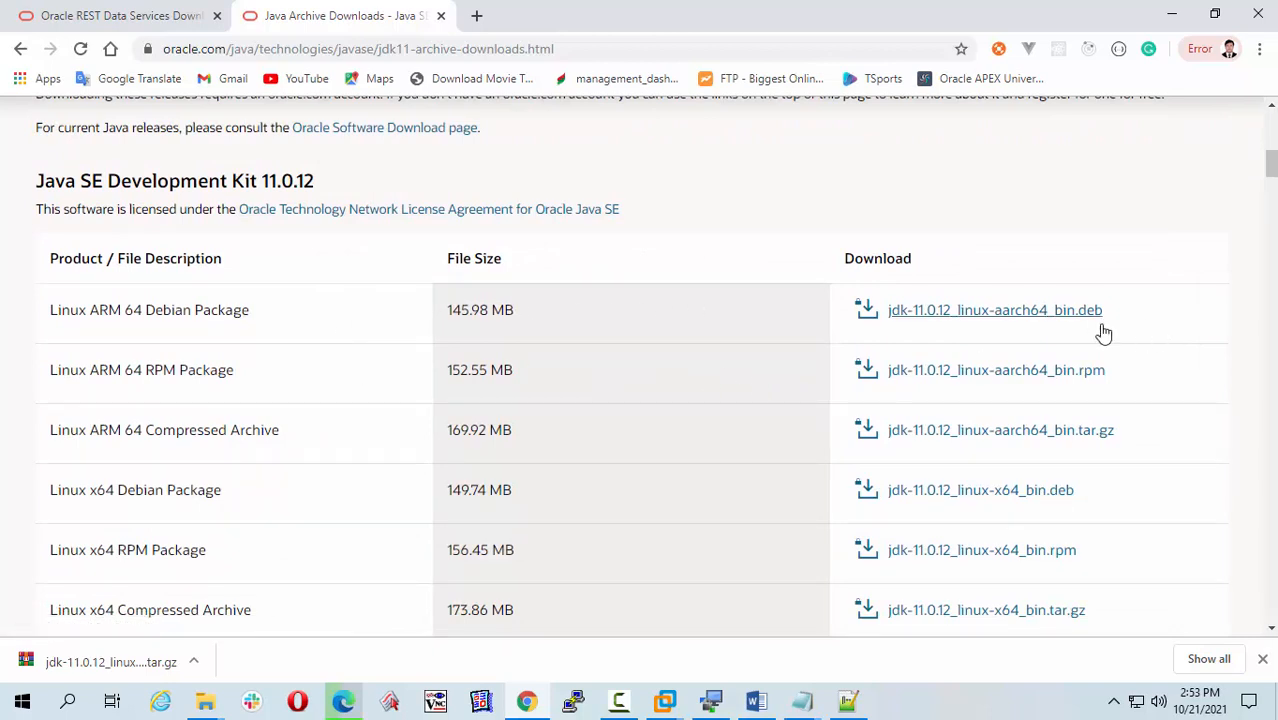
mouse_move(664, 374)
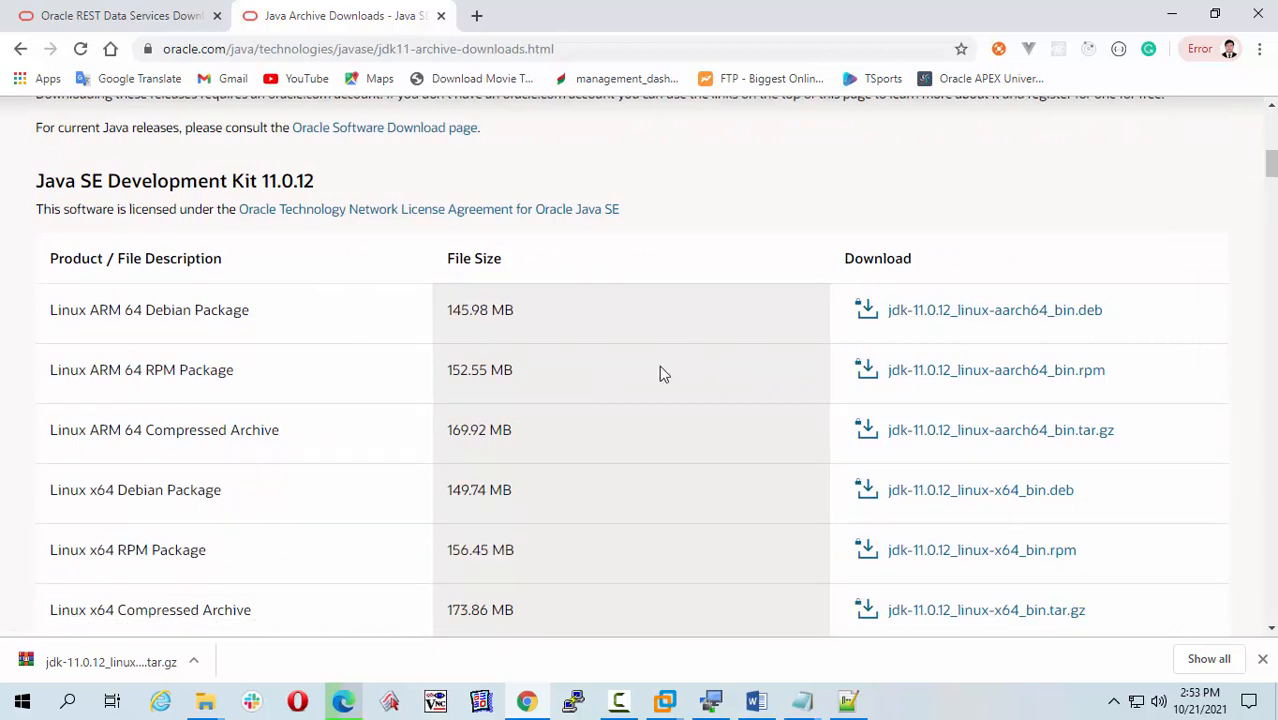
mouse_move(672, 460)
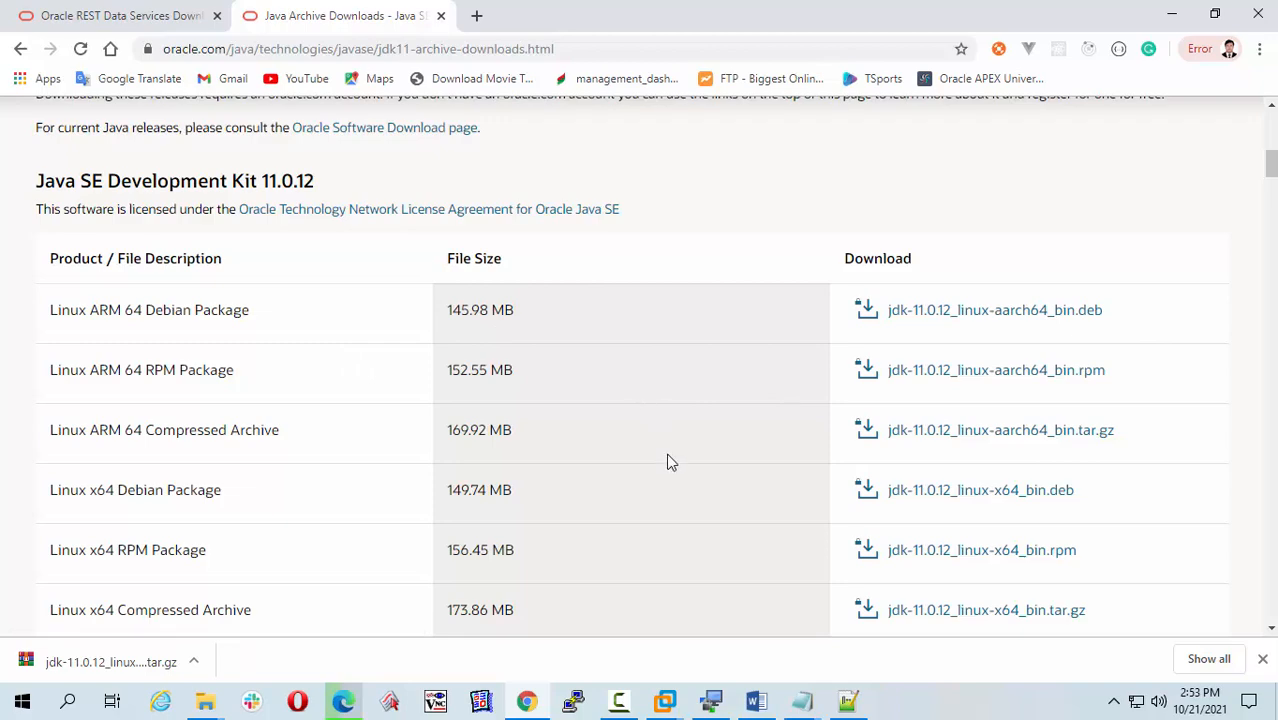
scroll(down, 3)
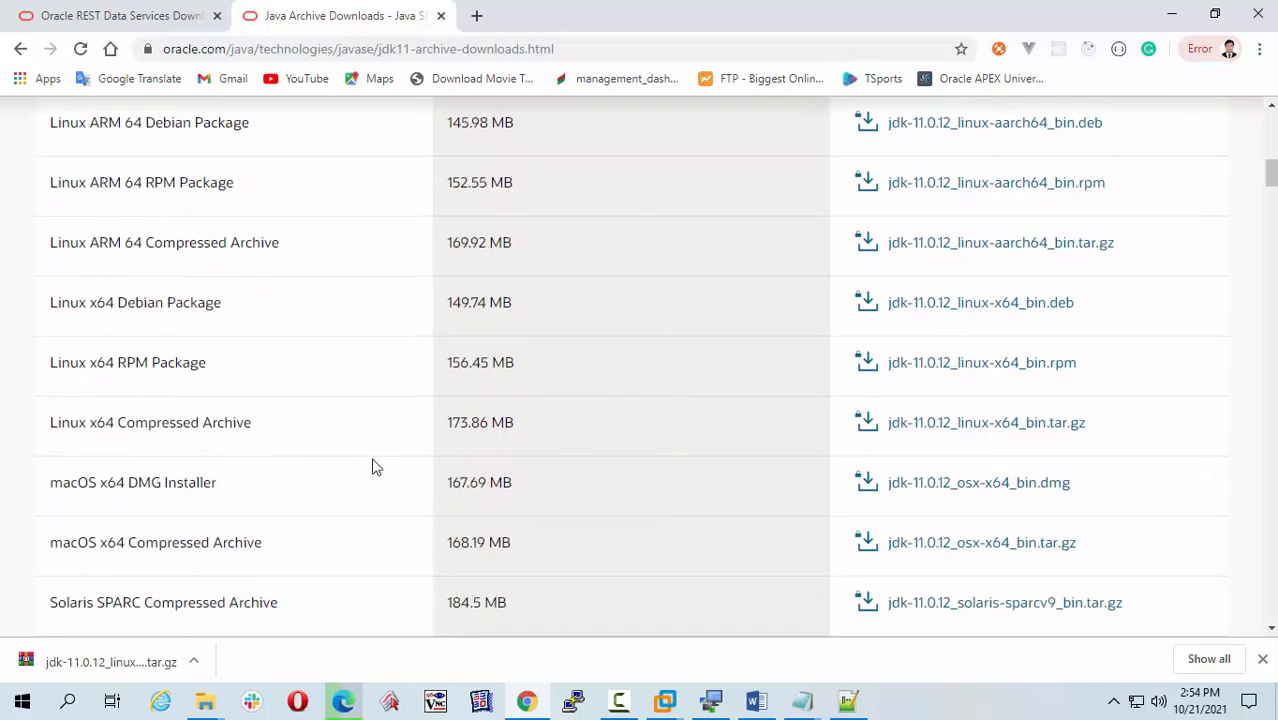
mouse_move(18, 454)
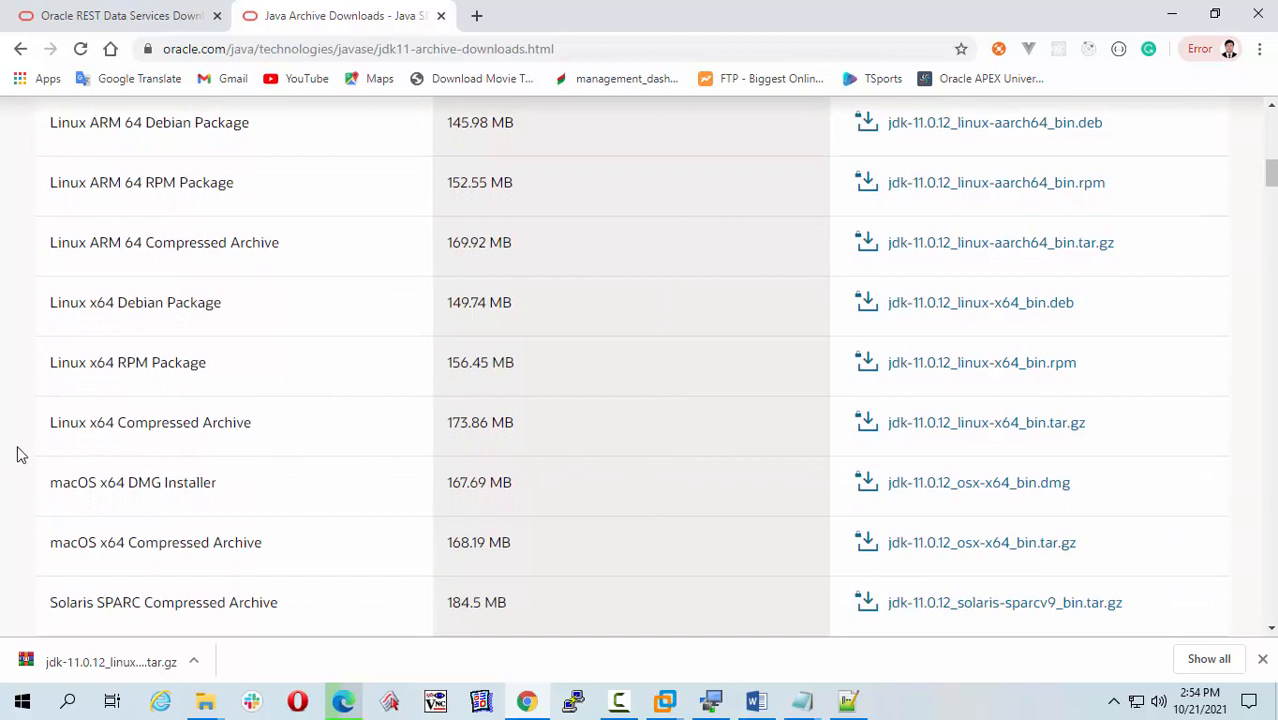
mouse_move(52, 430)
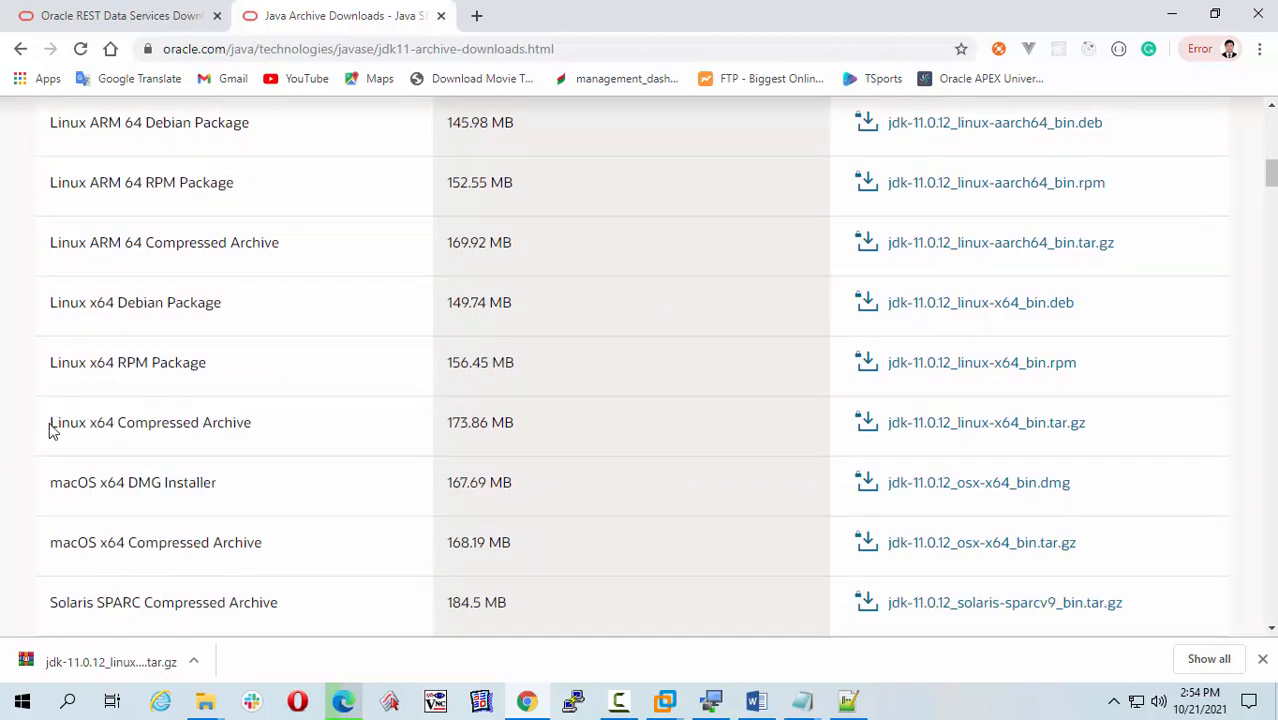
double_click(60, 422)
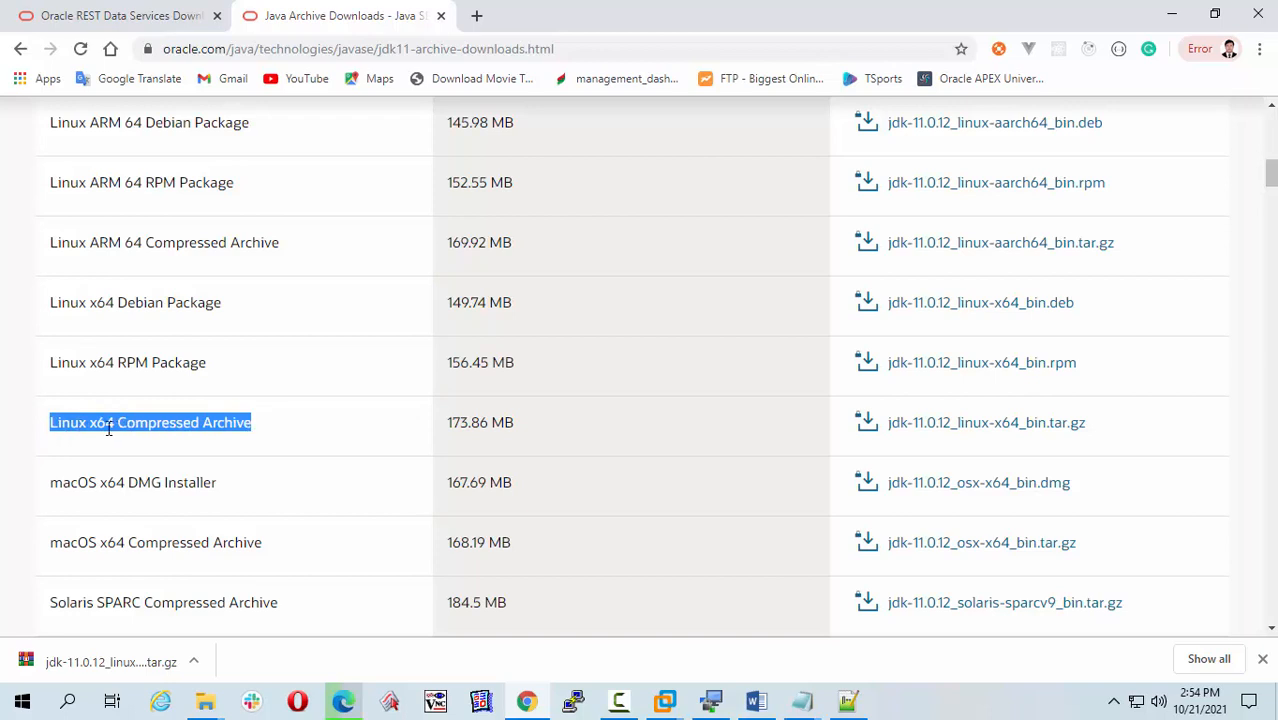
click(150, 422)
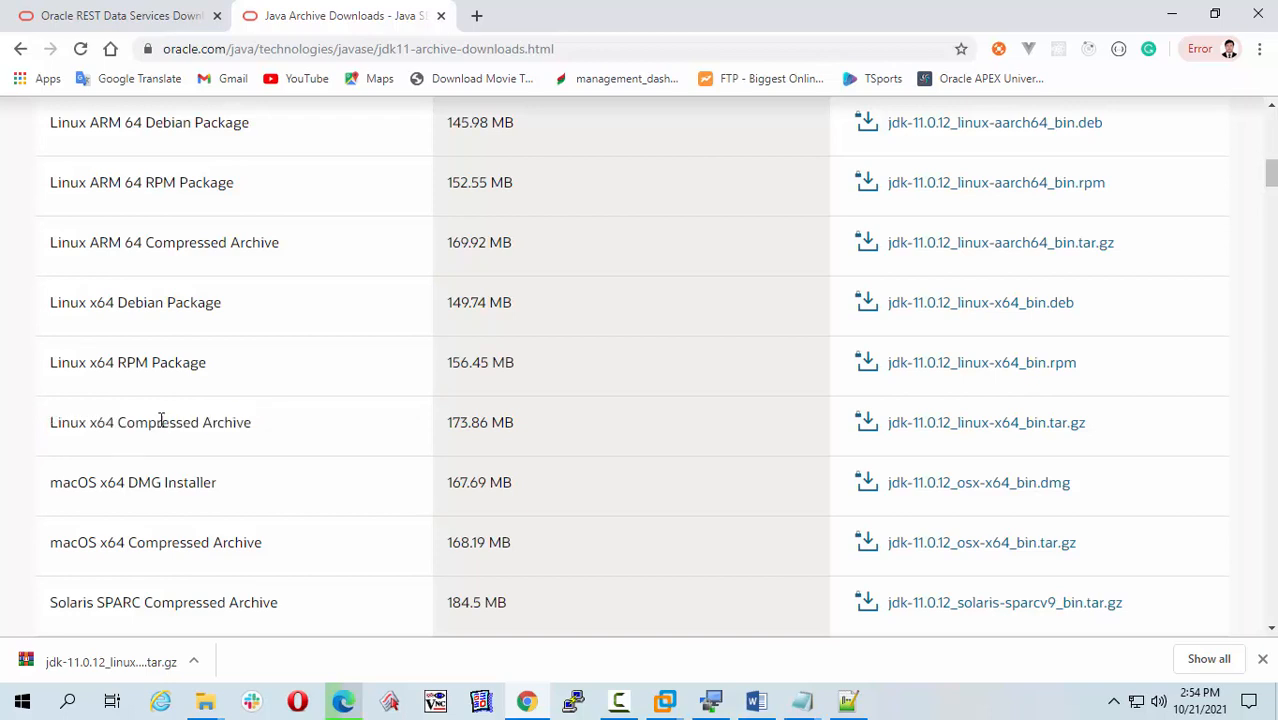
mouse_move(744, 432)
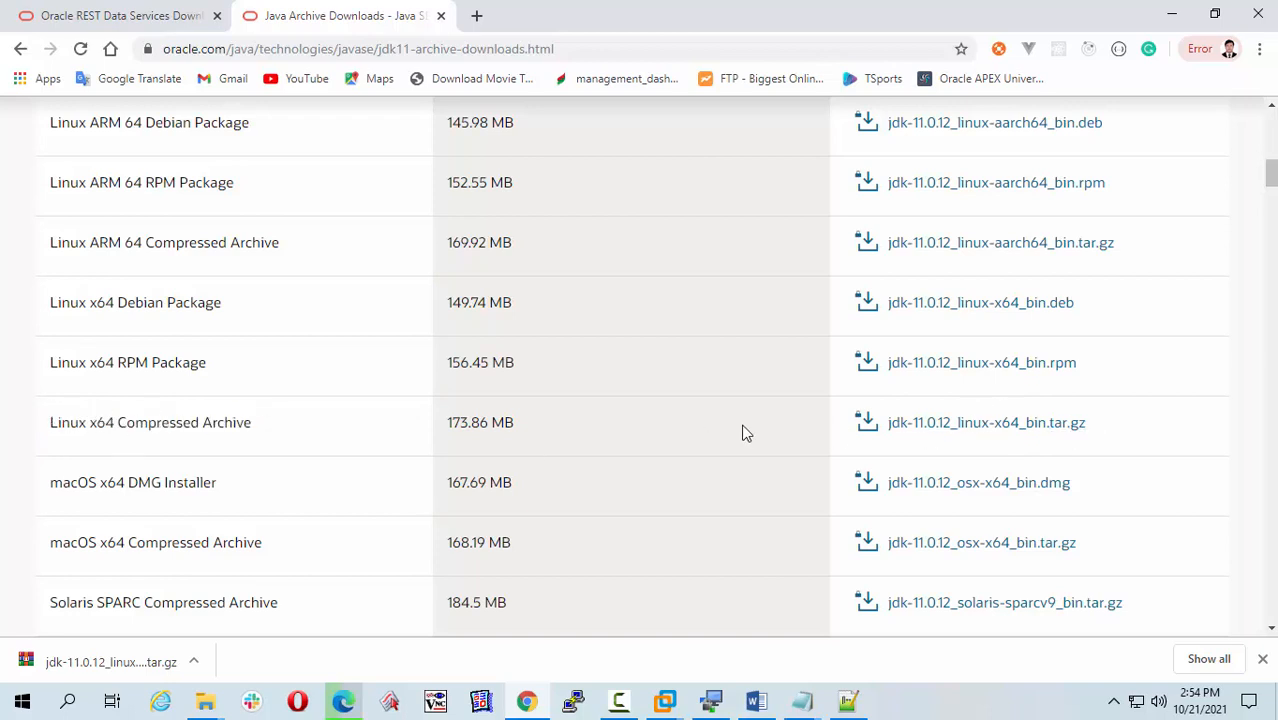
mouse_move(986, 422)
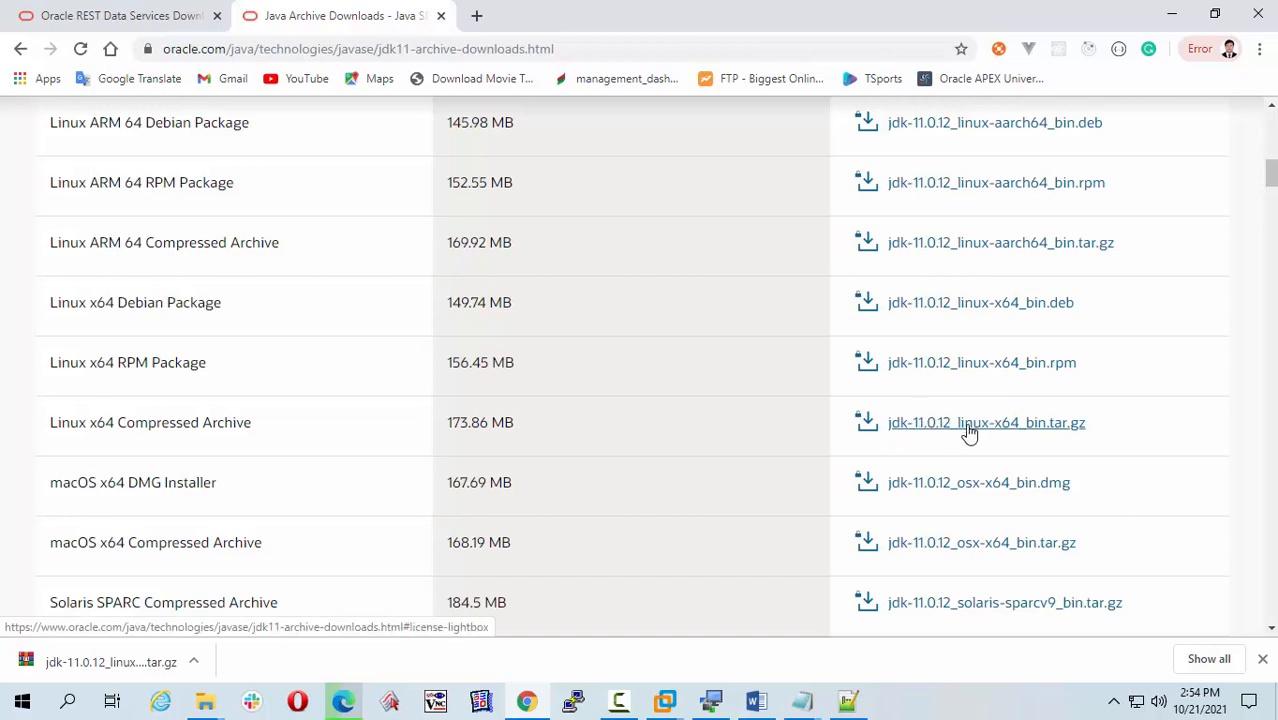
click(986, 422)
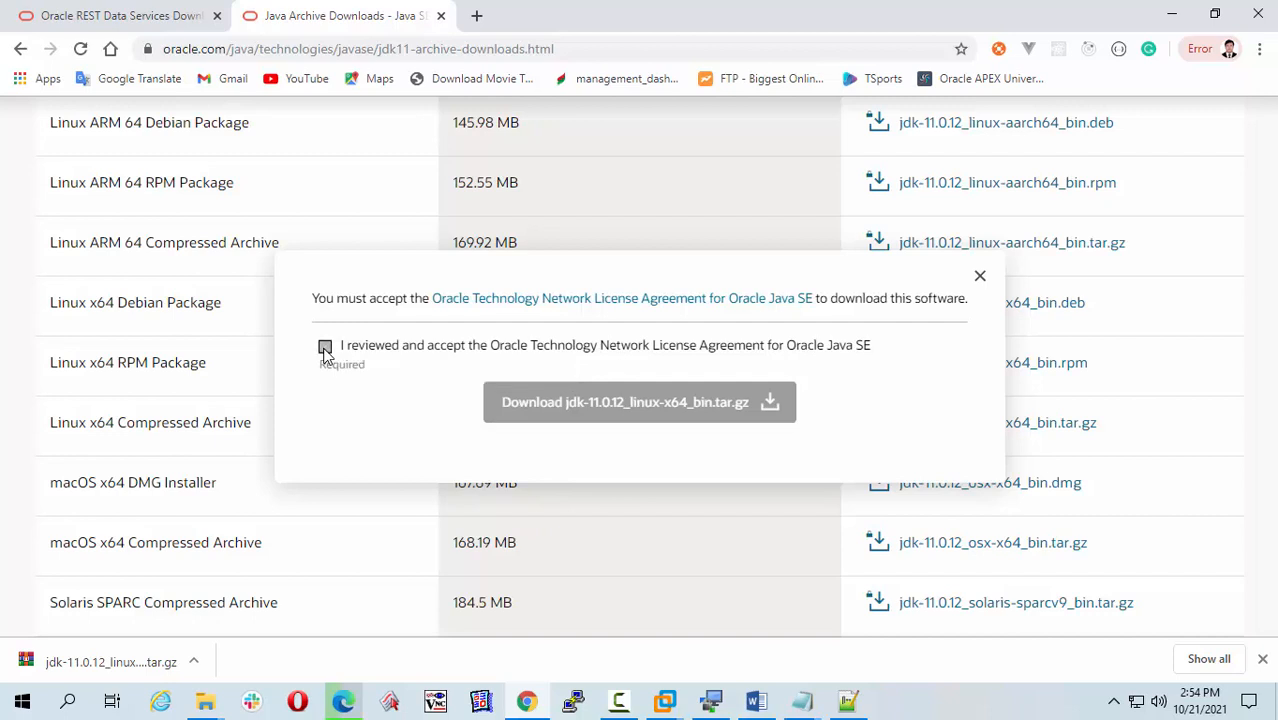
click(324, 344)
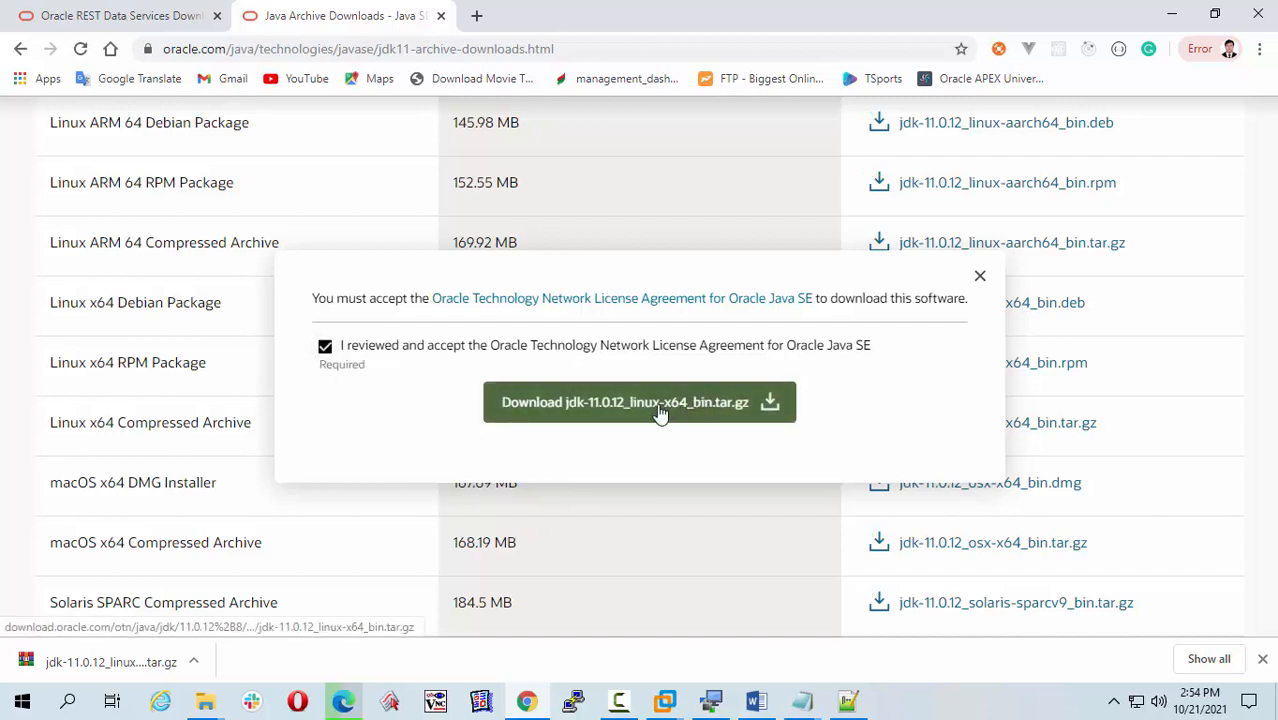
click(640, 402)
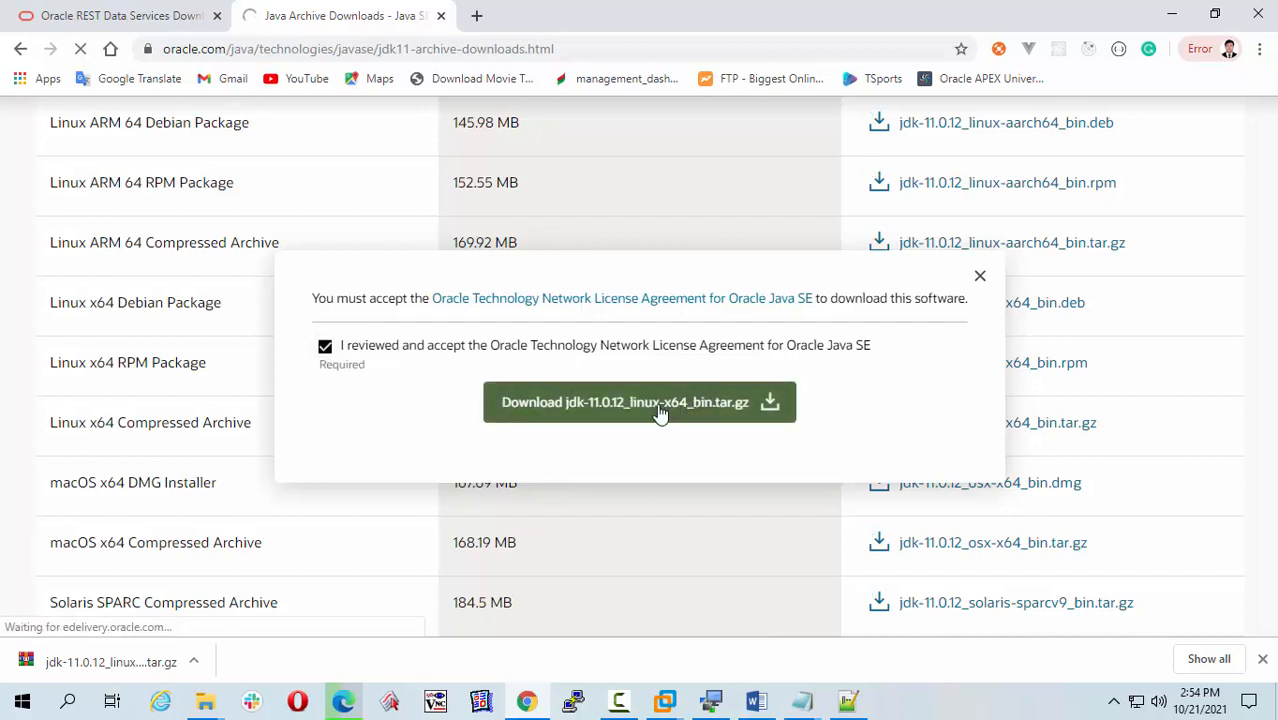
click(640, 402)
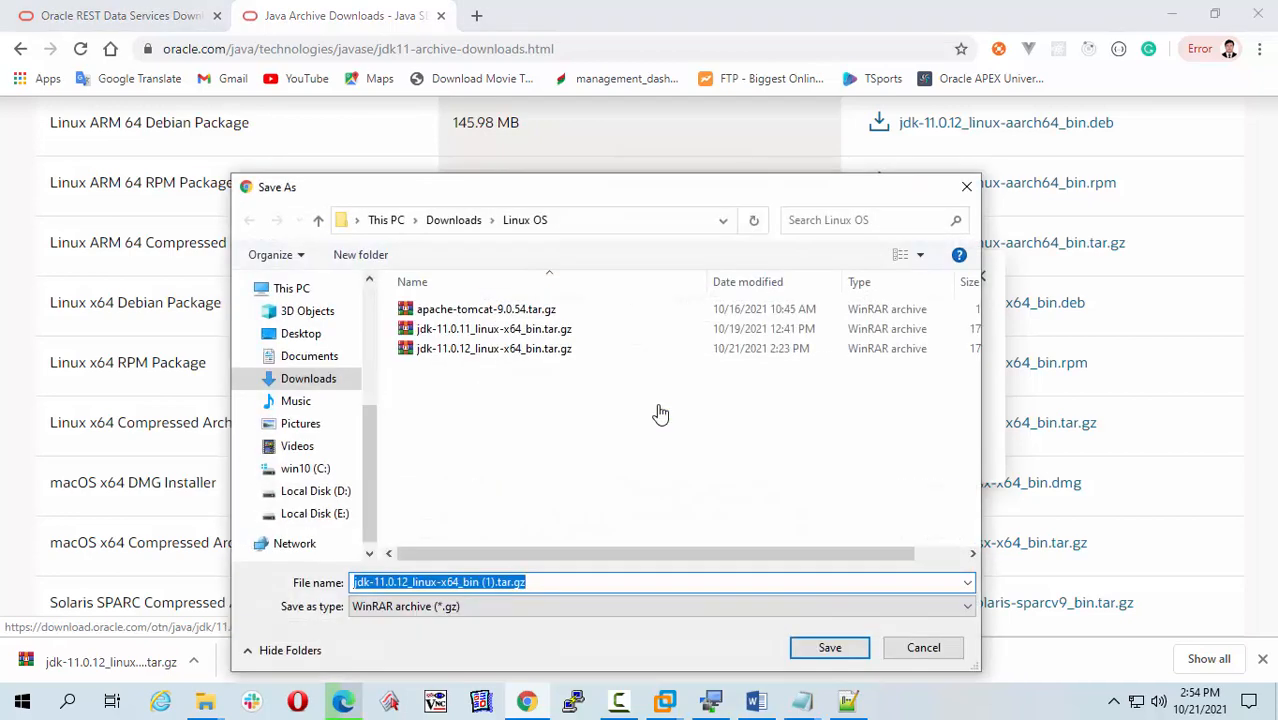
mouse_move(464, 400)
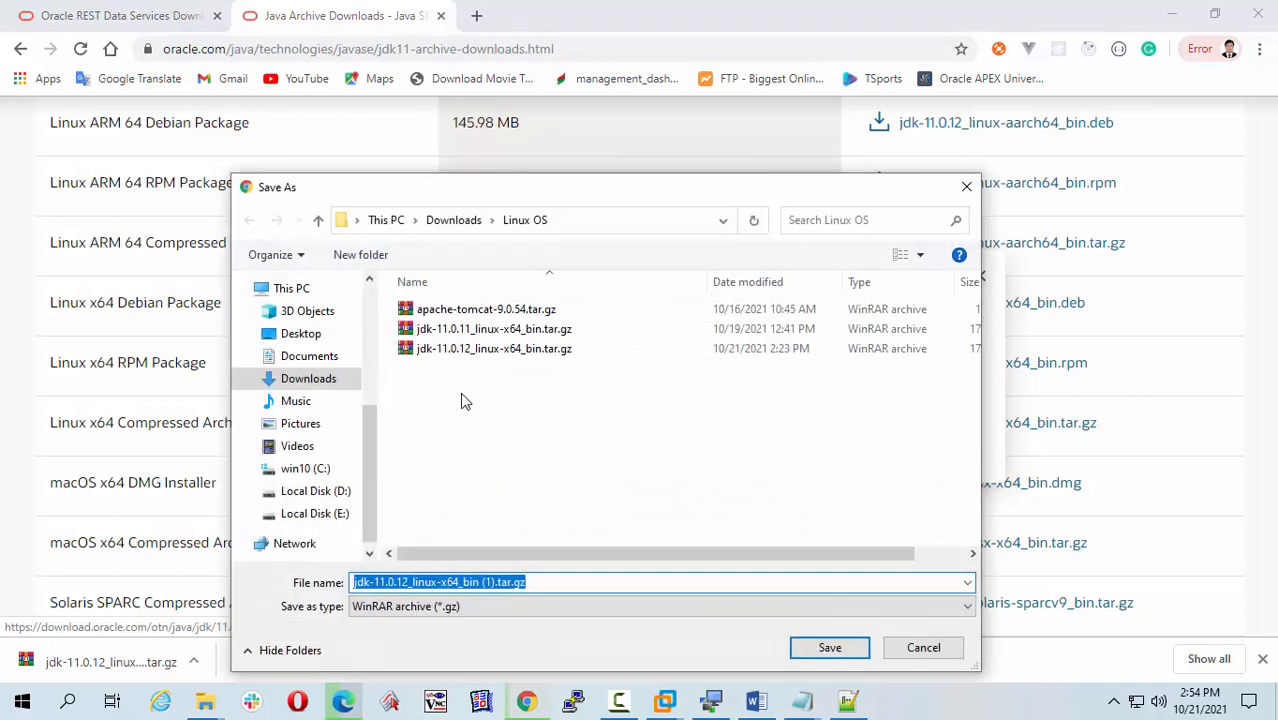
mouse_move(480, 414)
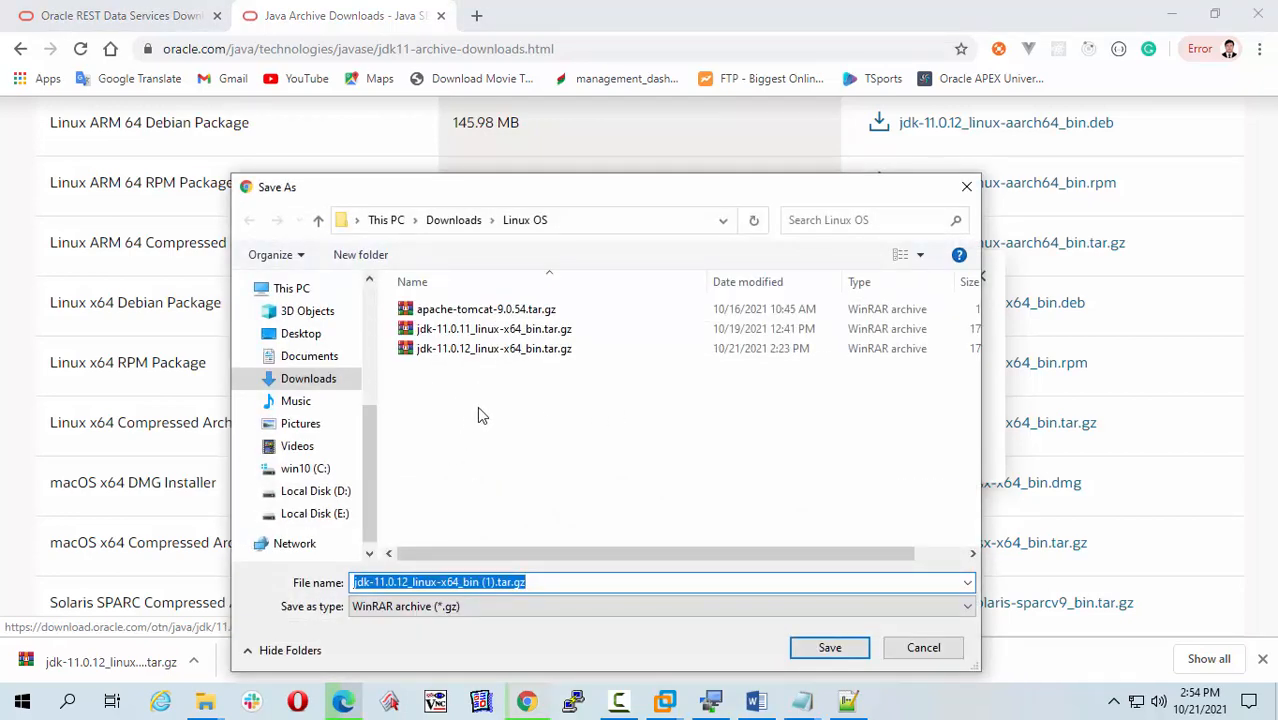
mouse_move(448, 388)
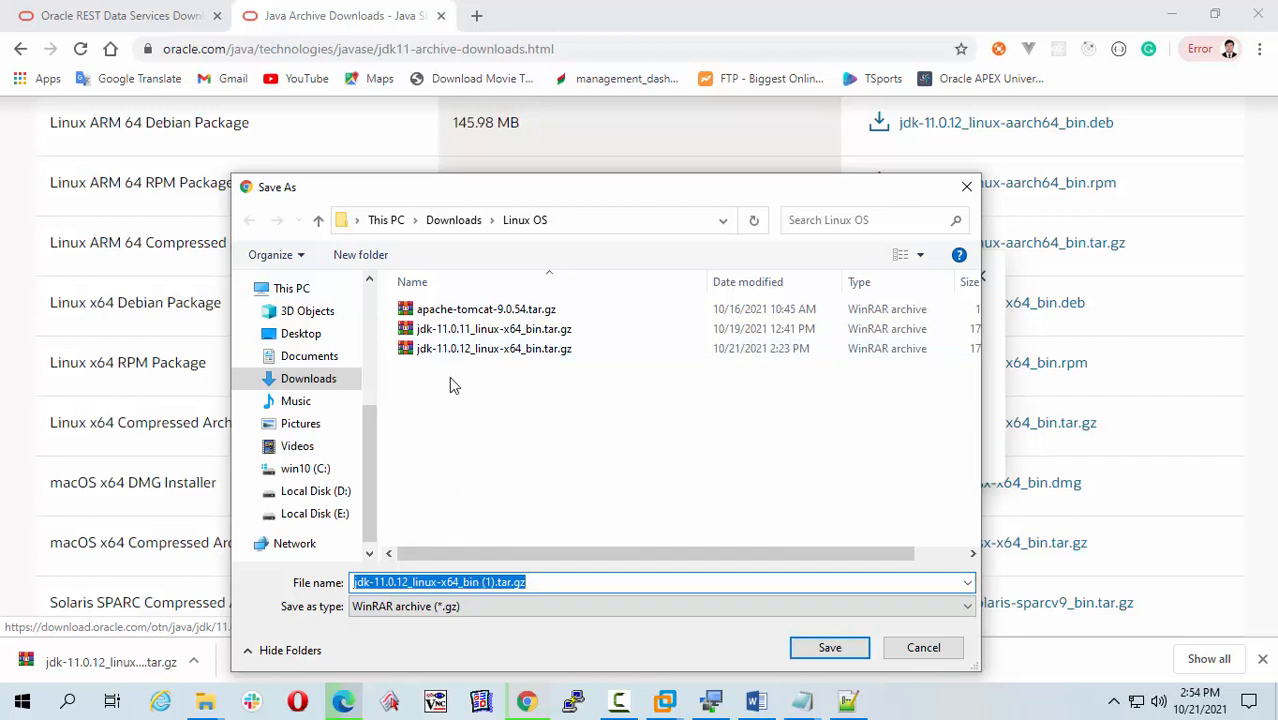
mouse_move(530, 416)
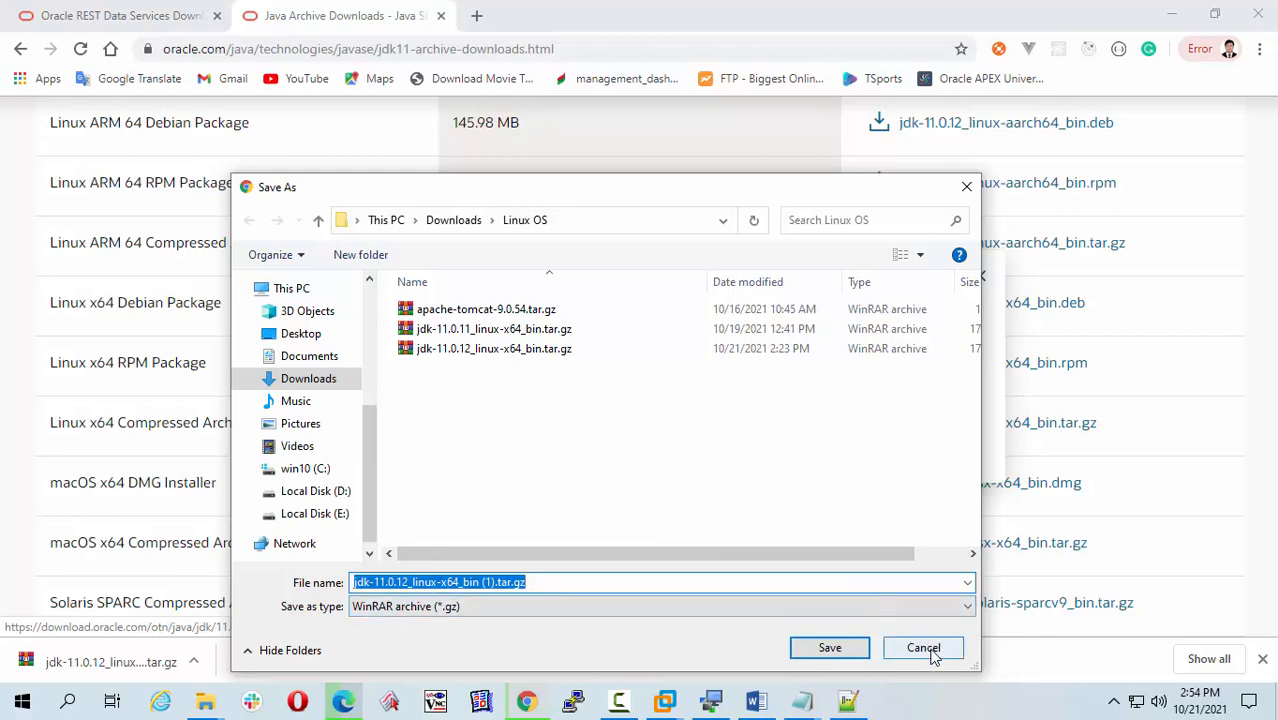
click(922, 648)
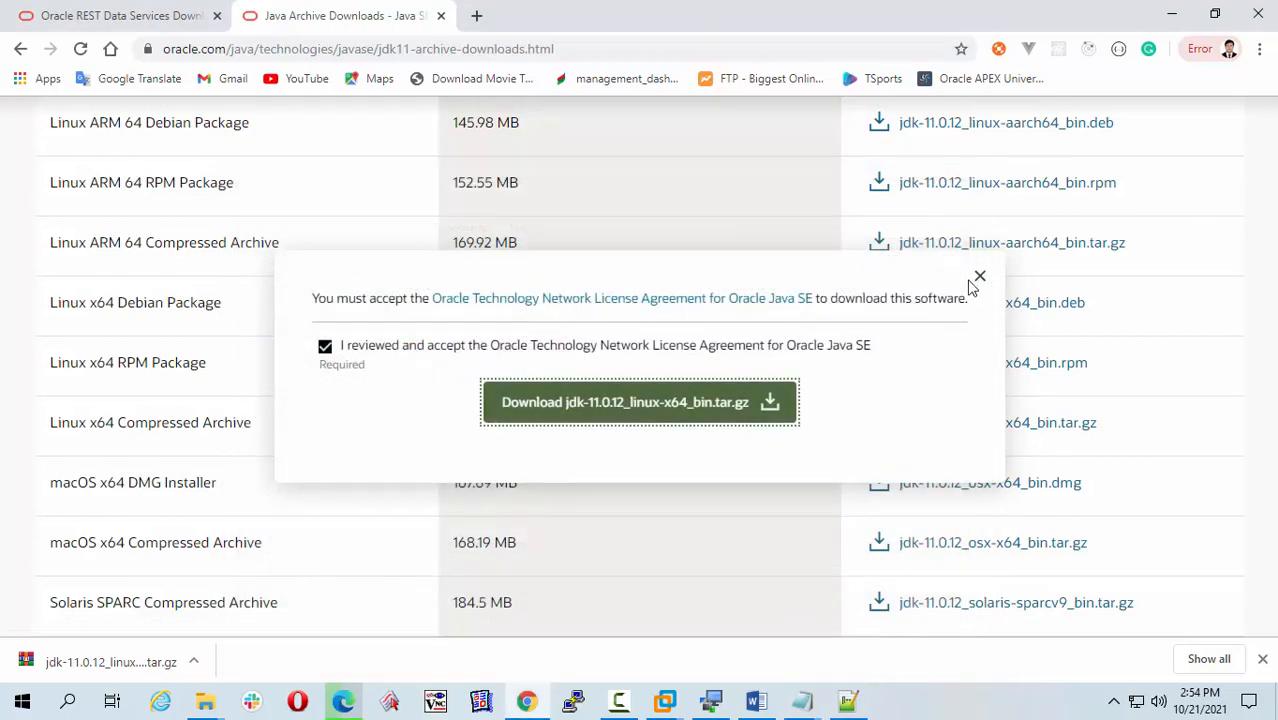
click(978, 276)
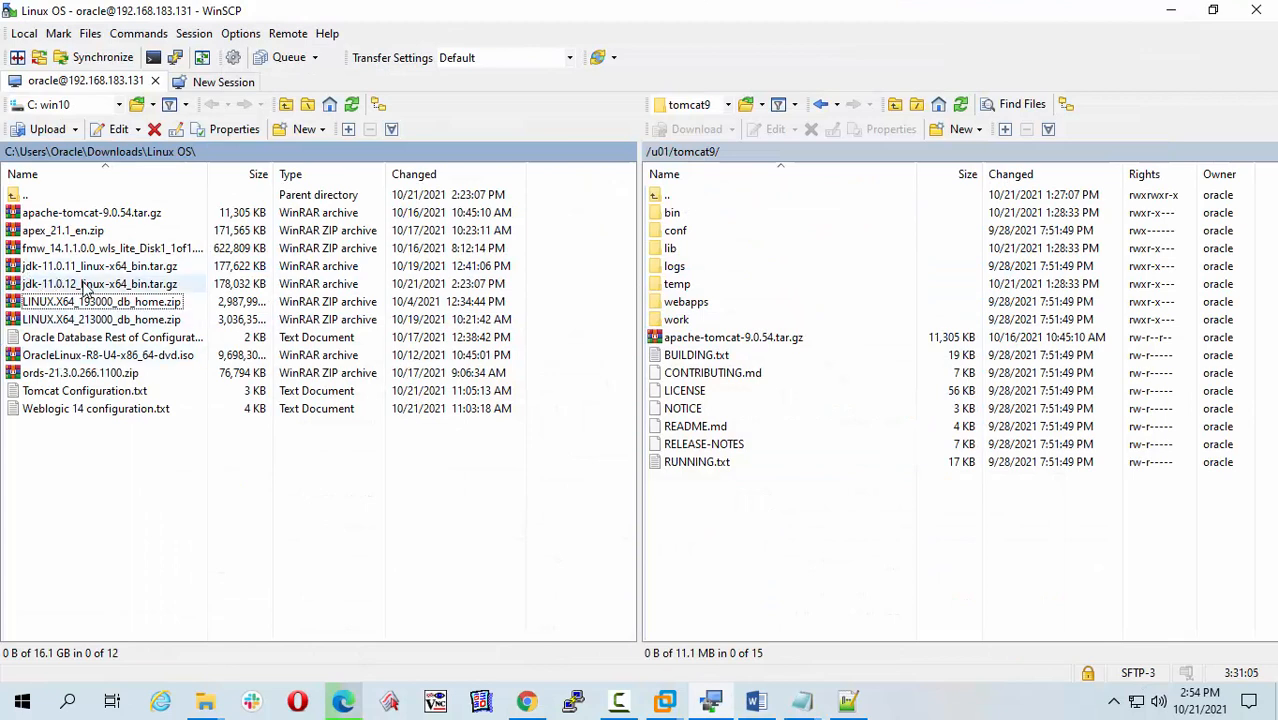
- Copy jdk-11.0.12_linux-x64_bin.tar.gz from the local Linux OS folder into the server's /u01 directory
click(98, 284)
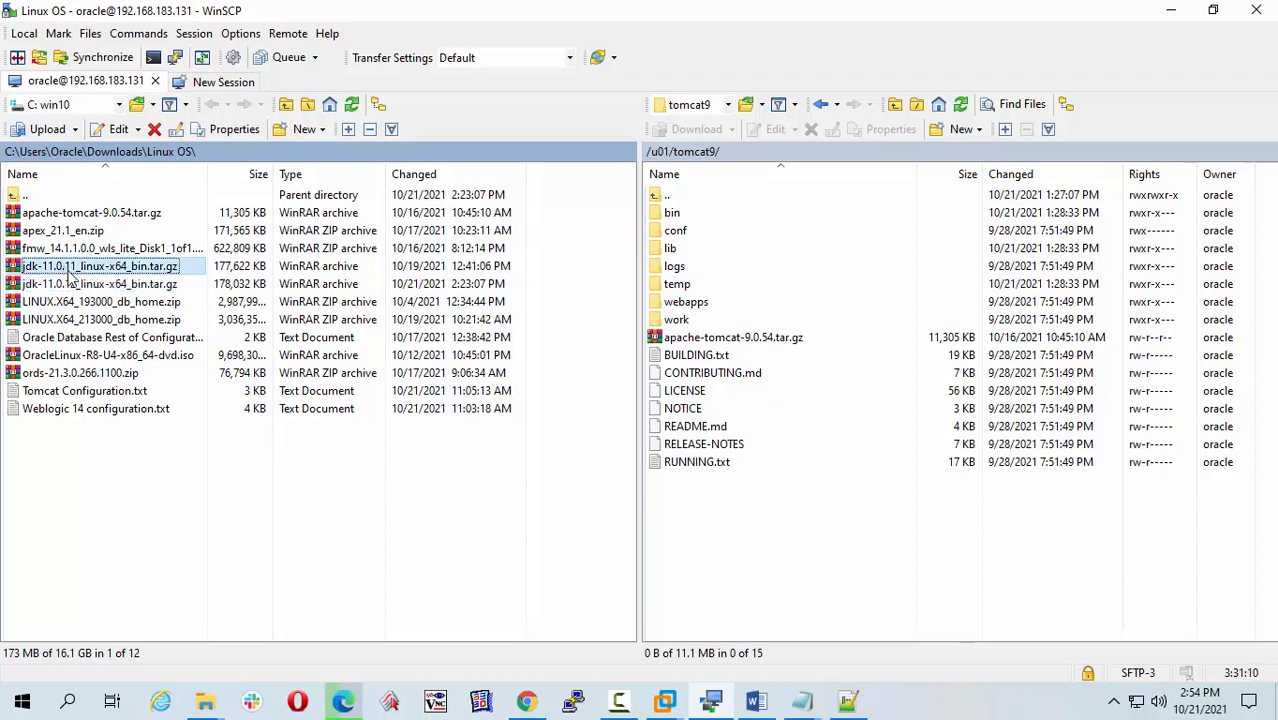
click(100, 284)
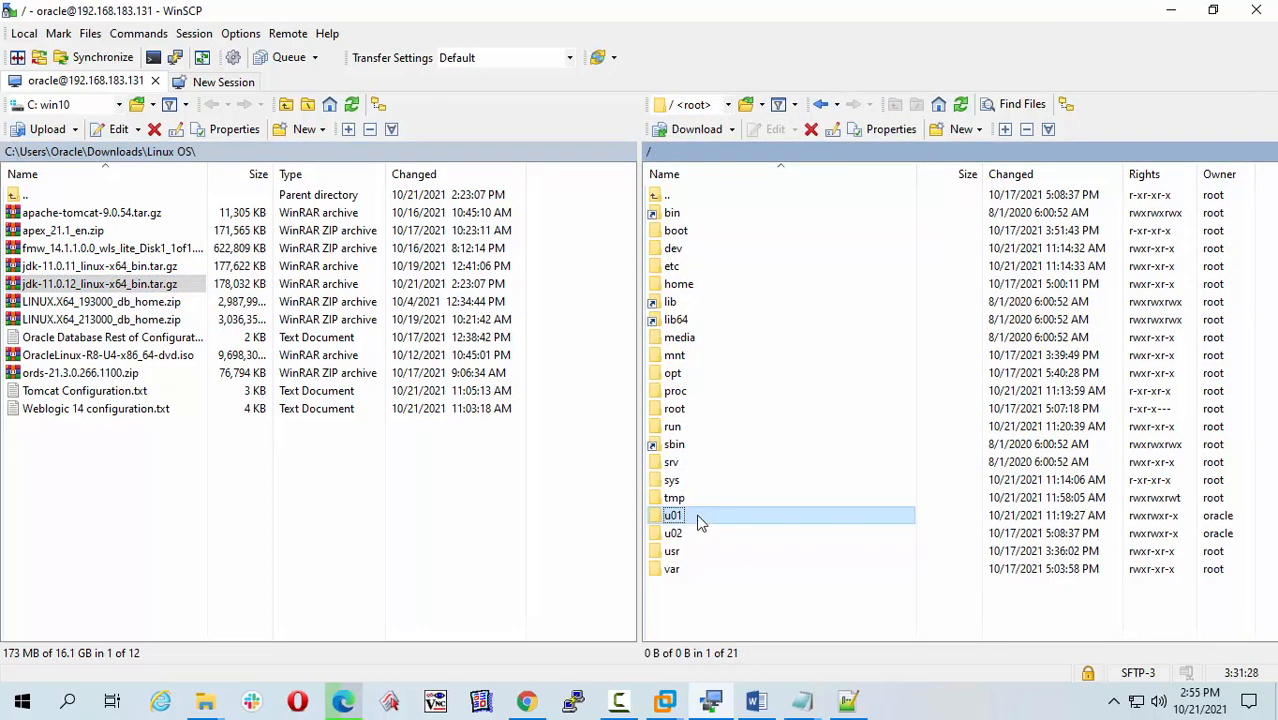
double_click(672, 516)
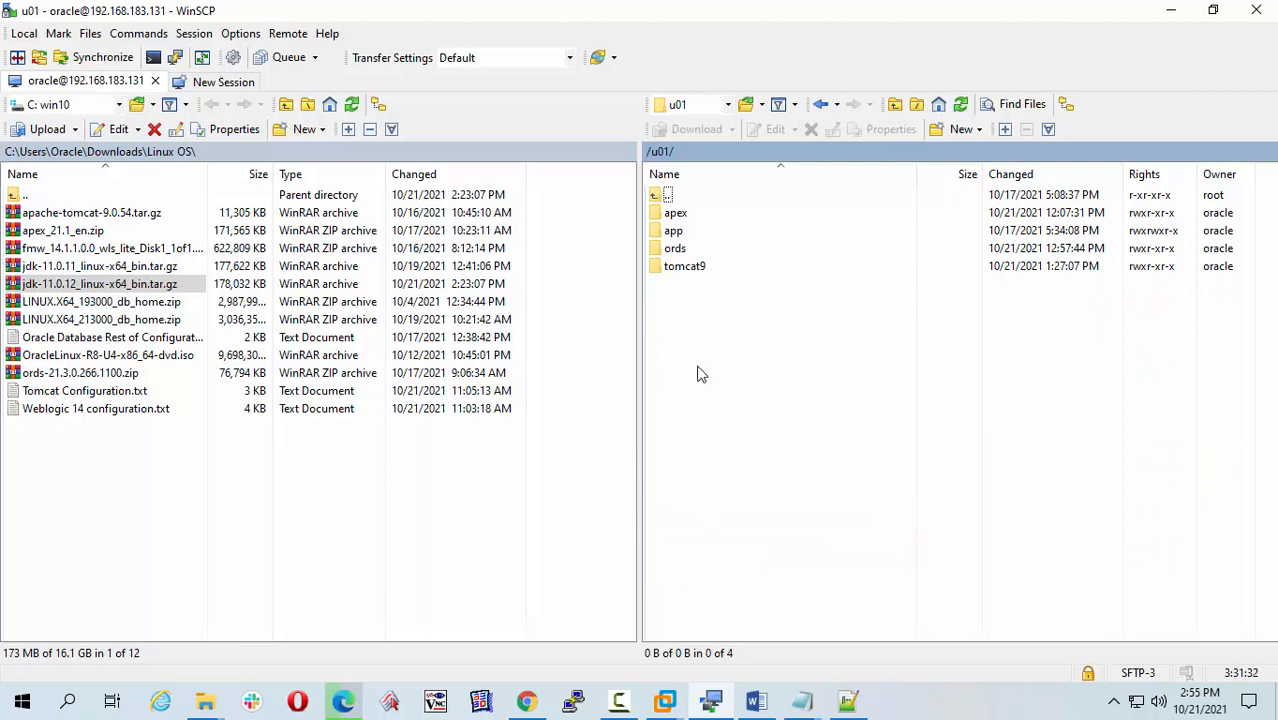
click(100, 284)
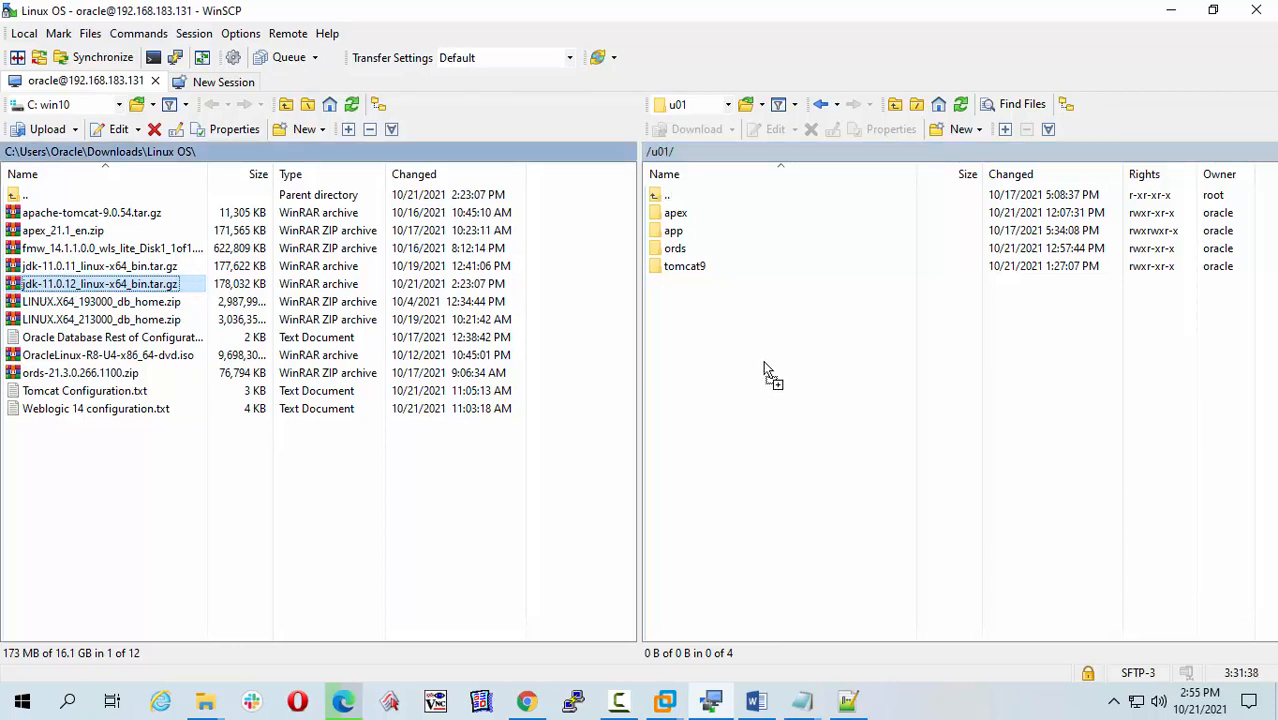
click(40, 128)
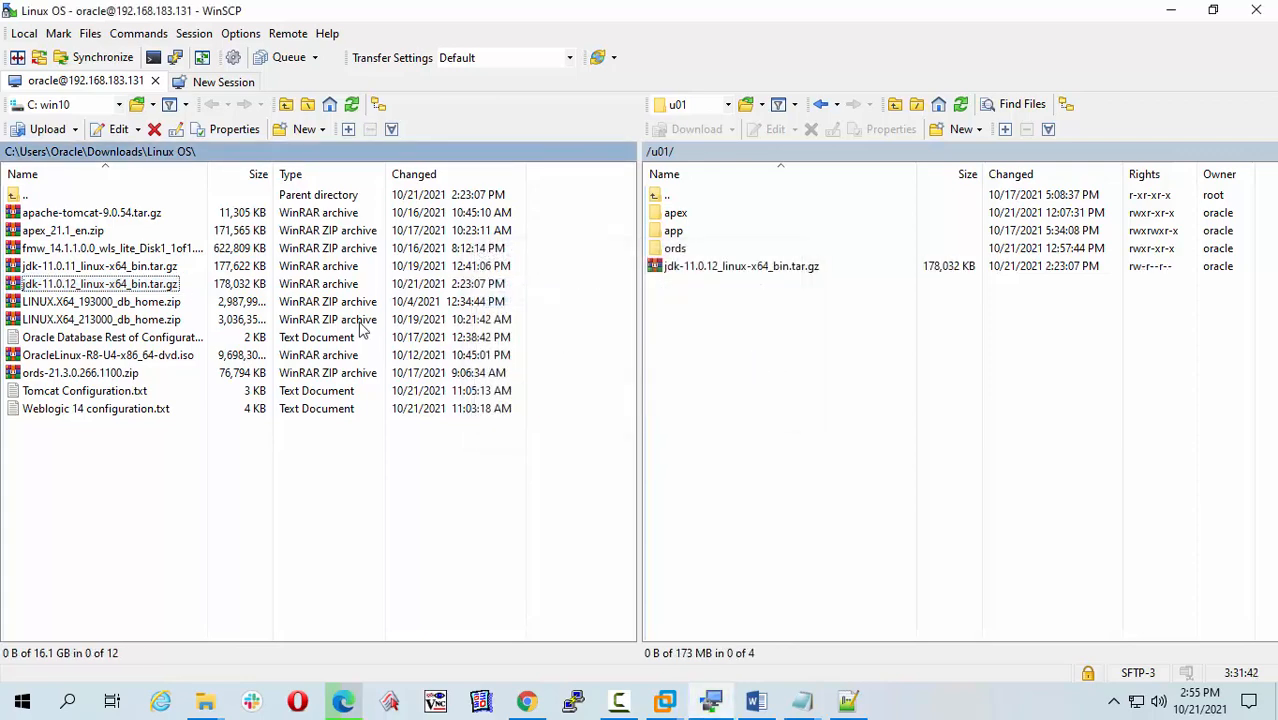
mouse_move(696, 332)
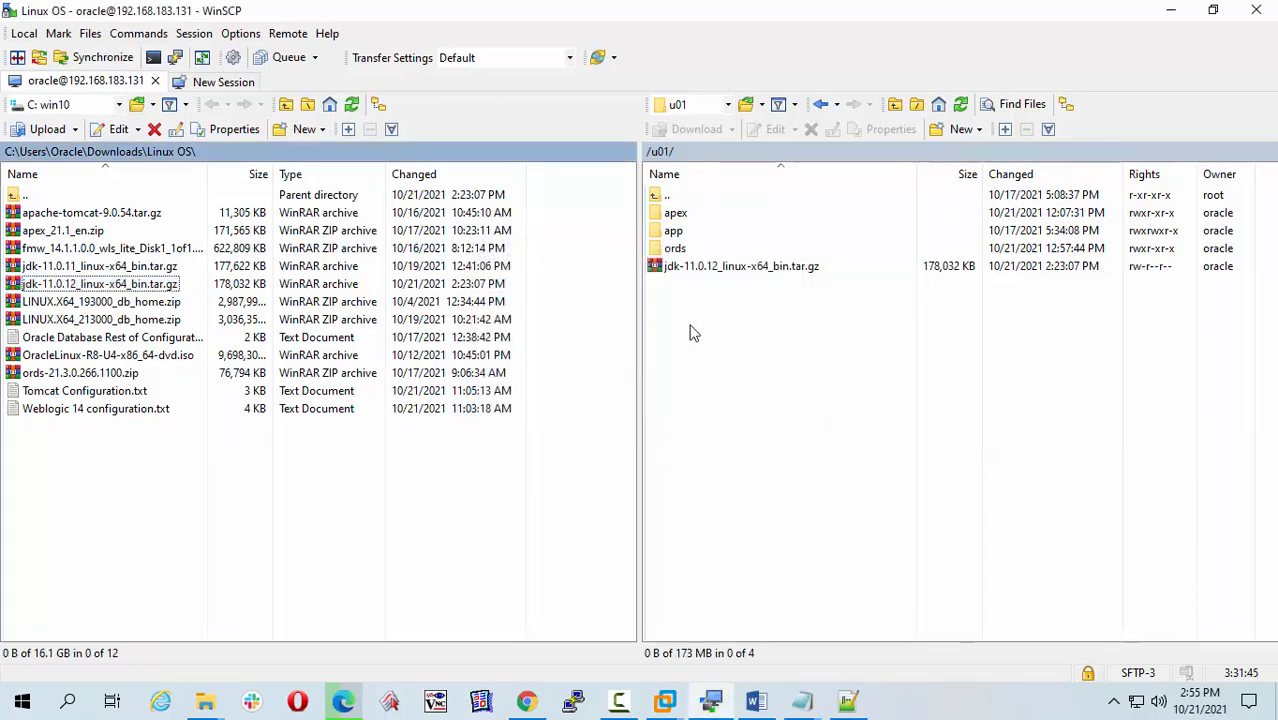
mouse_move(742, 368)
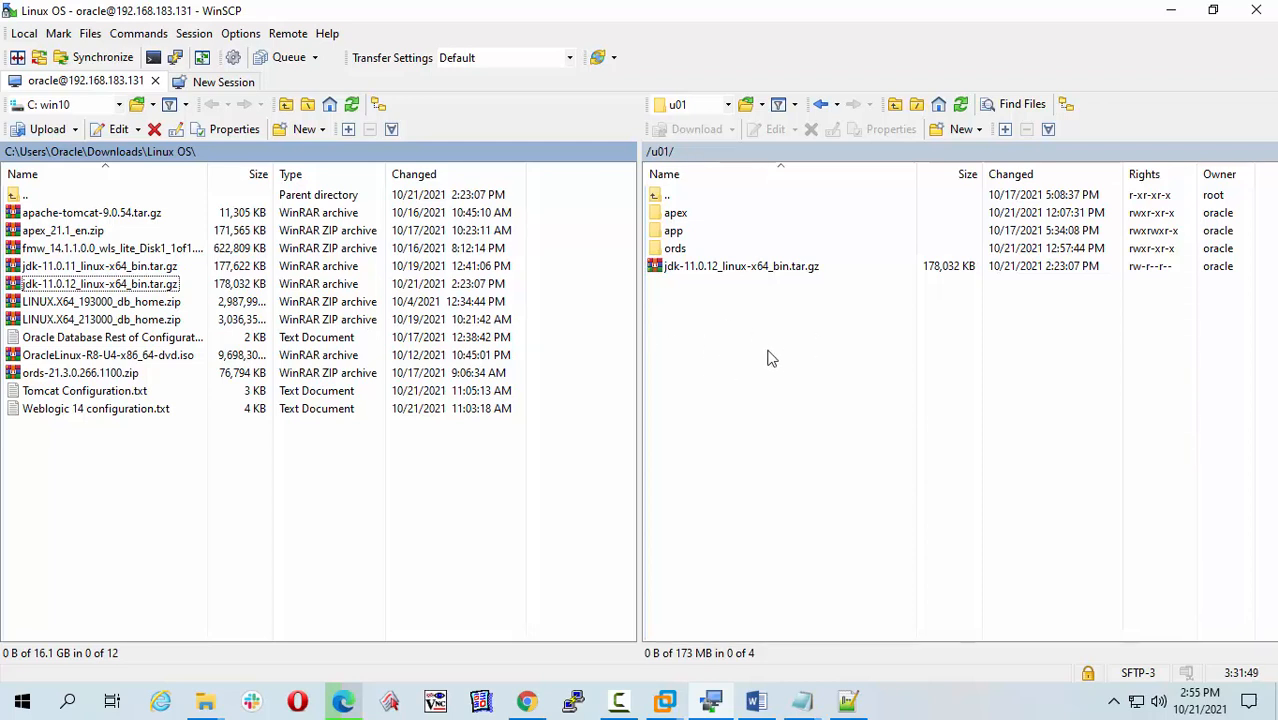
mouse_move(790, 508)
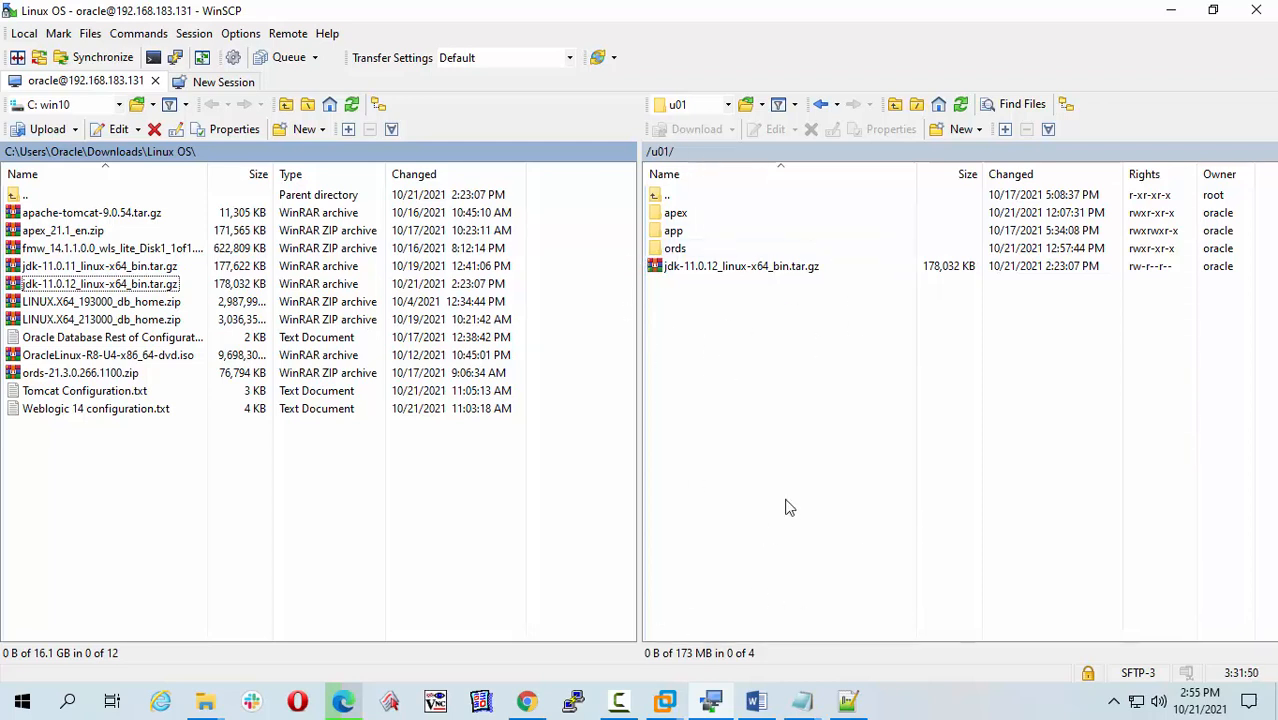
mouse_move(490, 594)
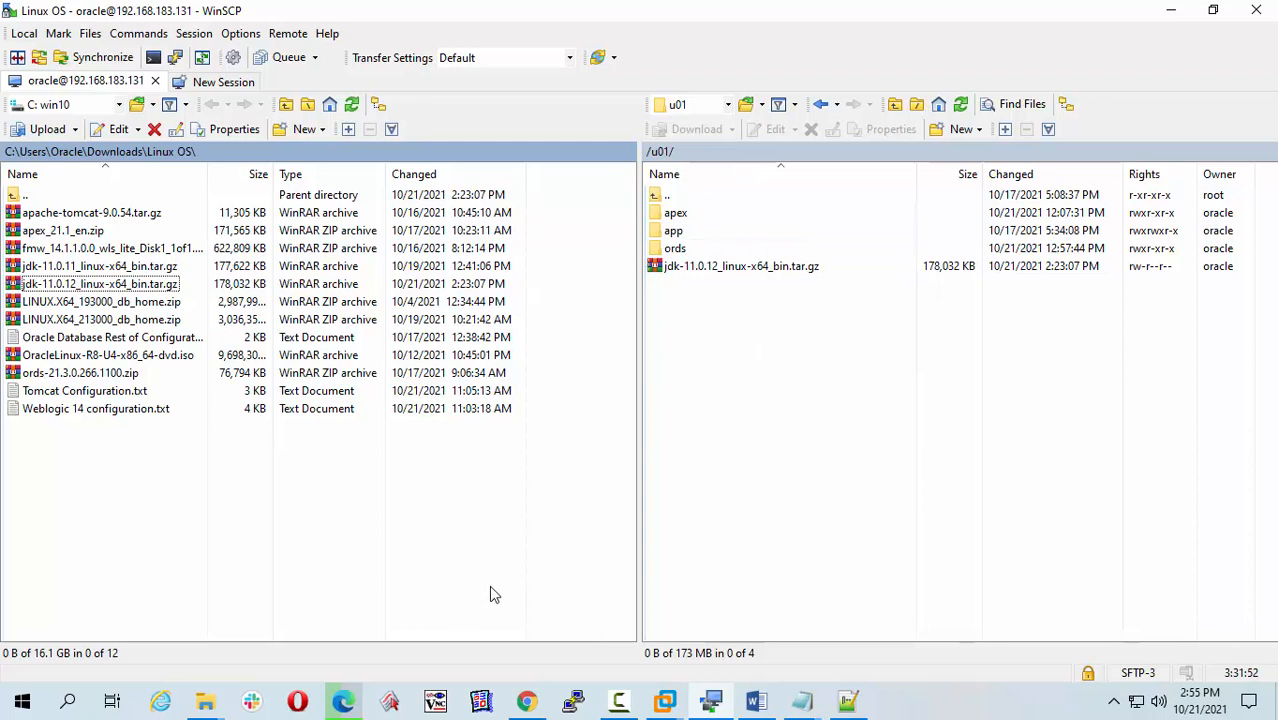
mouse_move(484, 576)
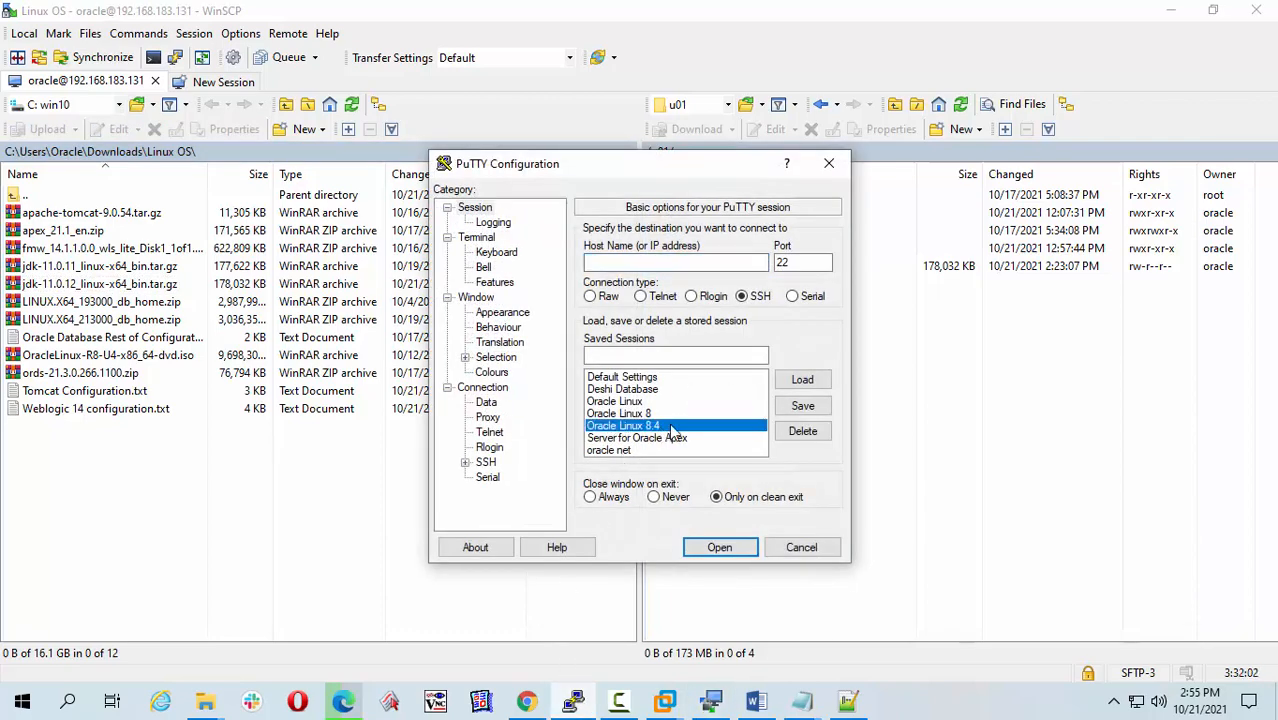
- Connect to the Oracle Linux 8.4 server as oracle and confirm the home directory with pwd
click(720, 548)
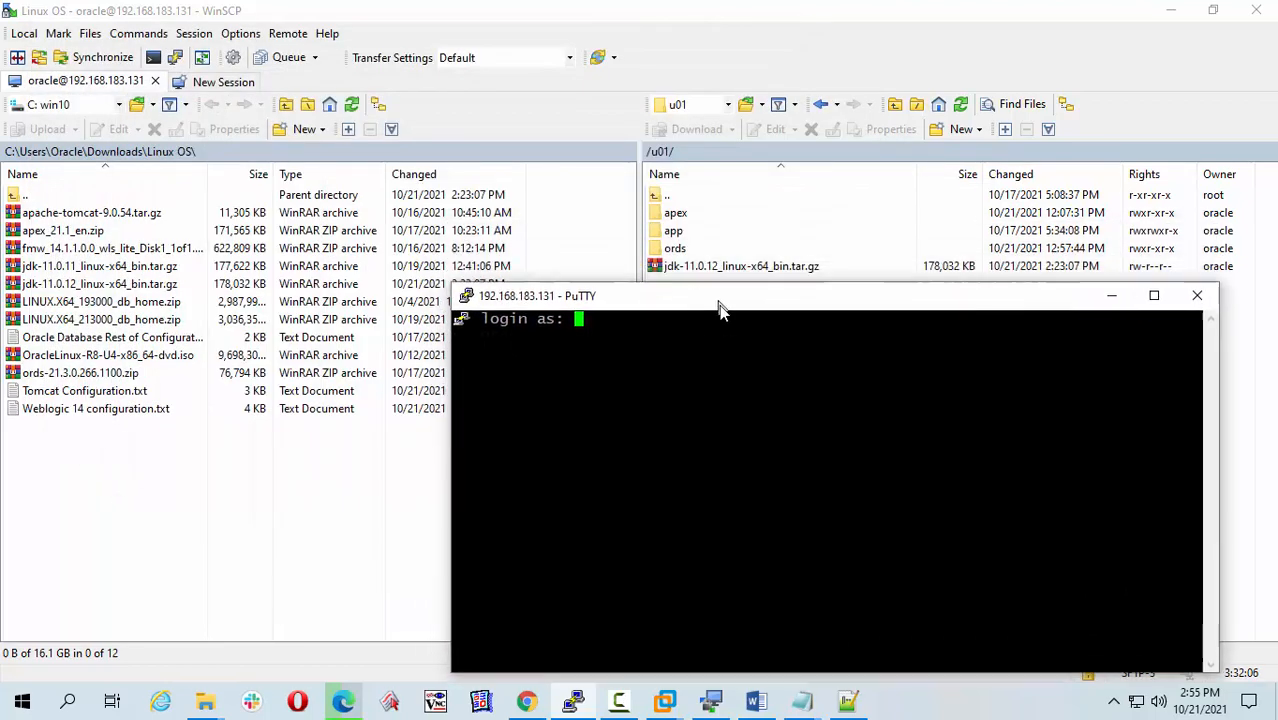
text(oracle)
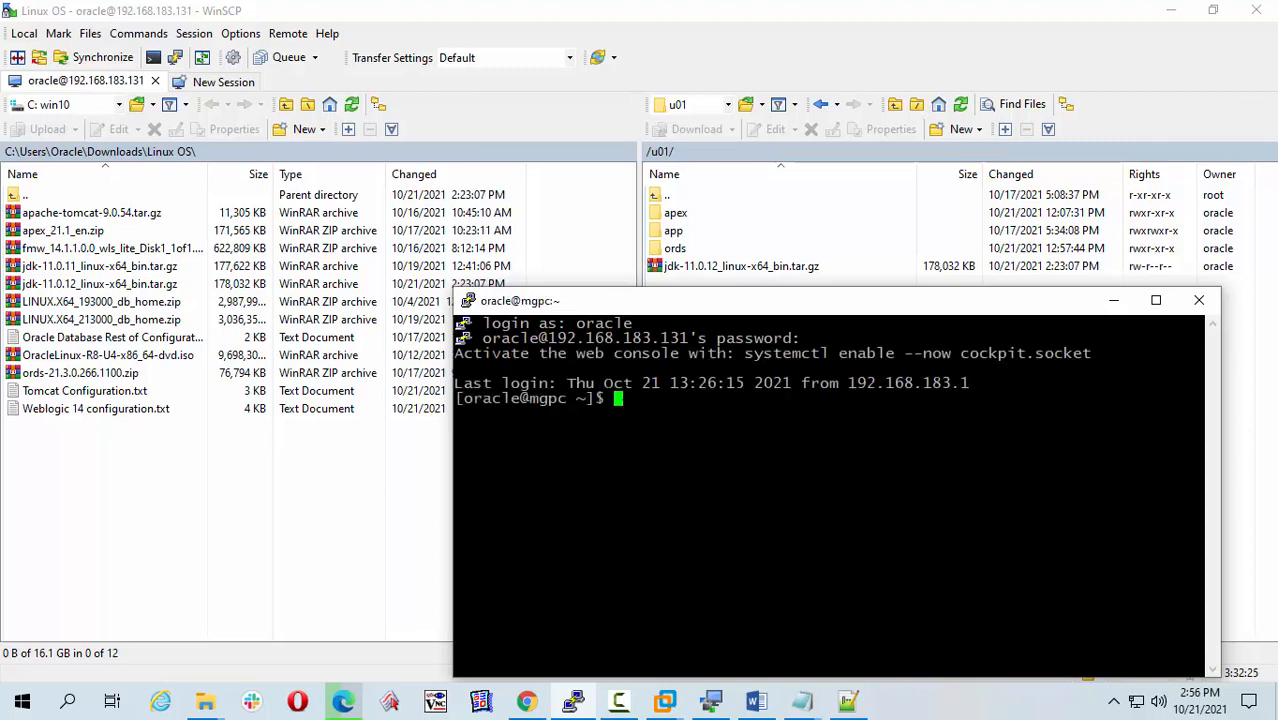
text(pwd)
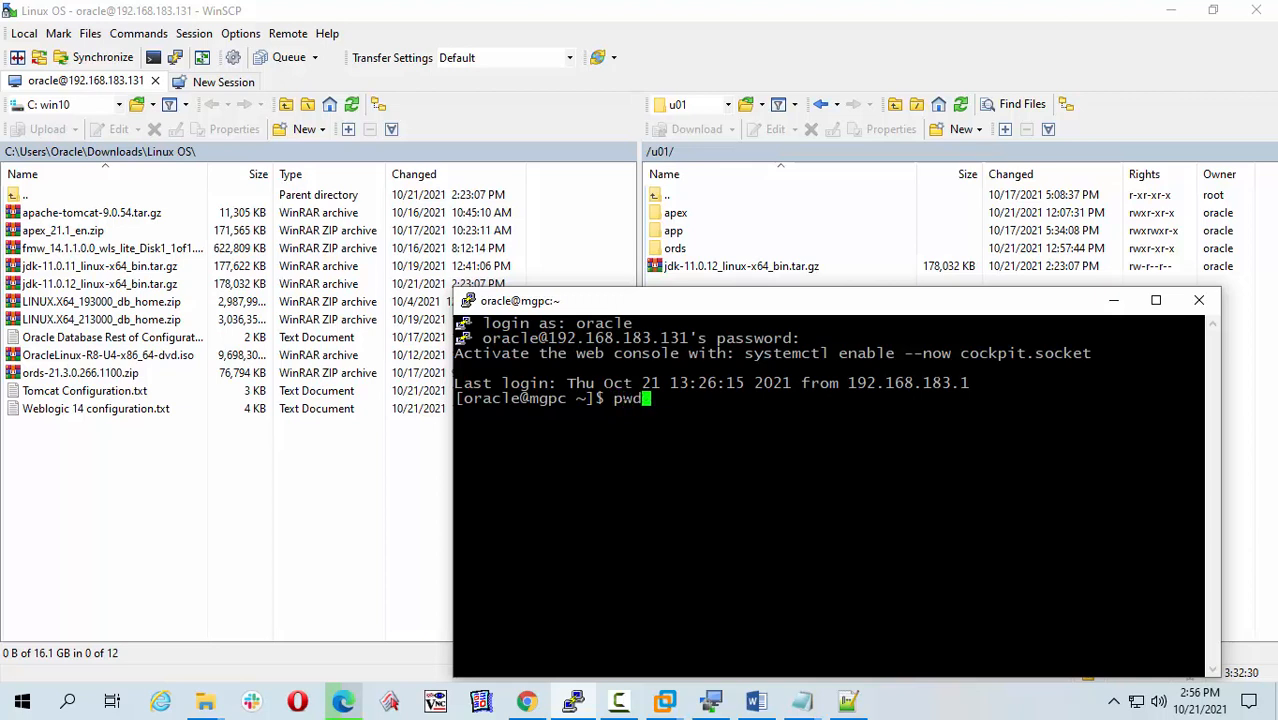
key(Return)
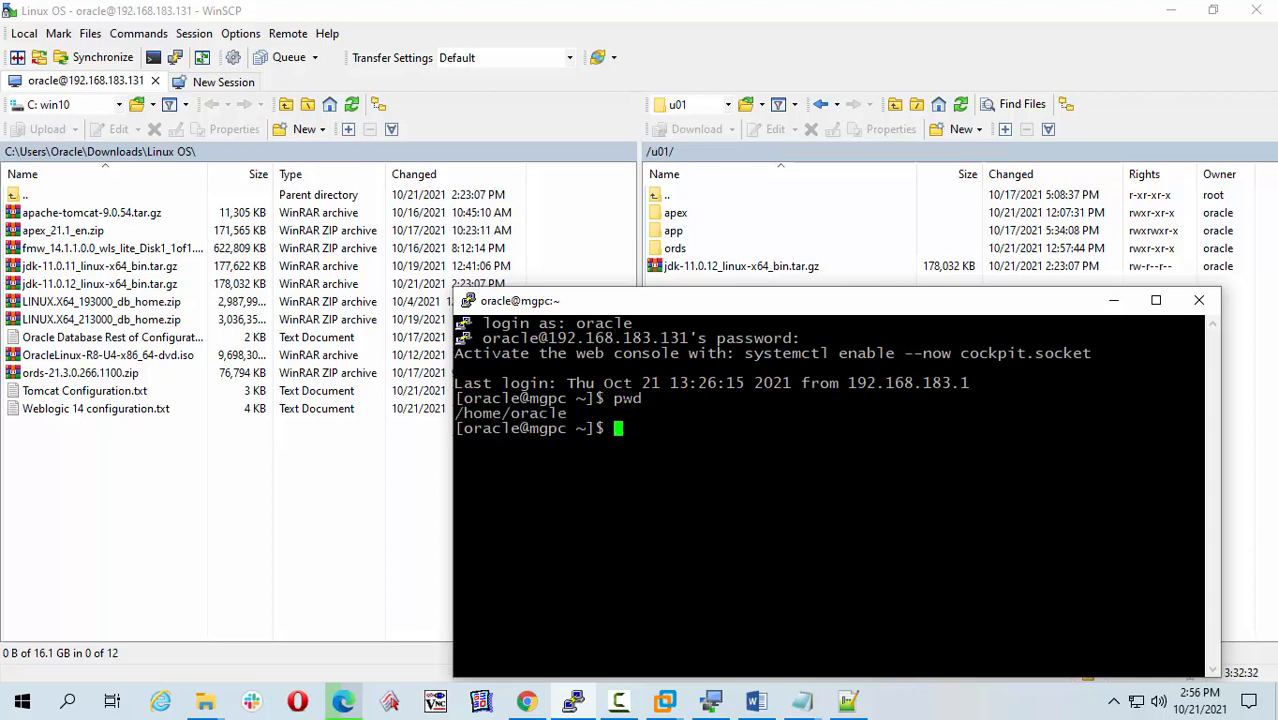
mouse_move(684, 300)
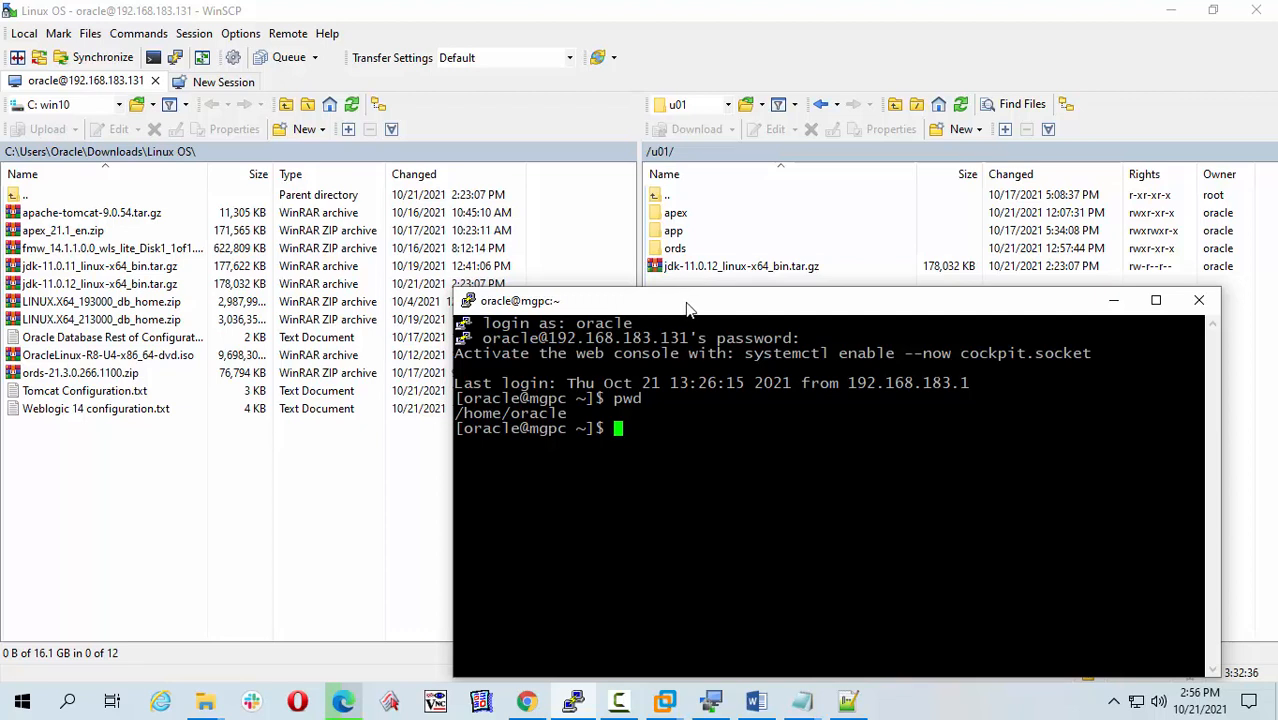
drag(688, 300, 824, 312)
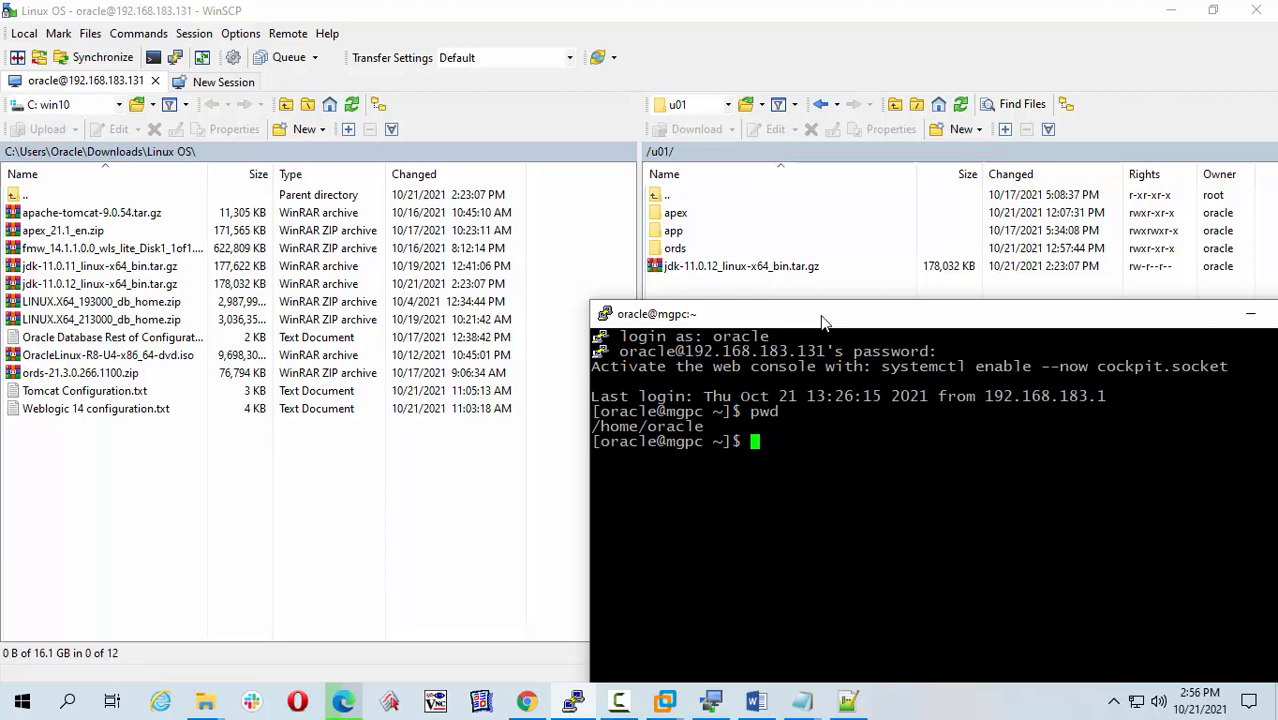
- Change into /u01 and list its contents, showing apex, app, ords and the JDK archive
text(cd)
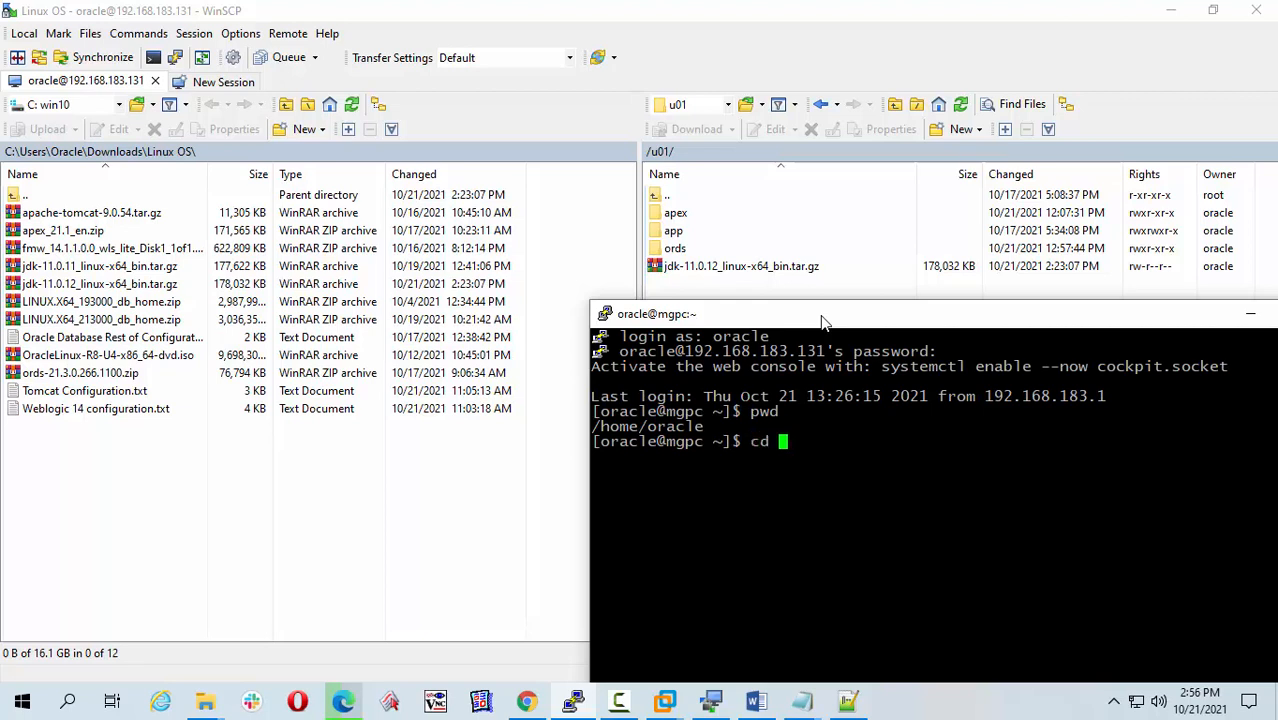
text(/)
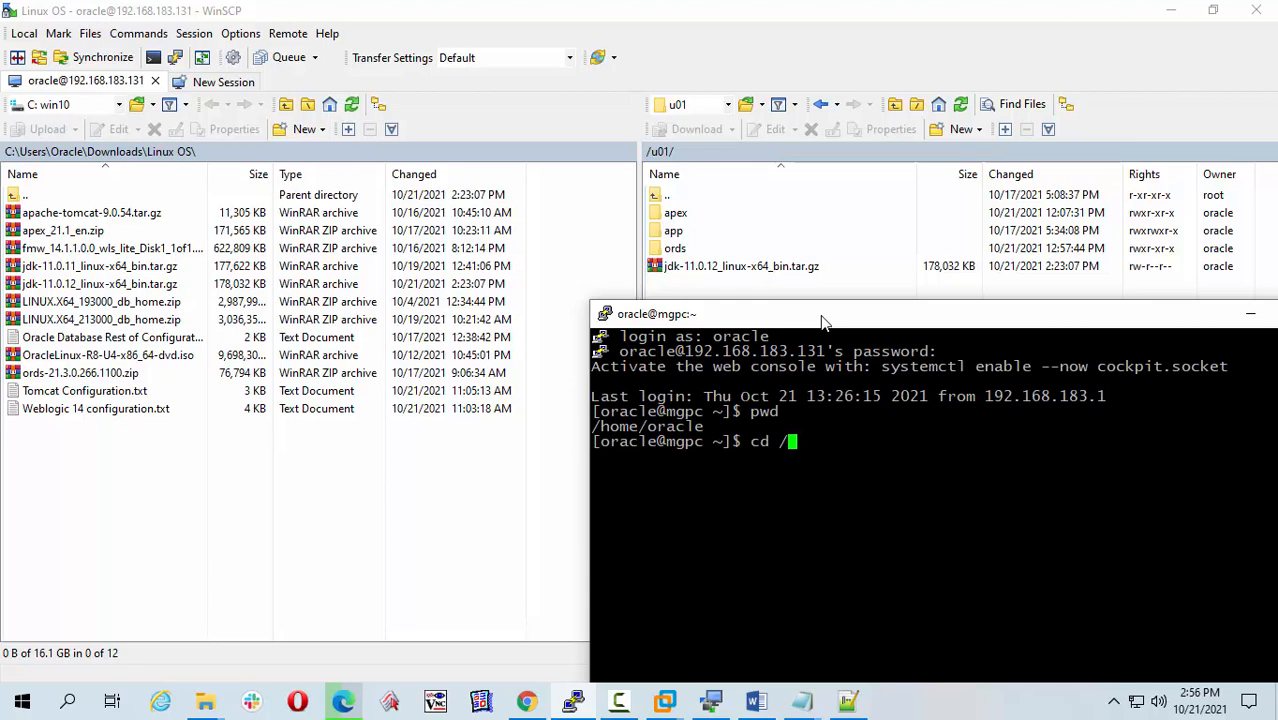
text(u01)
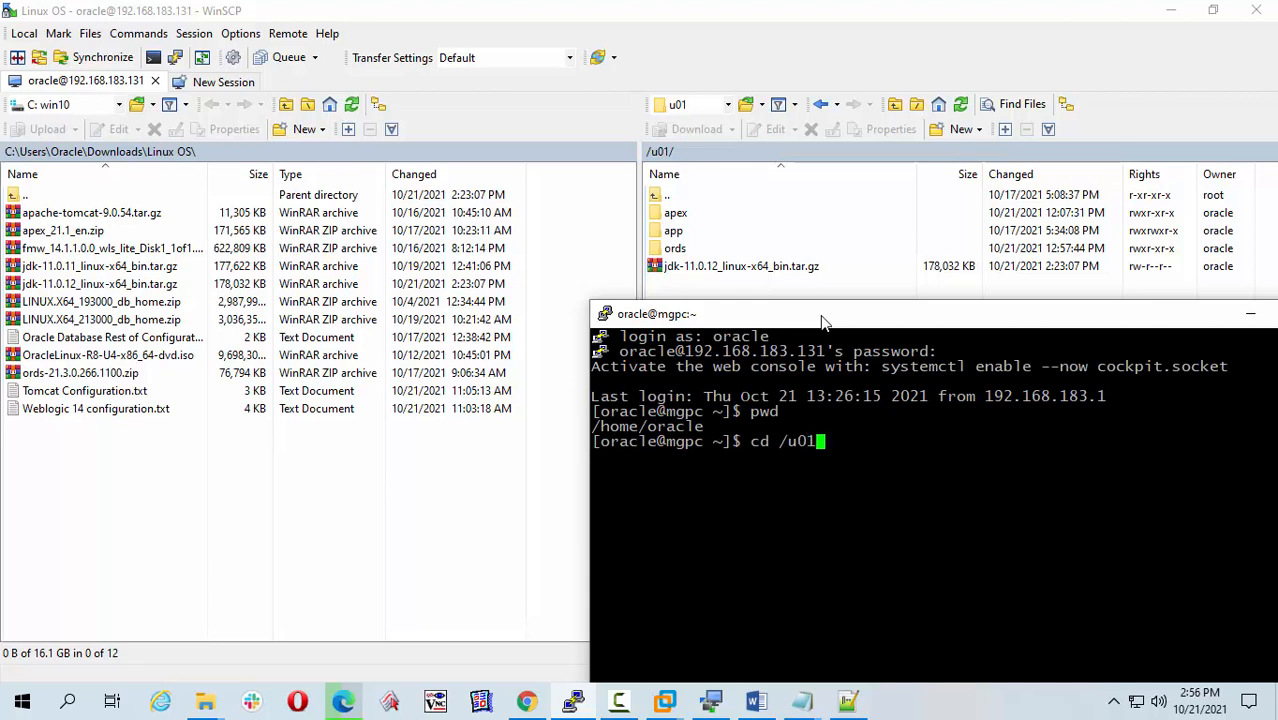
key(Return)
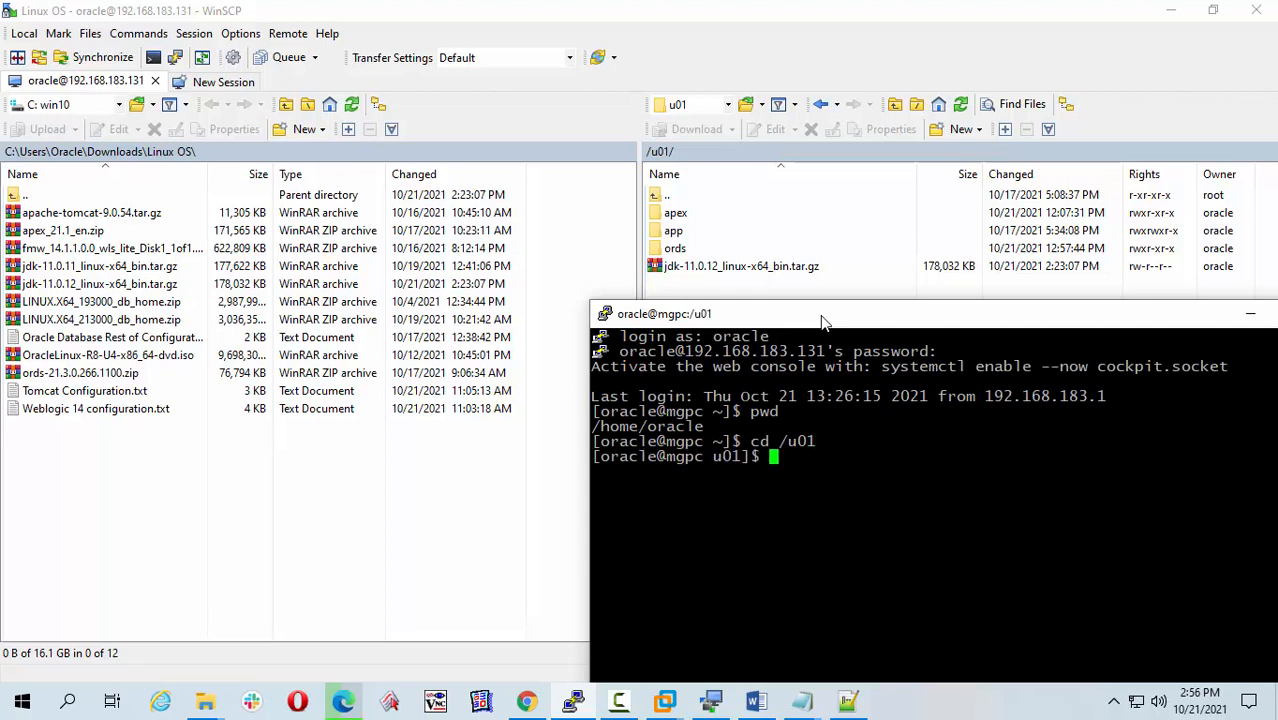
text(ls)
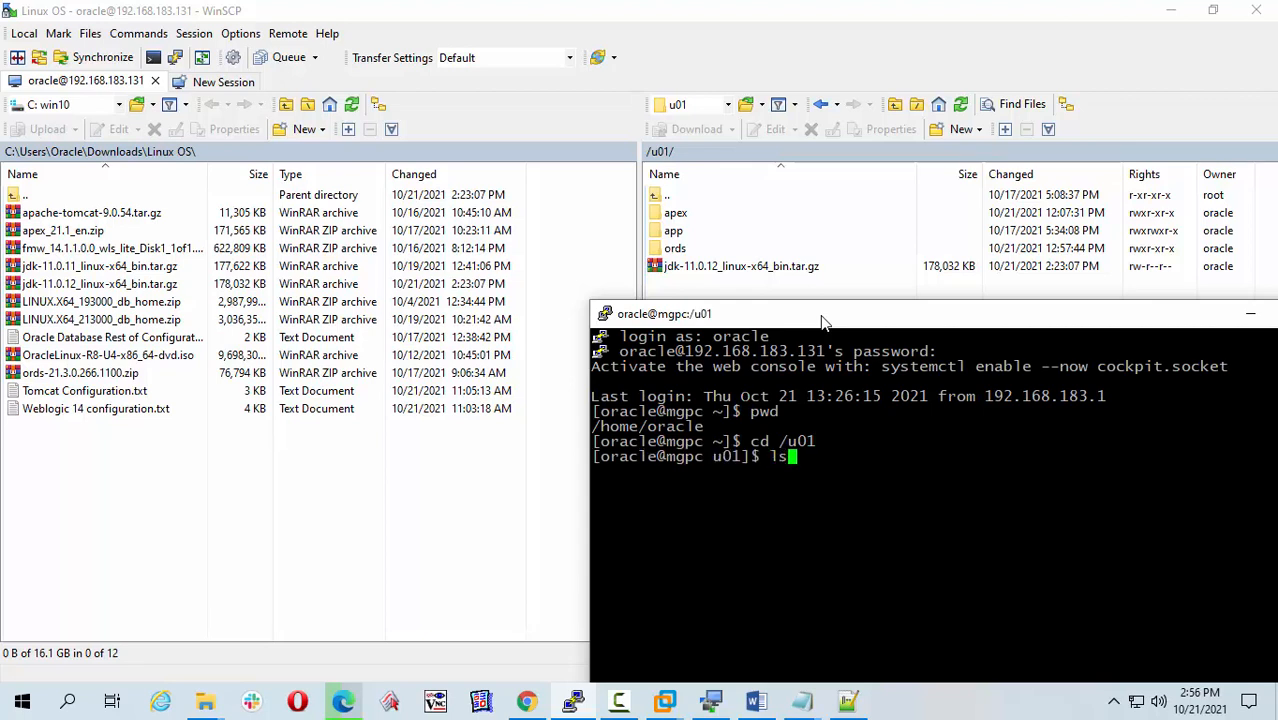
key(Return)
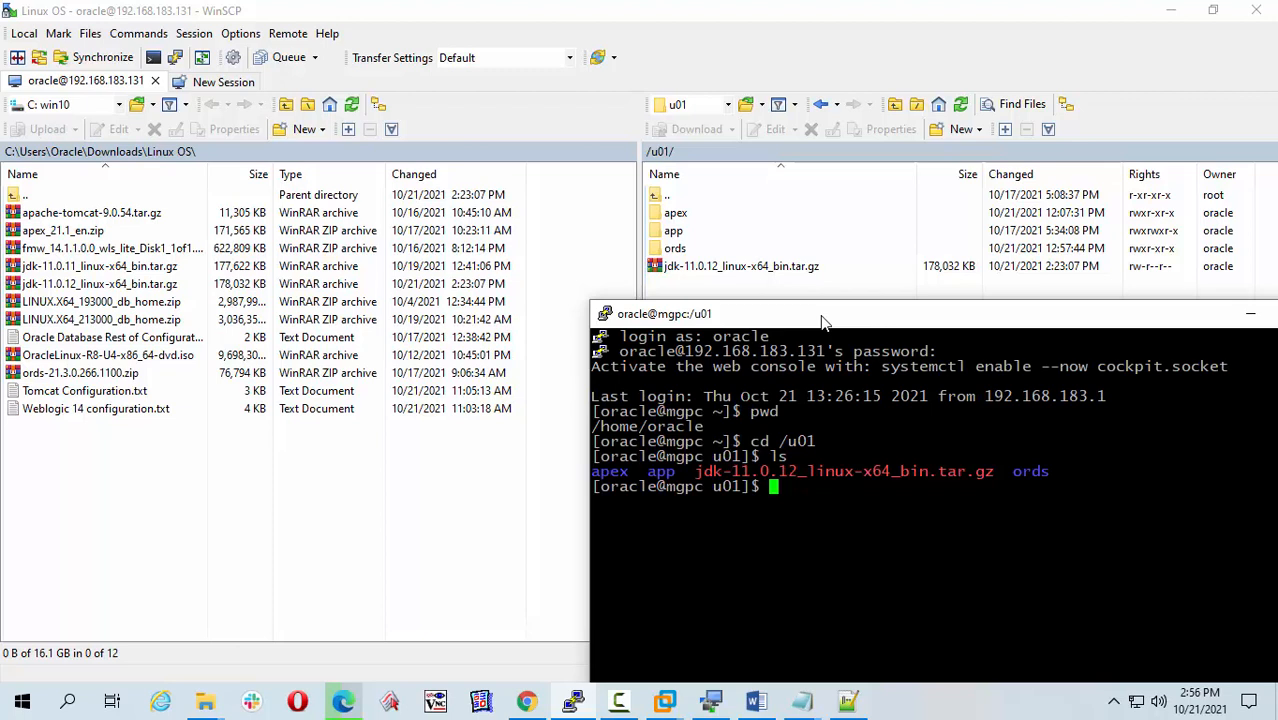
- Extract the archive with tar xvzf jdk-11.0.12_linux-x64_bin.tar.gz, producing a jdk-11.0.12 folder in /u01
text(tar)
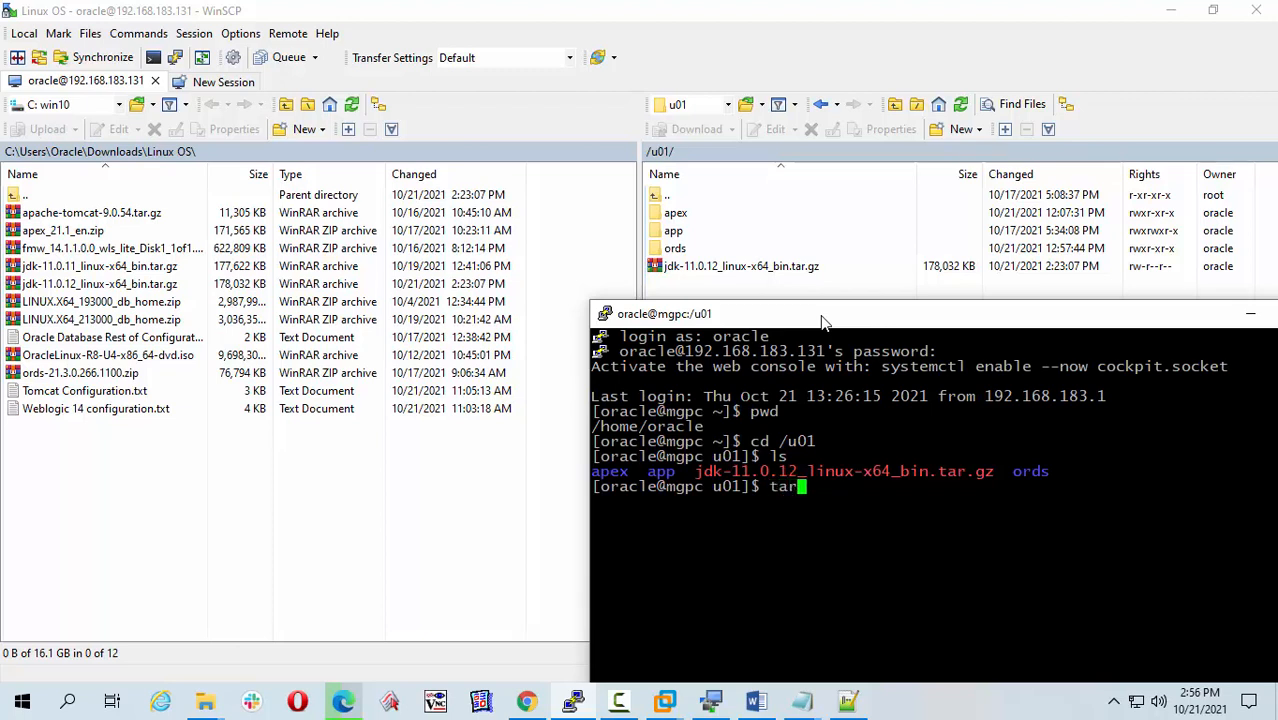
text(x)
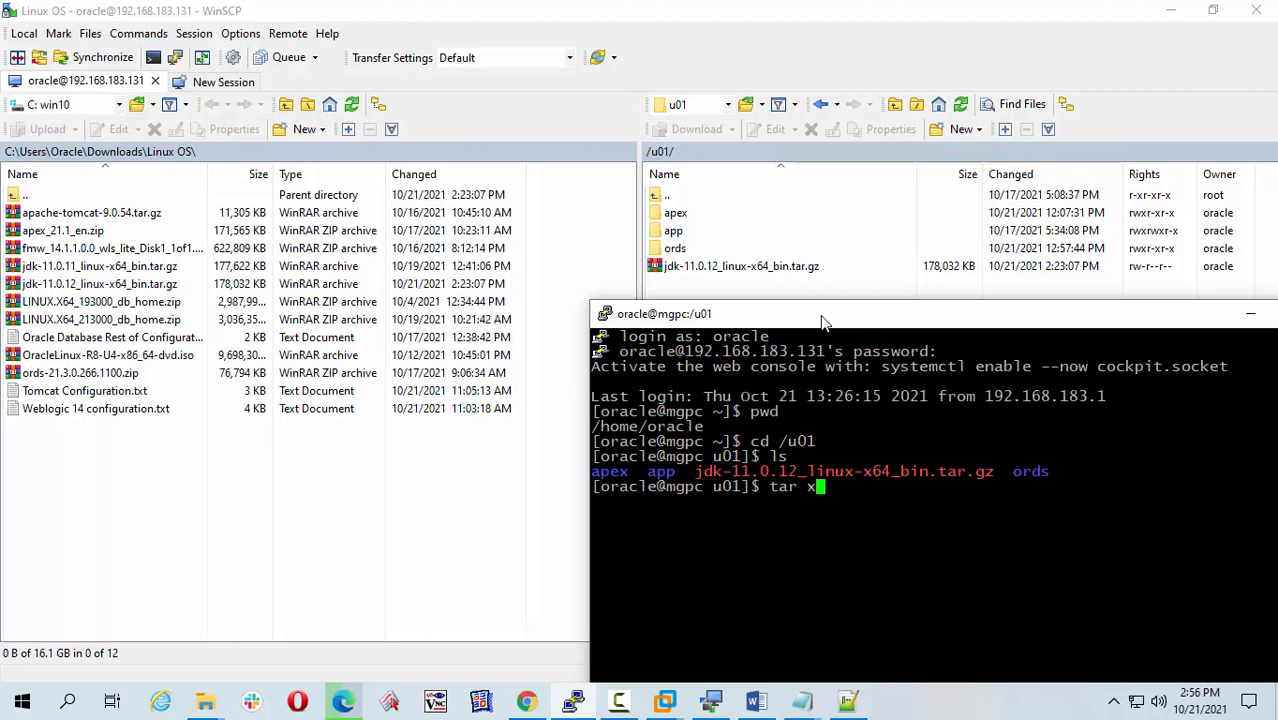
text(vz)
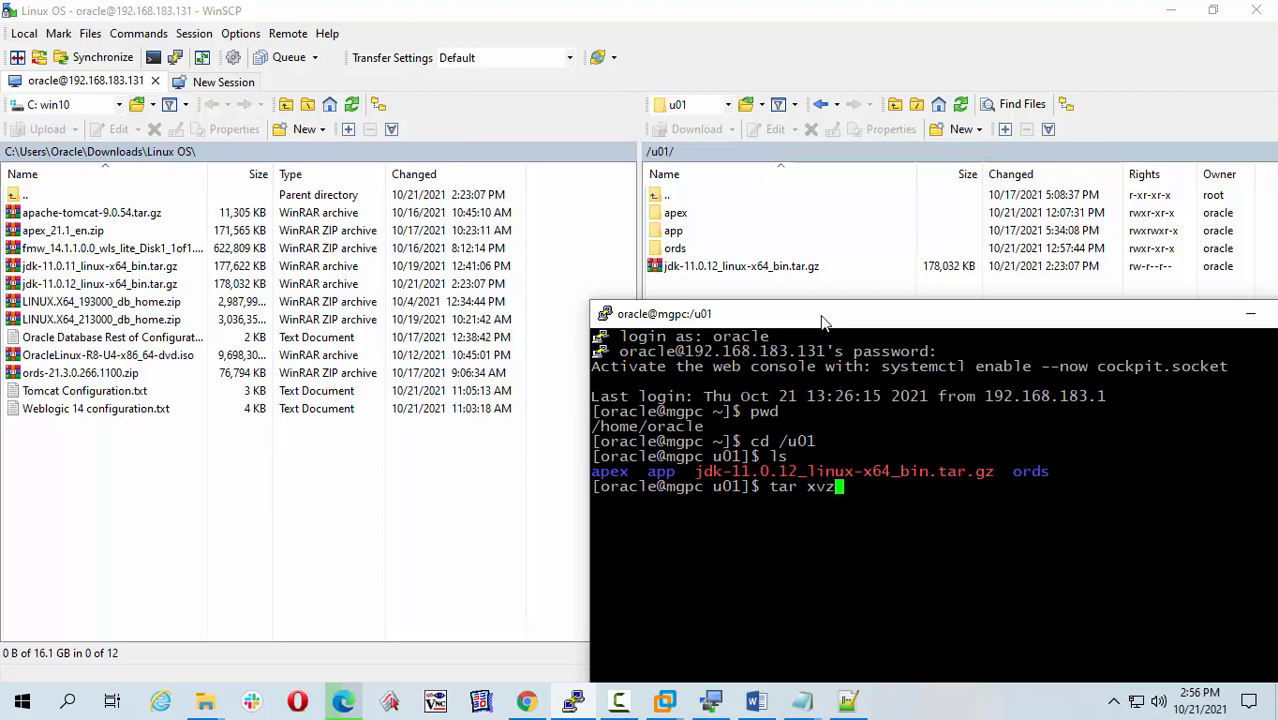
text(f)
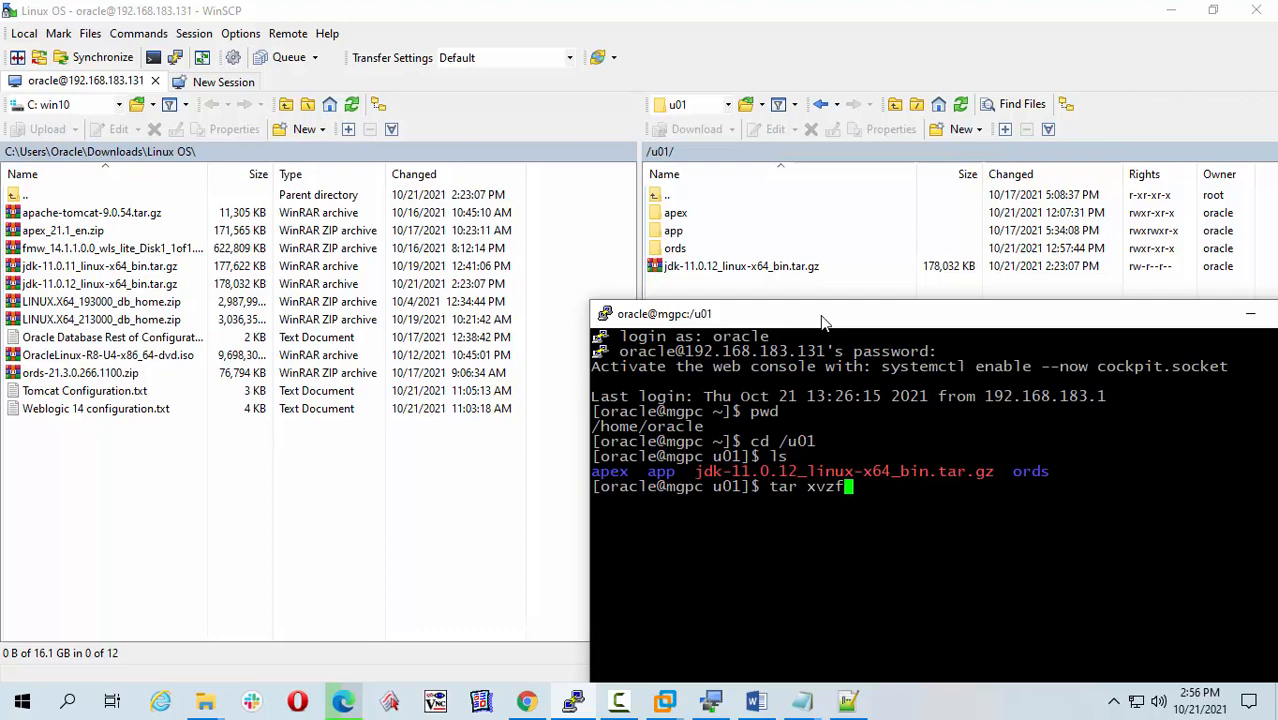
text(jdk-11.0.12_linux-x64_bin.tar.gz)
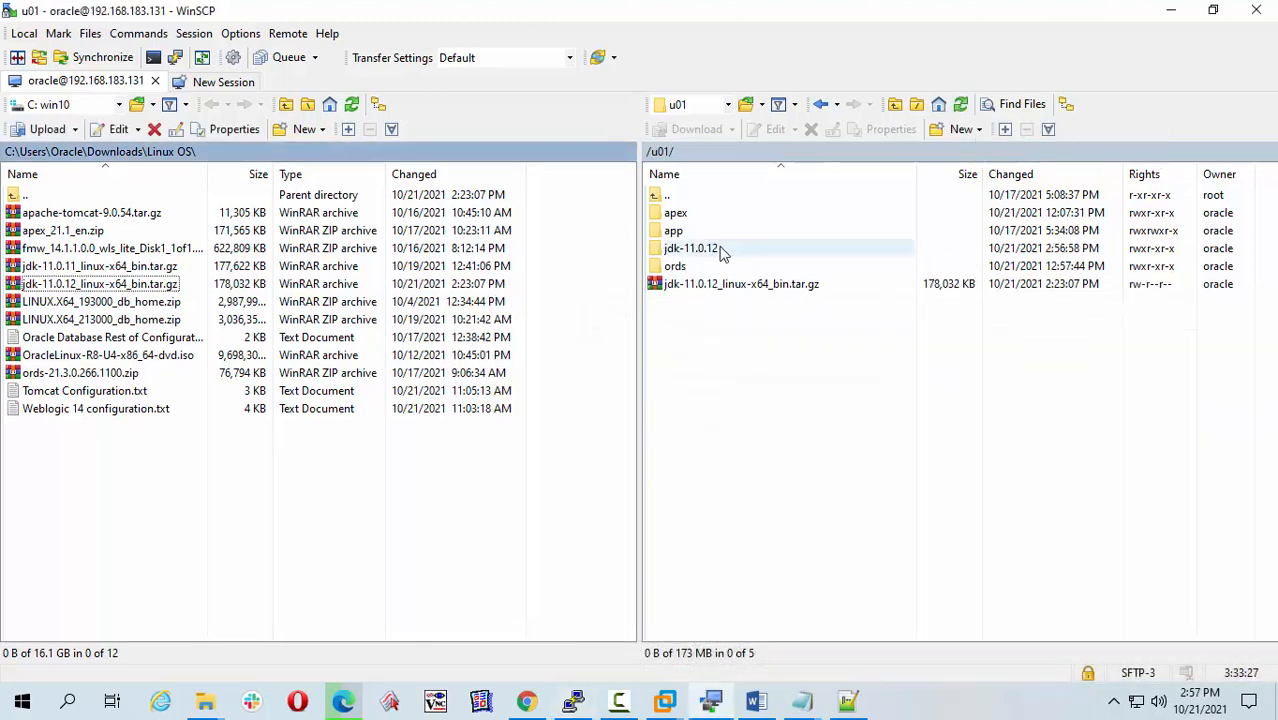
click(690, 248)
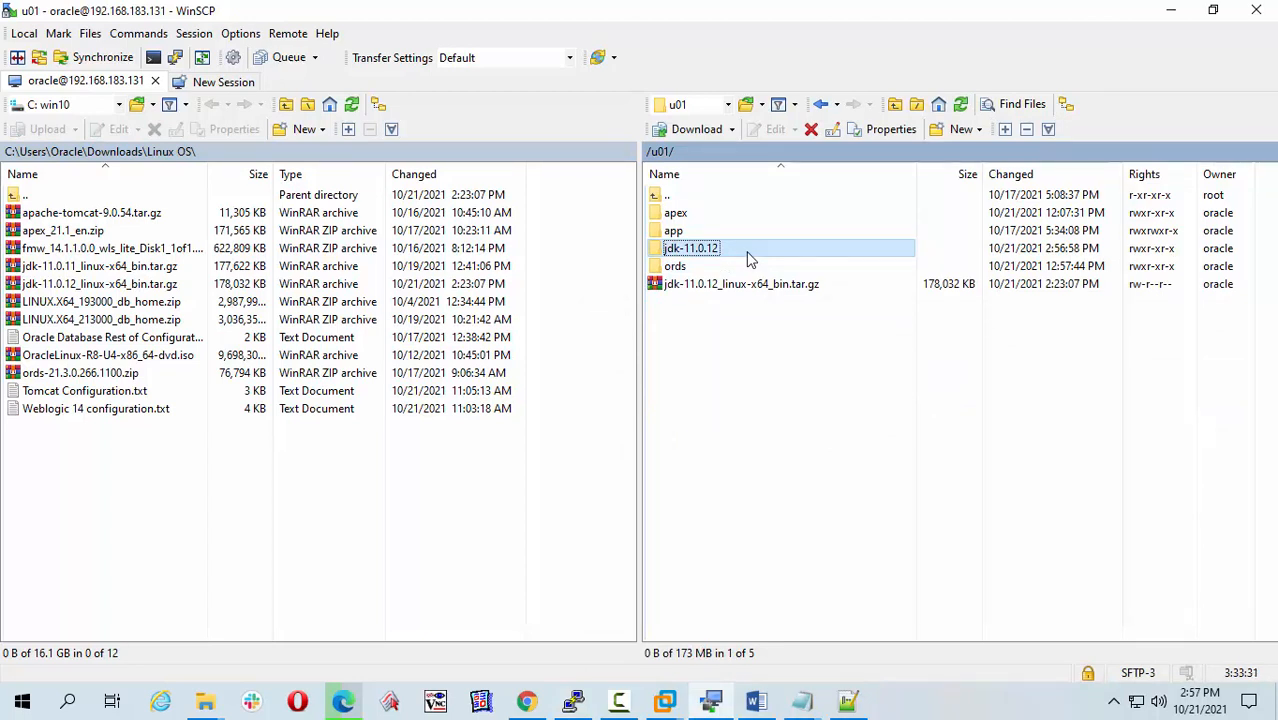
mouse_move(836, 518)
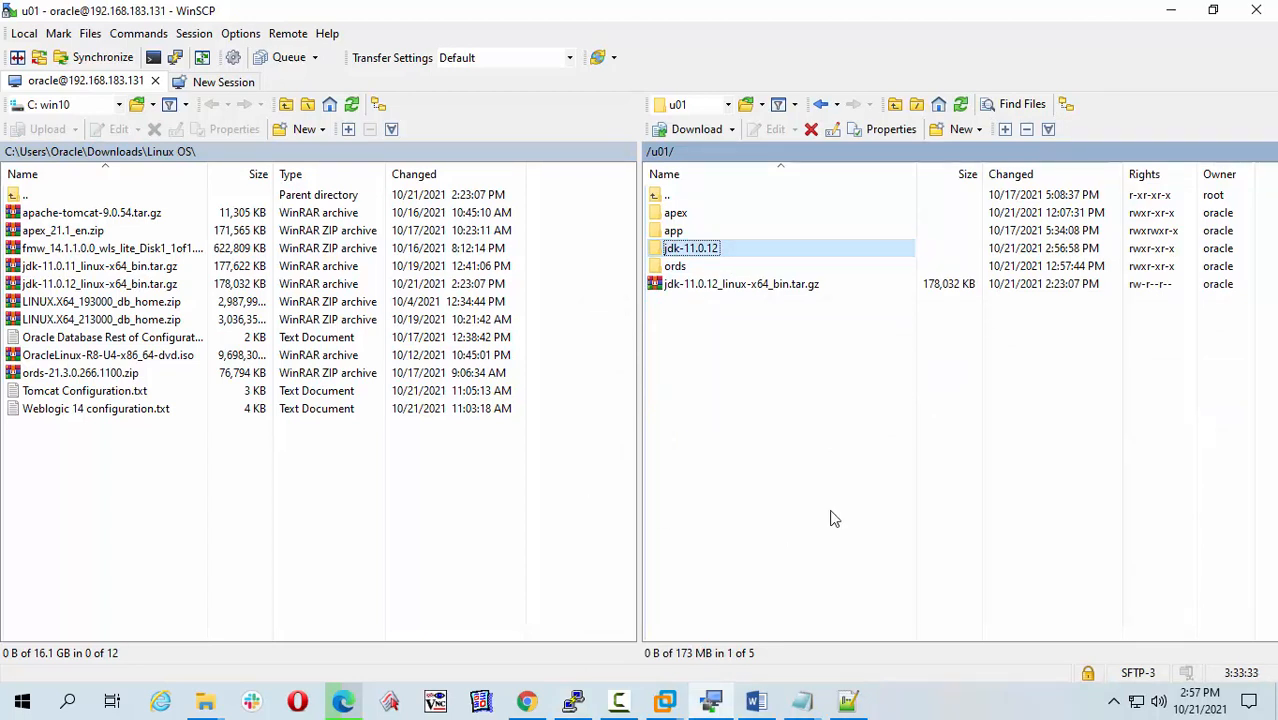
mouse_move(714, 548)
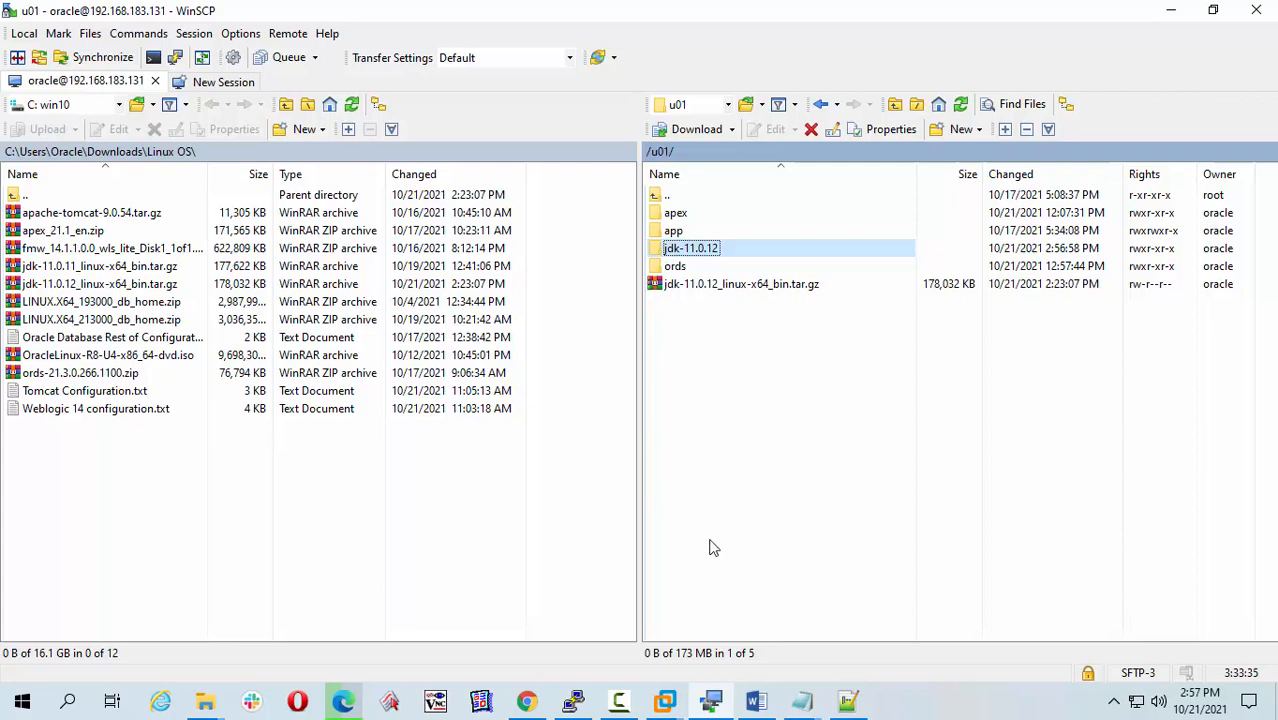
mouse_move(572, 700)
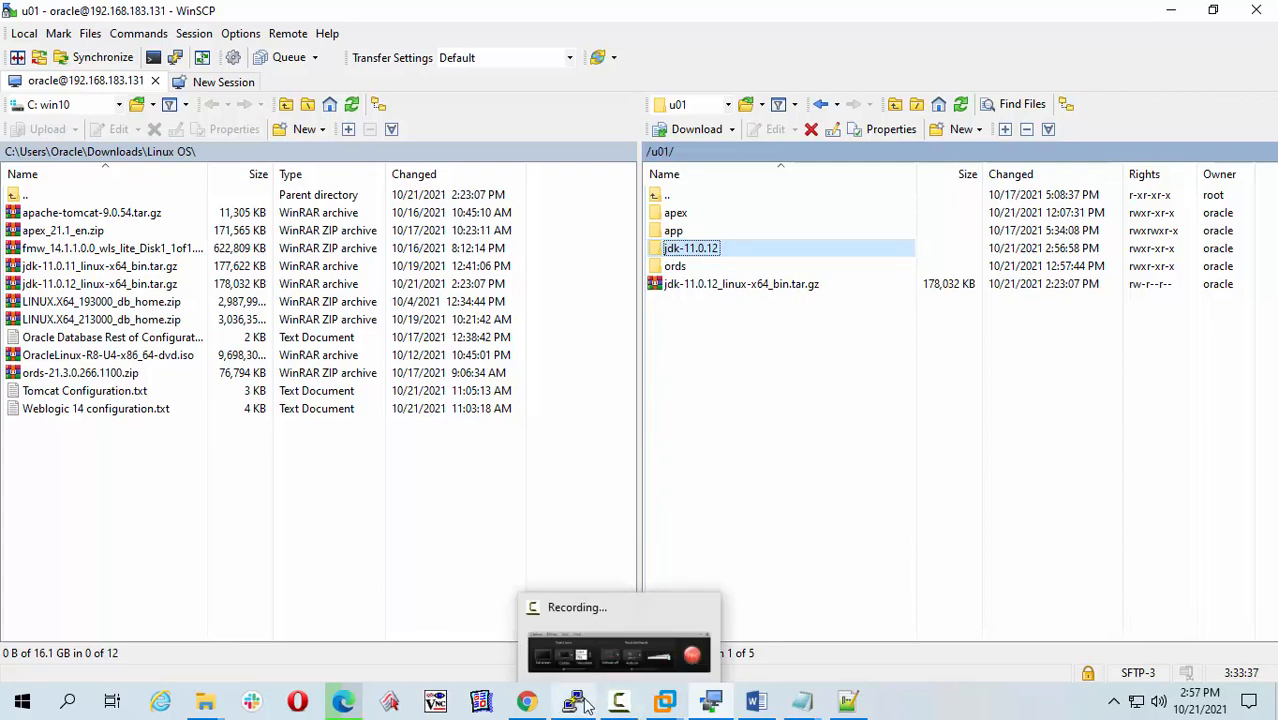
mouse_move(572, 700)
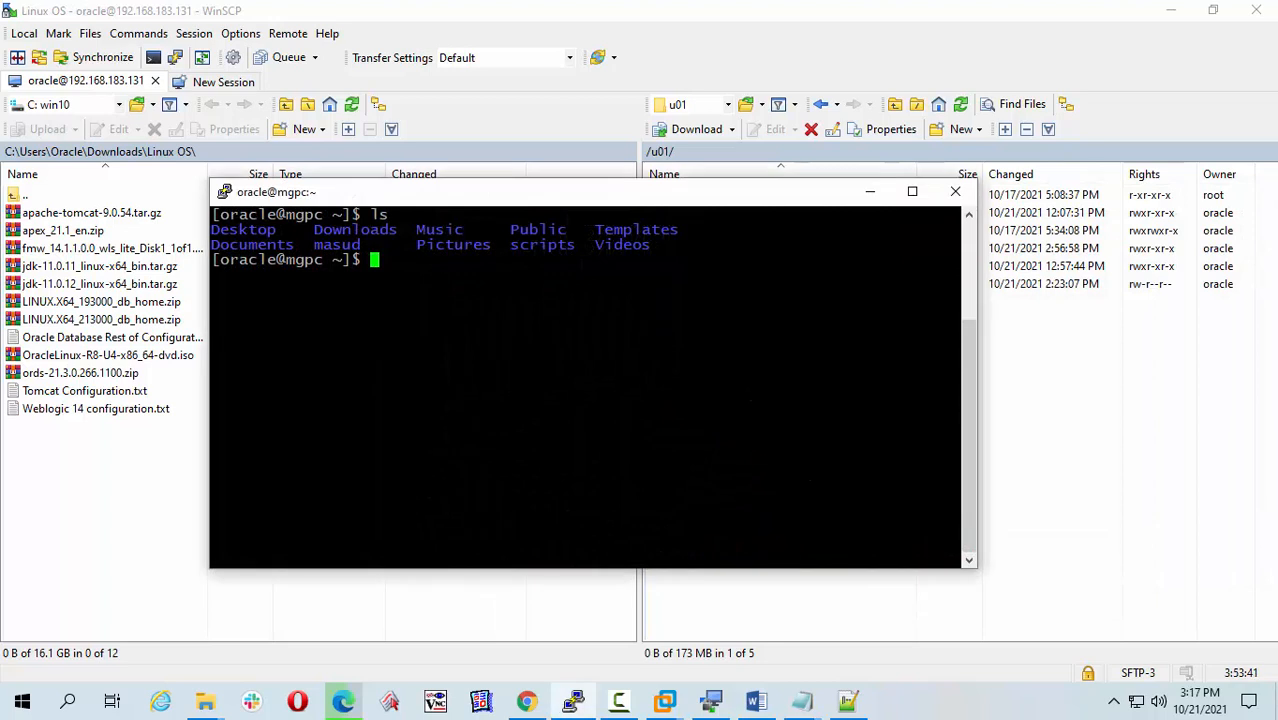
- List all home-directory files including hidden ones with ls -a, revealing .bash_profile
text(ls)
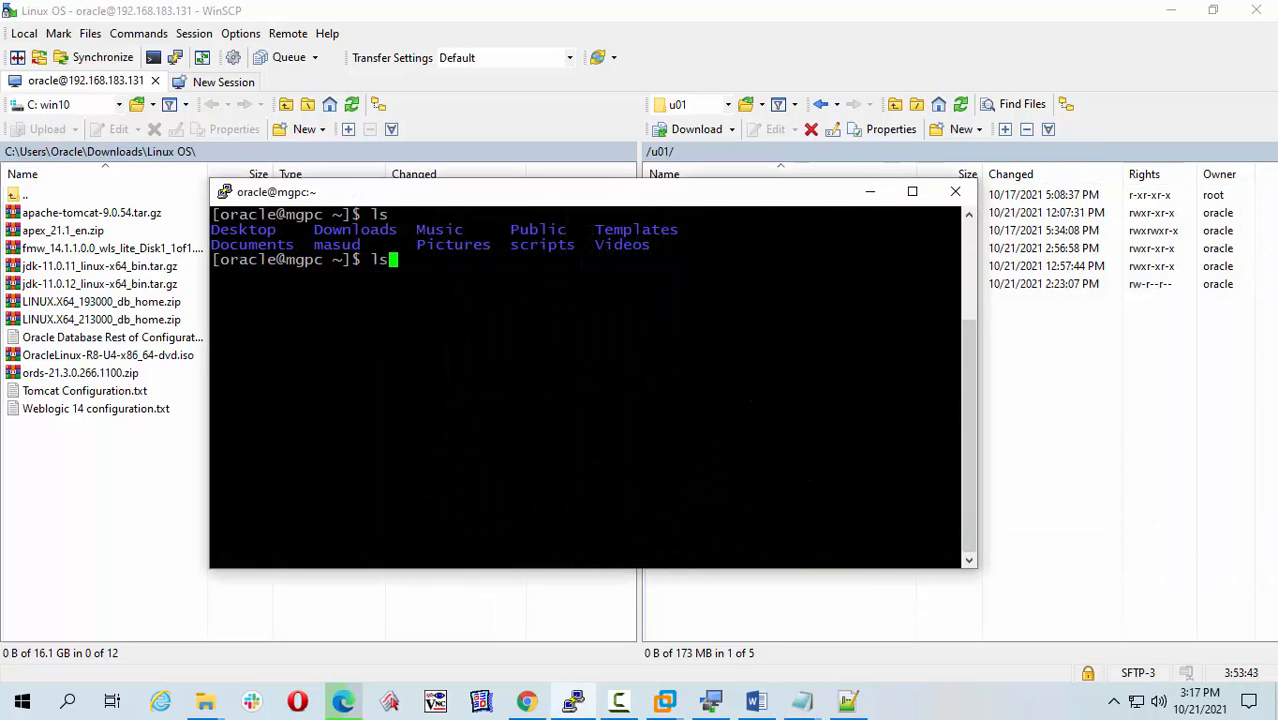
text(-a)
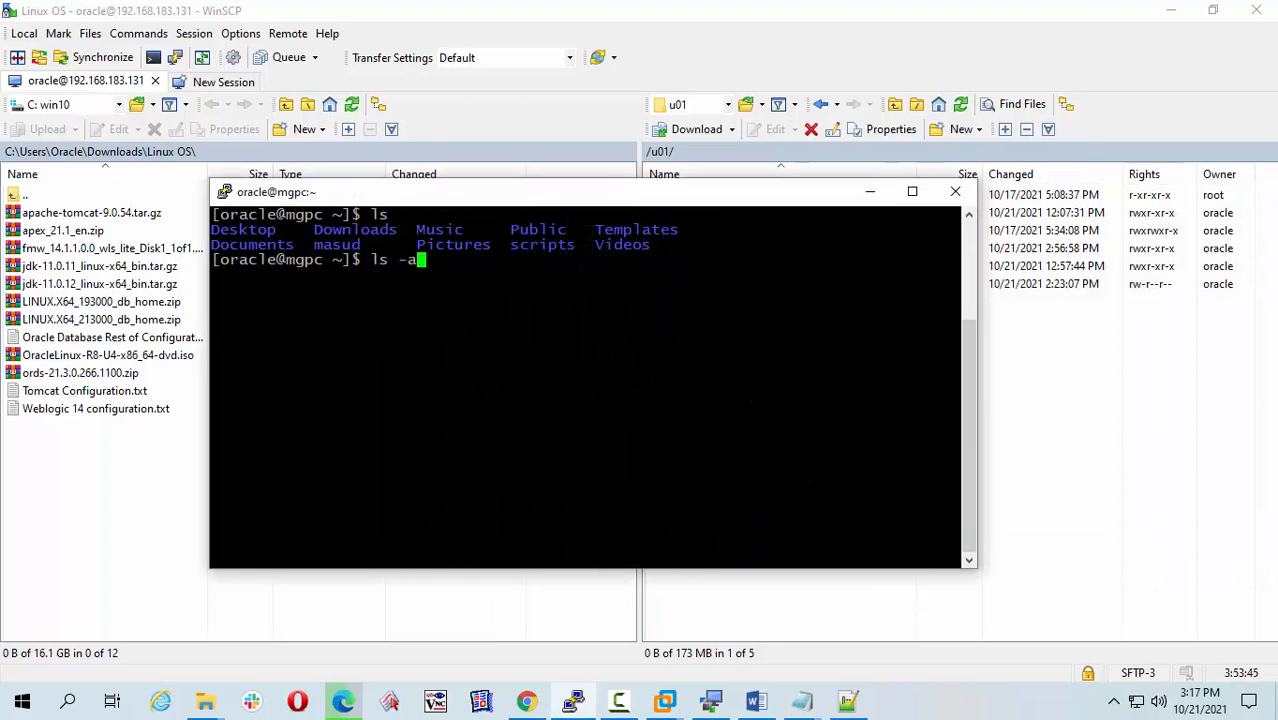
key(Return)
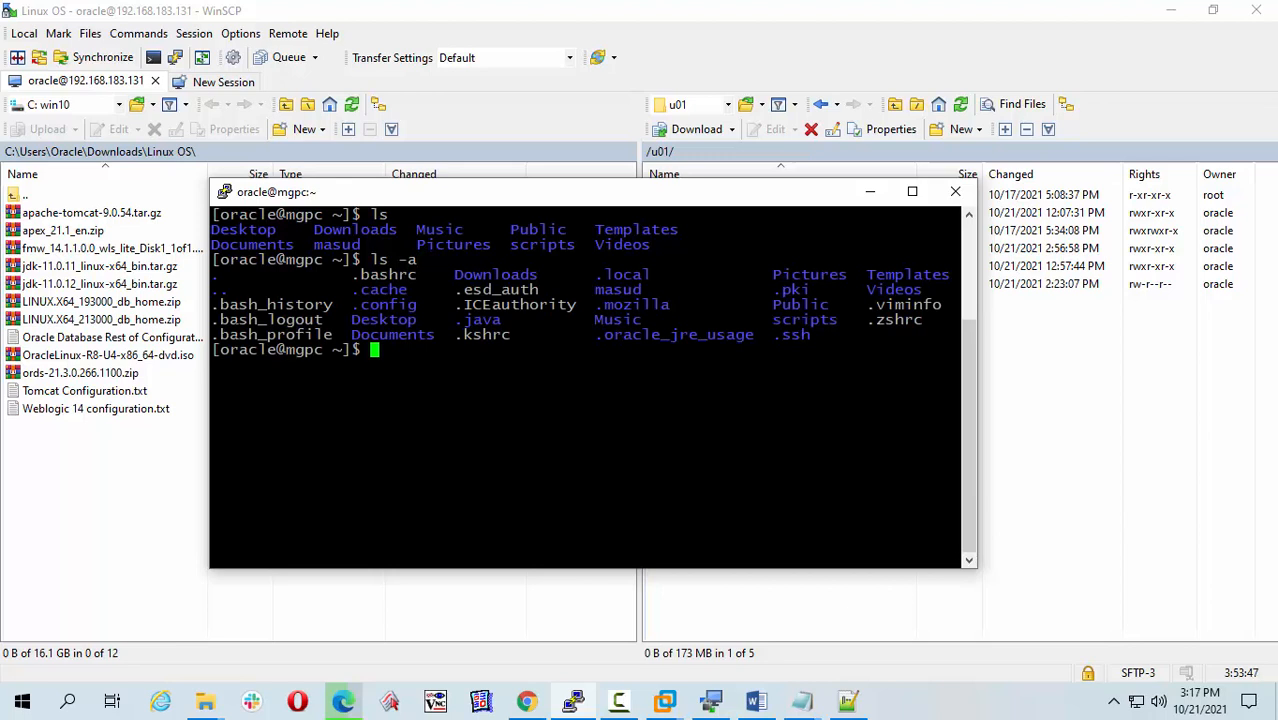
double_click(276, 334)
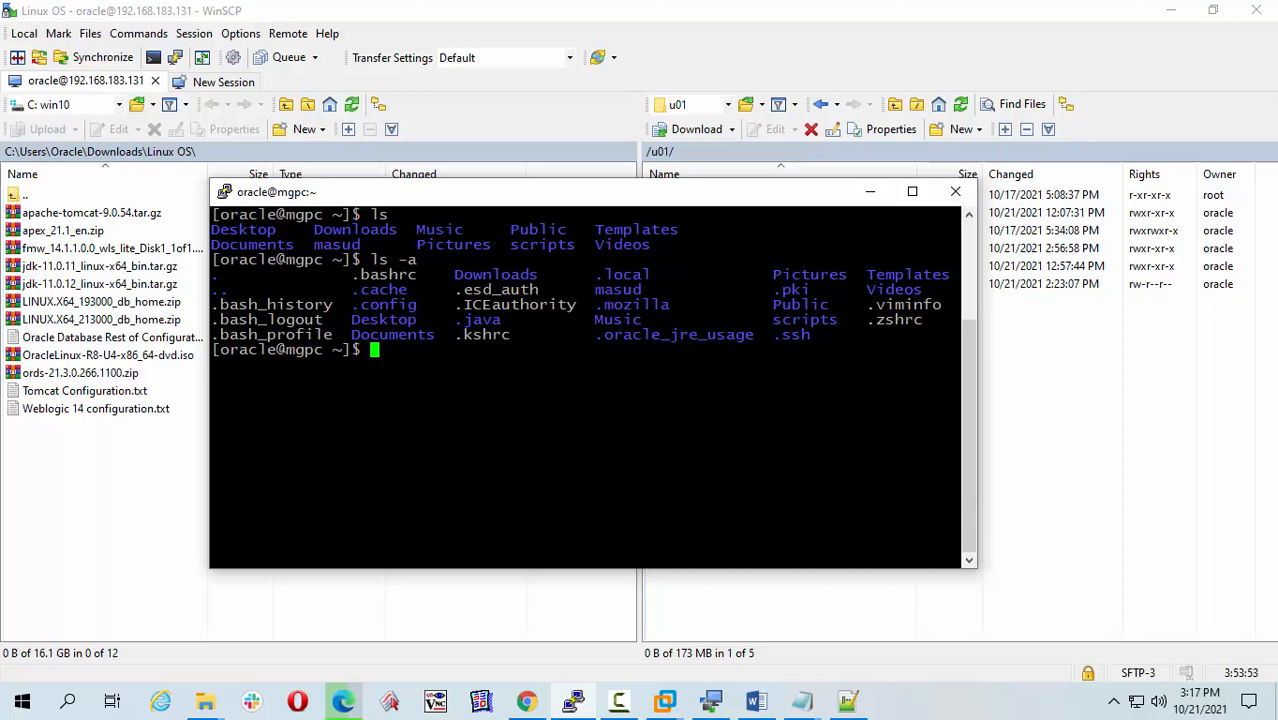
- Enter the command vi .bash_profile at the prompt
text(vi)
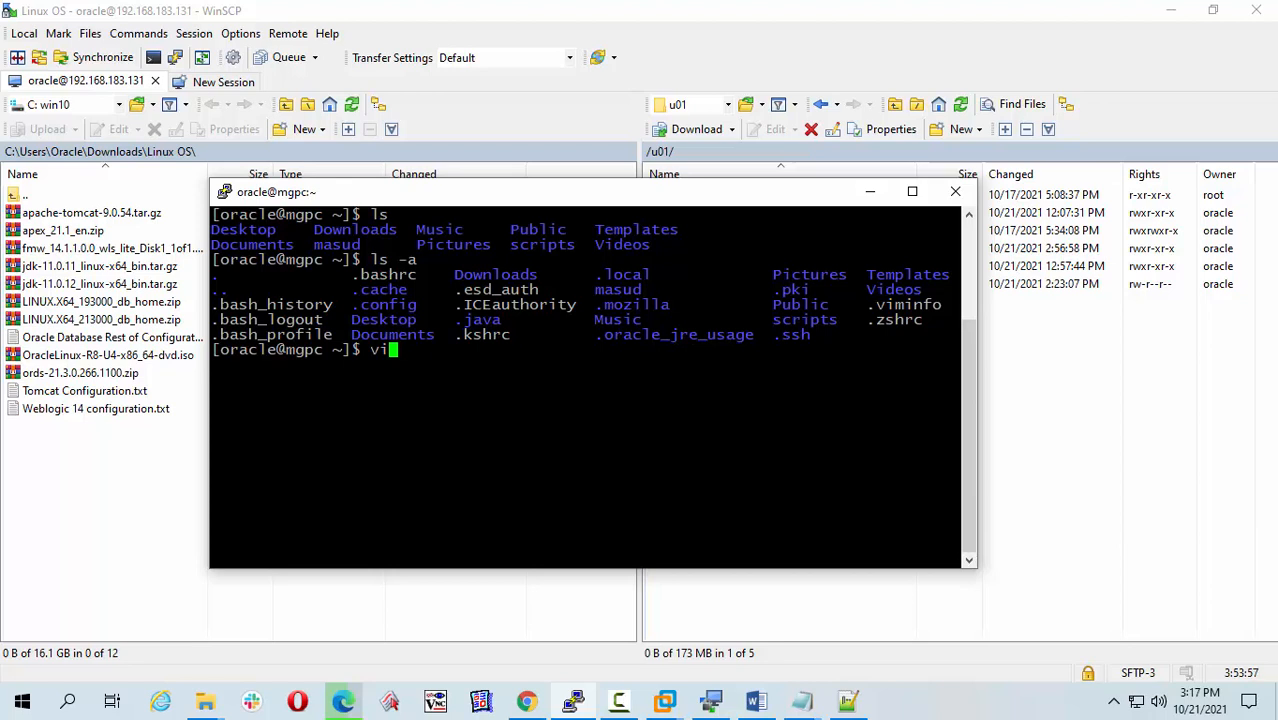
text(.)
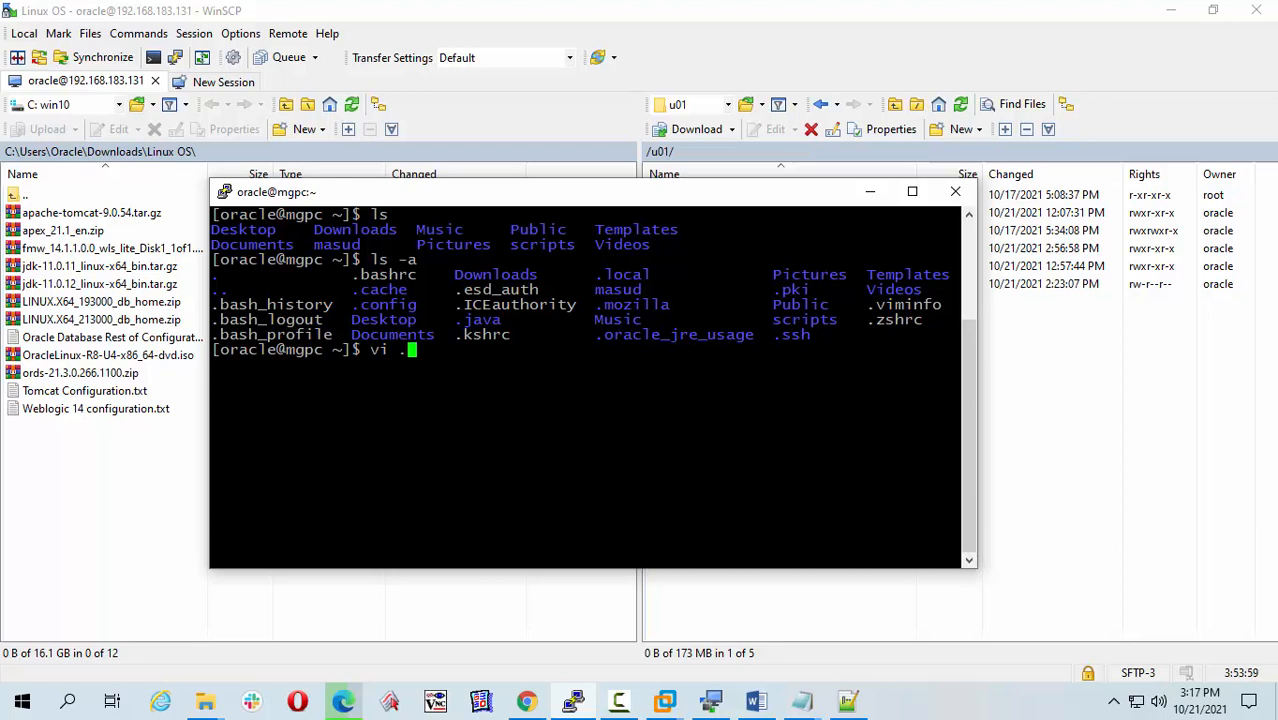
text(.bash_p)
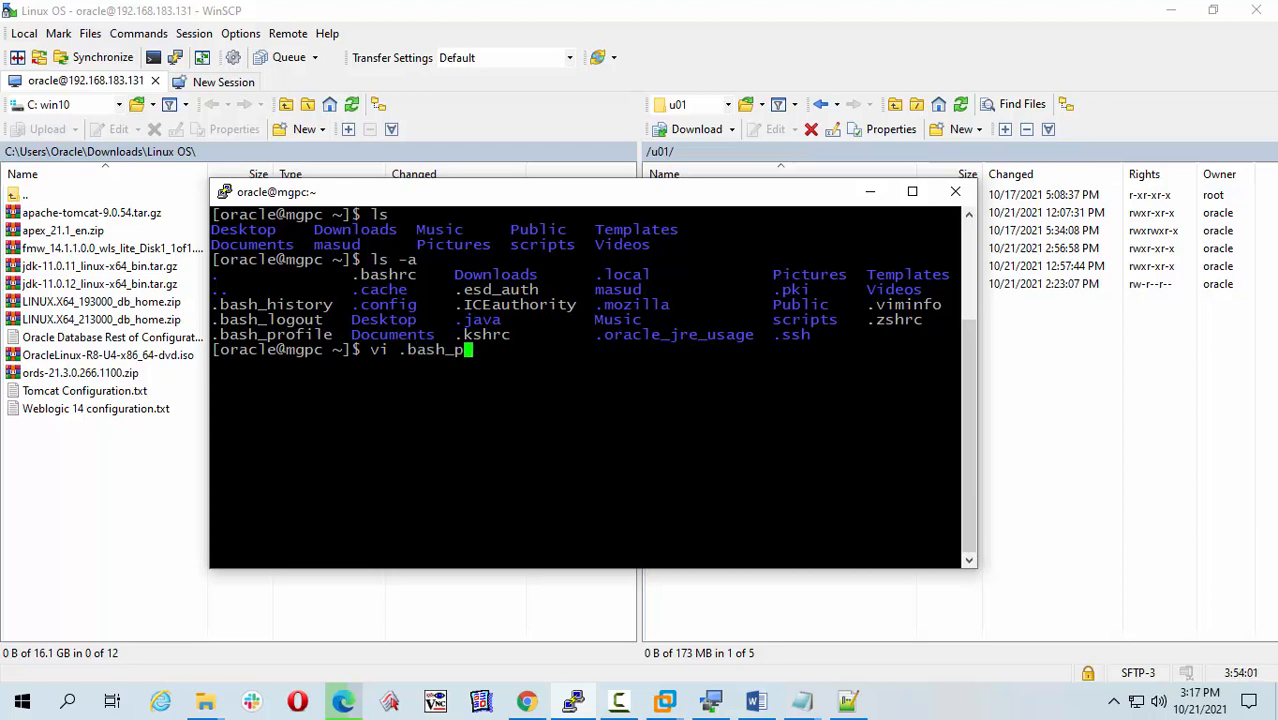
text(rofile)
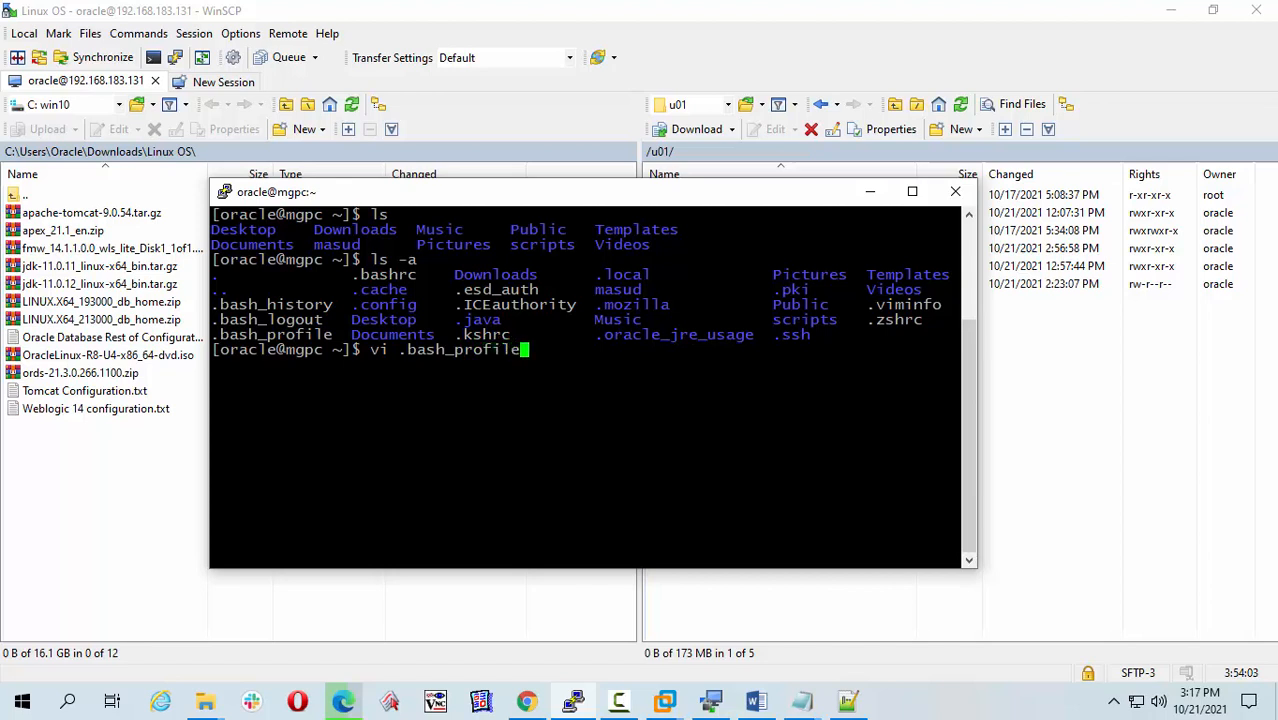
- Edit .bash_profile in vi, entering insert mode on a new line
key(Return)
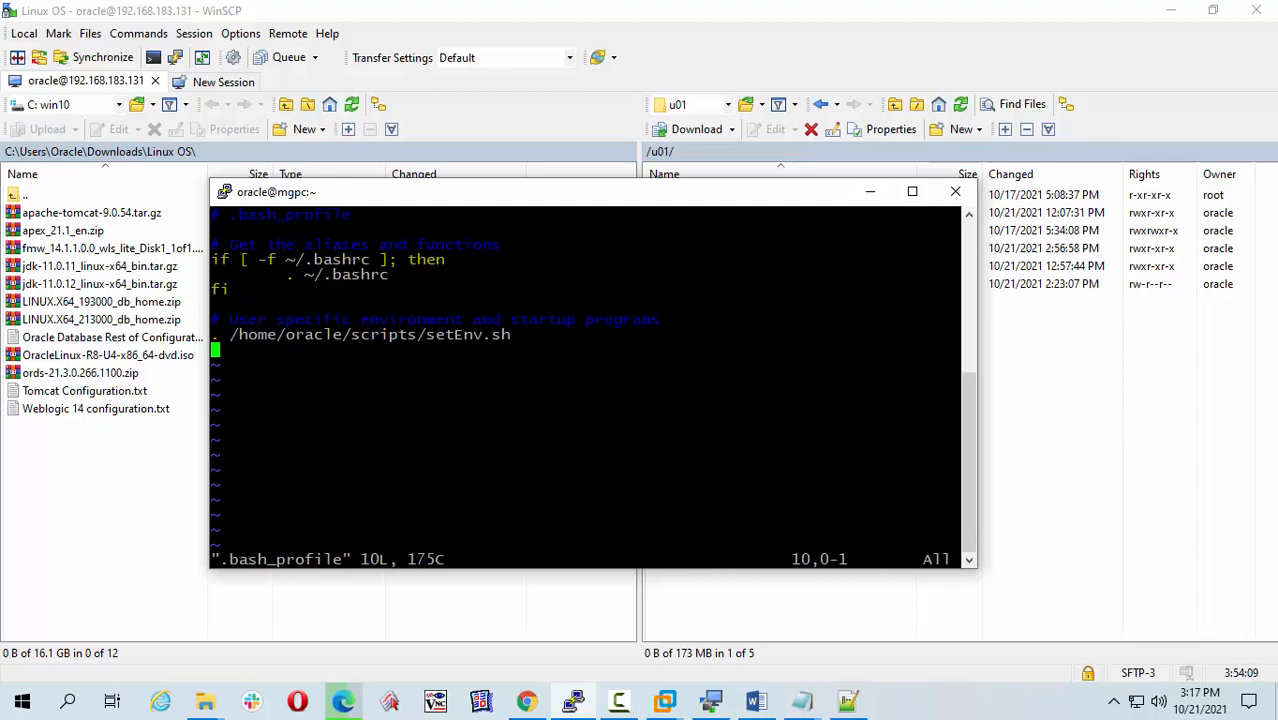
key(i)
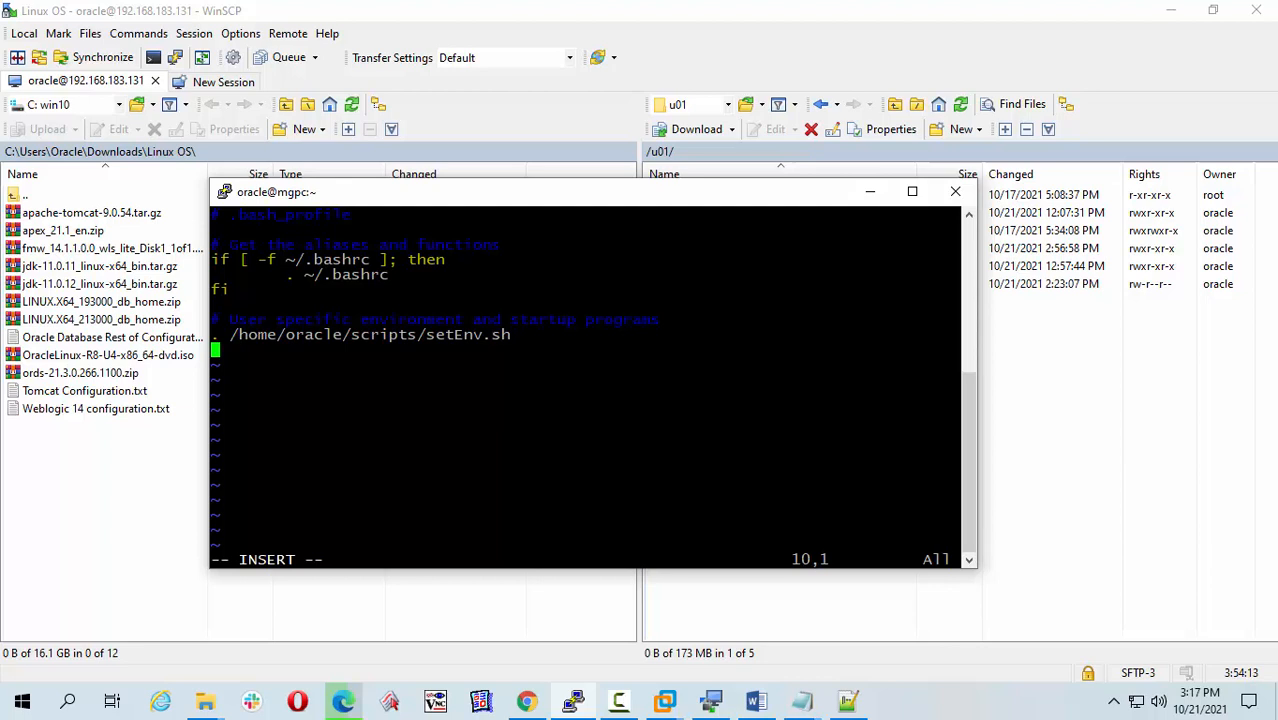
key(Right)
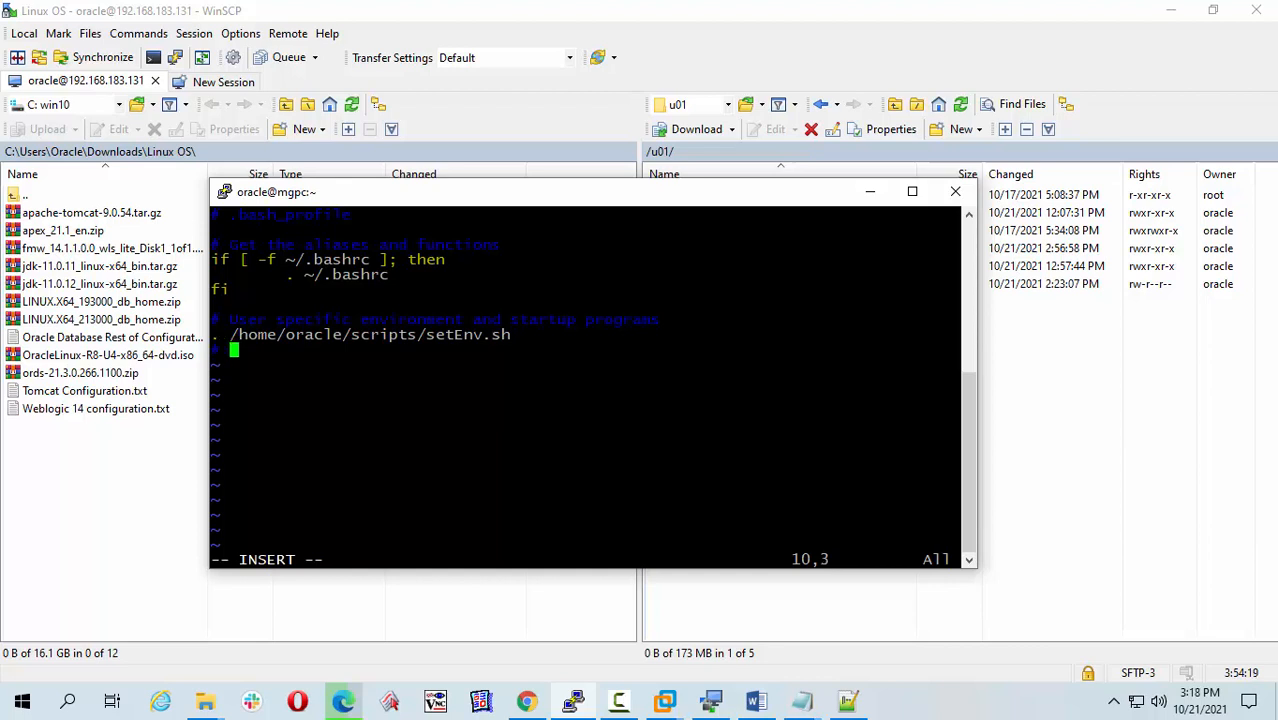
text(java)
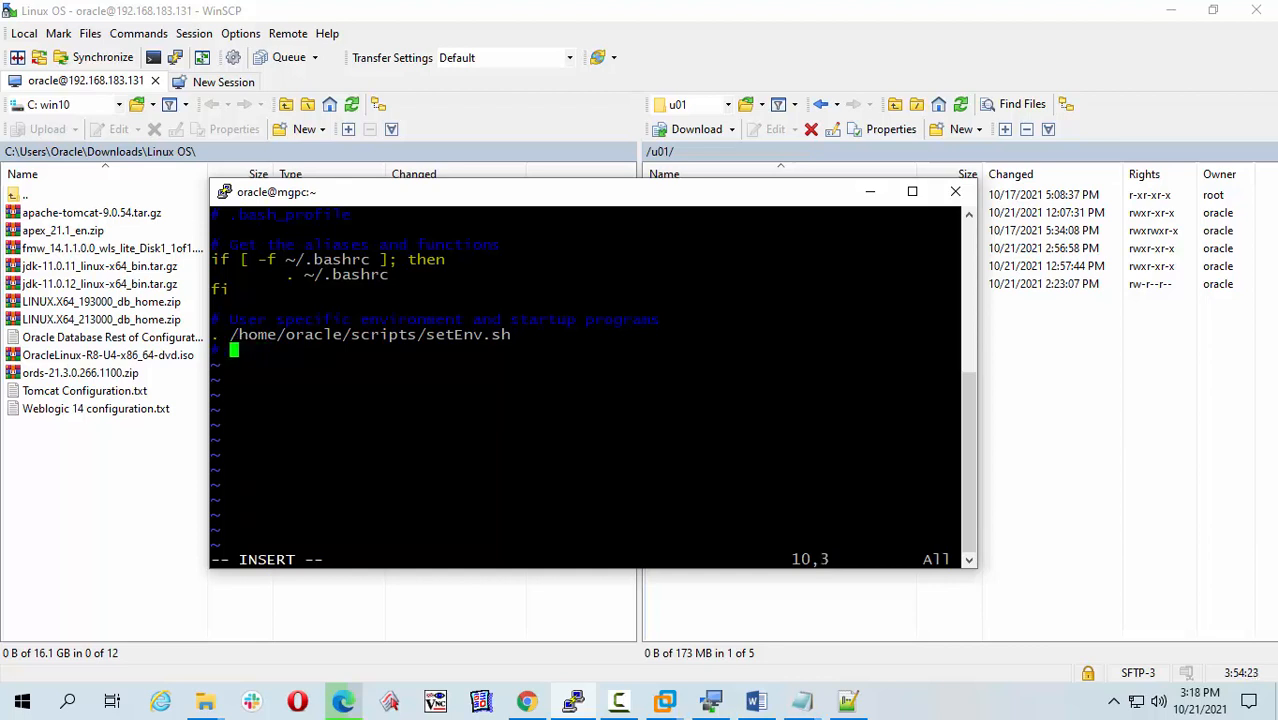
text(Java environment)
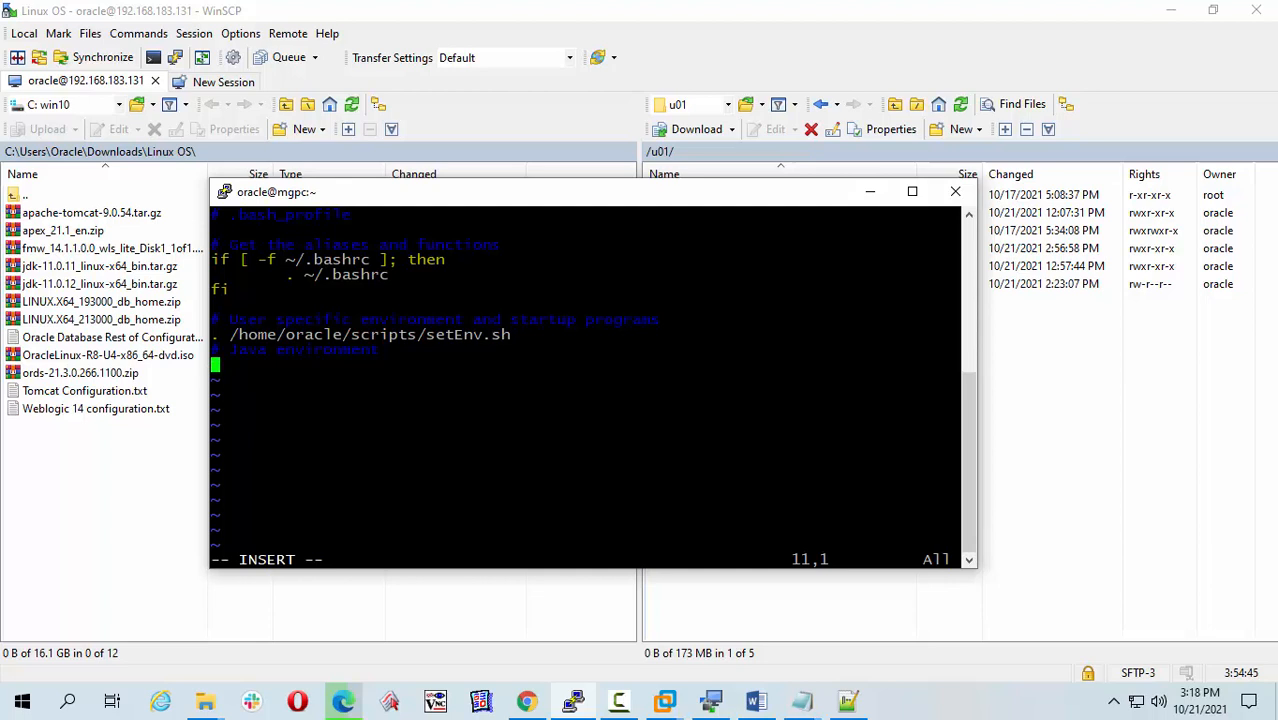
- Write export JAVA_HOME=/u01/ as the start of the JAVA_HOME line
text(e)
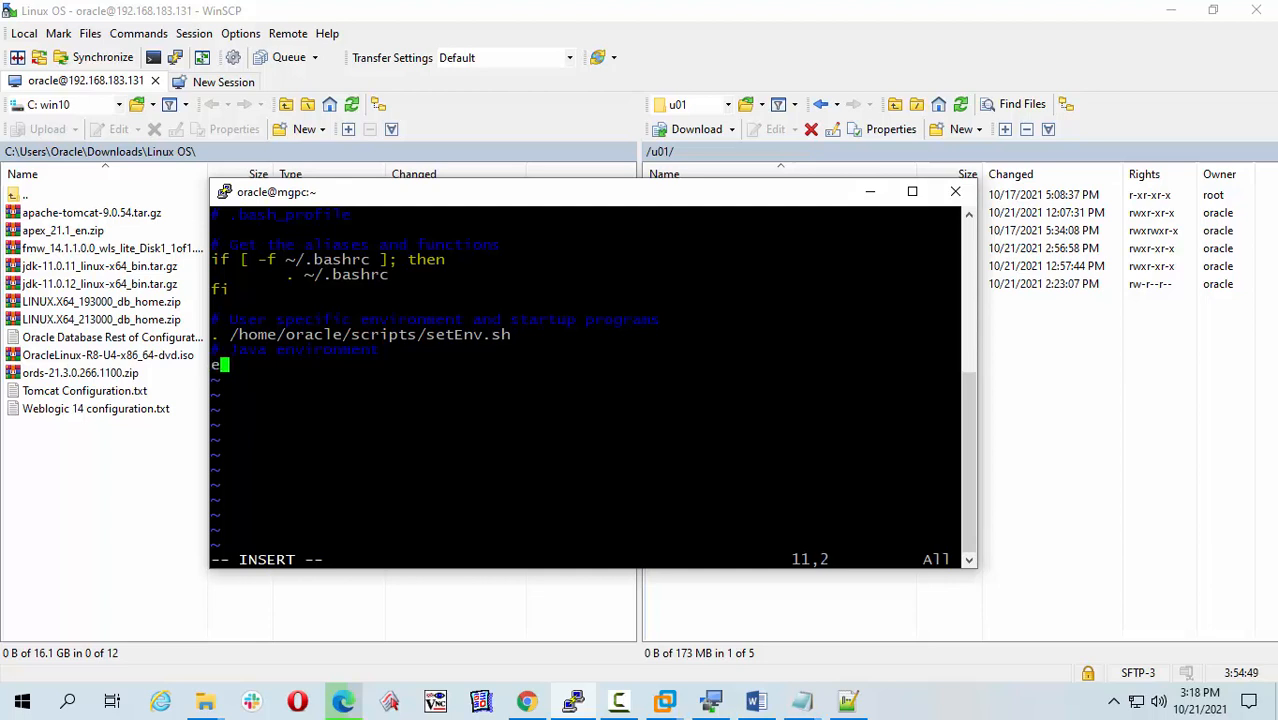
text(xport)
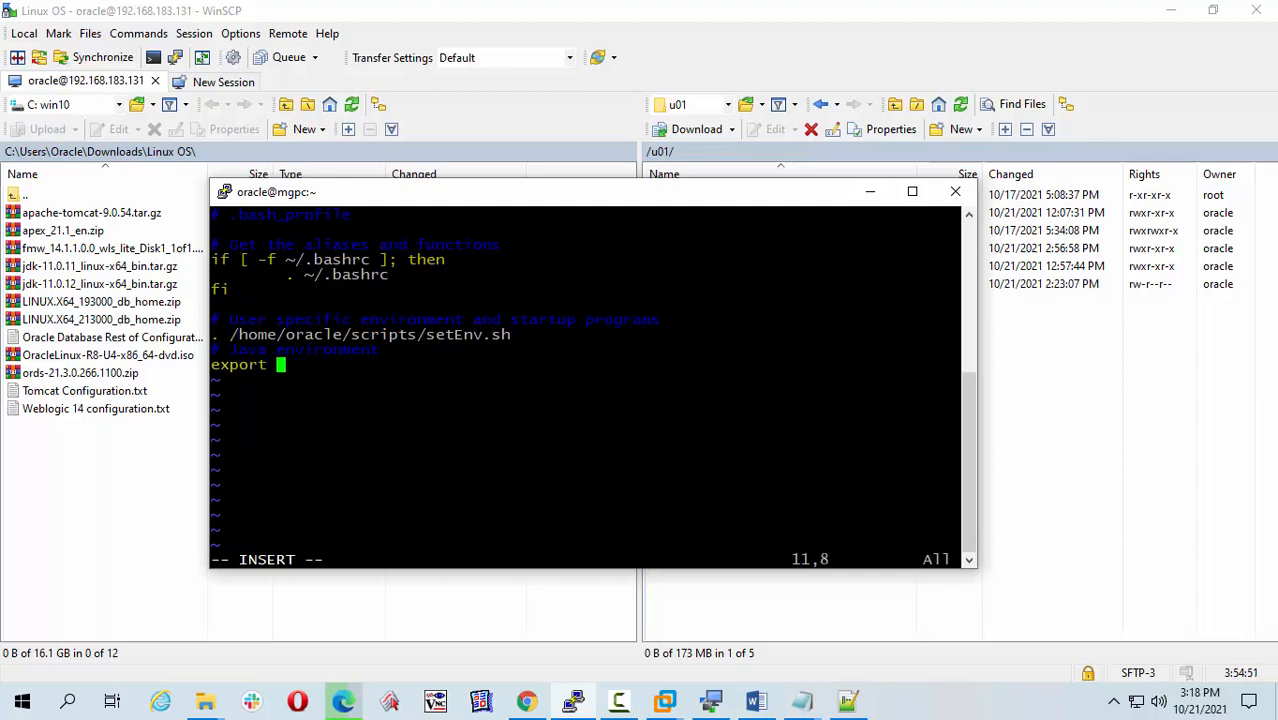
text(JAVA)
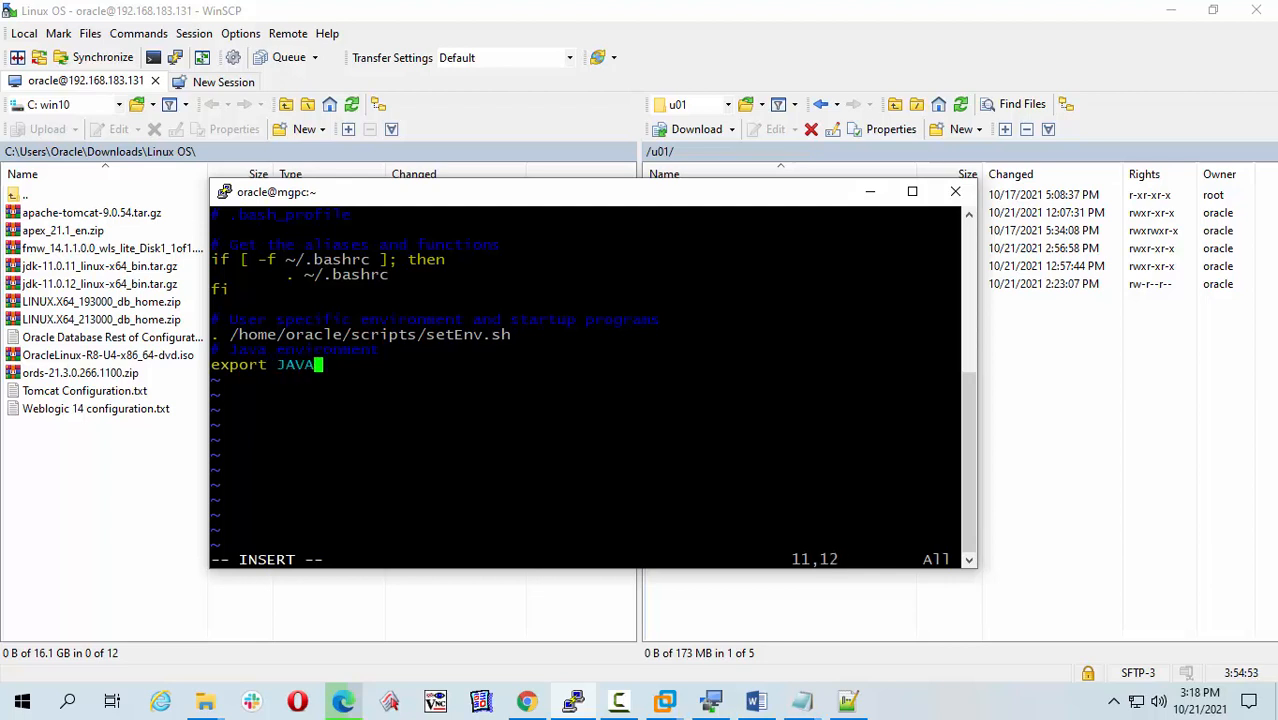
text(_HOME)
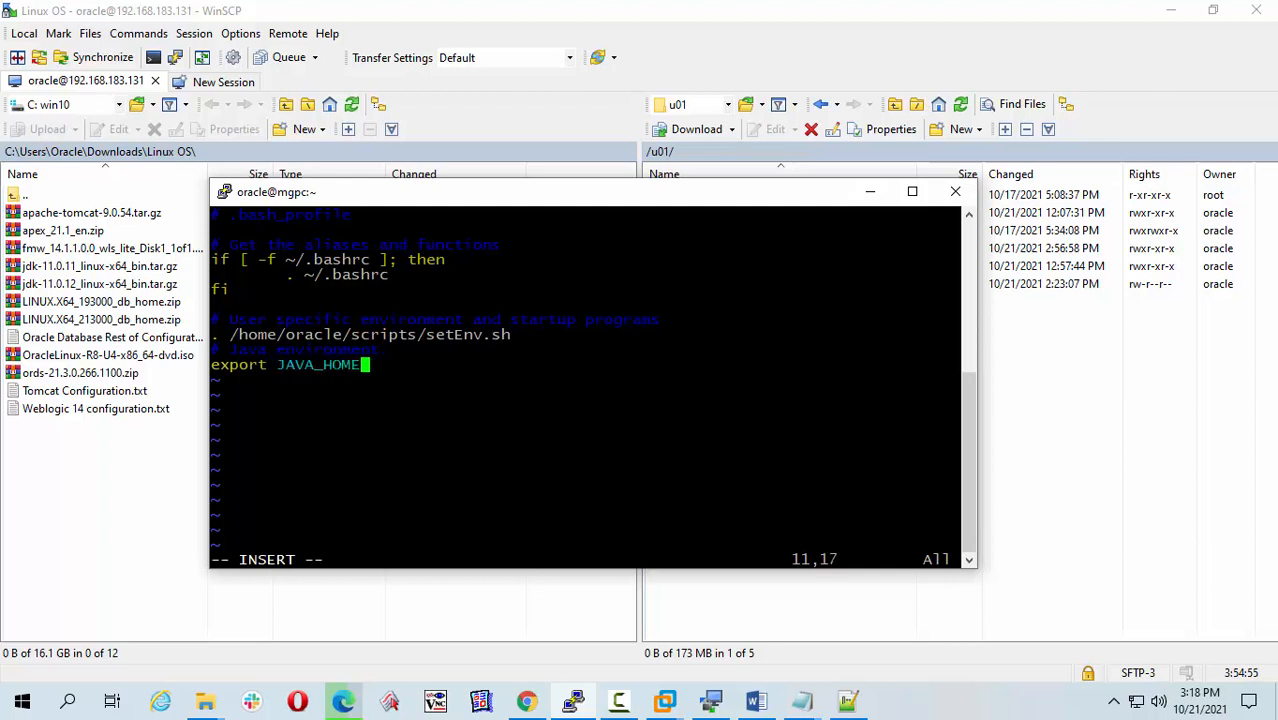
text(=)
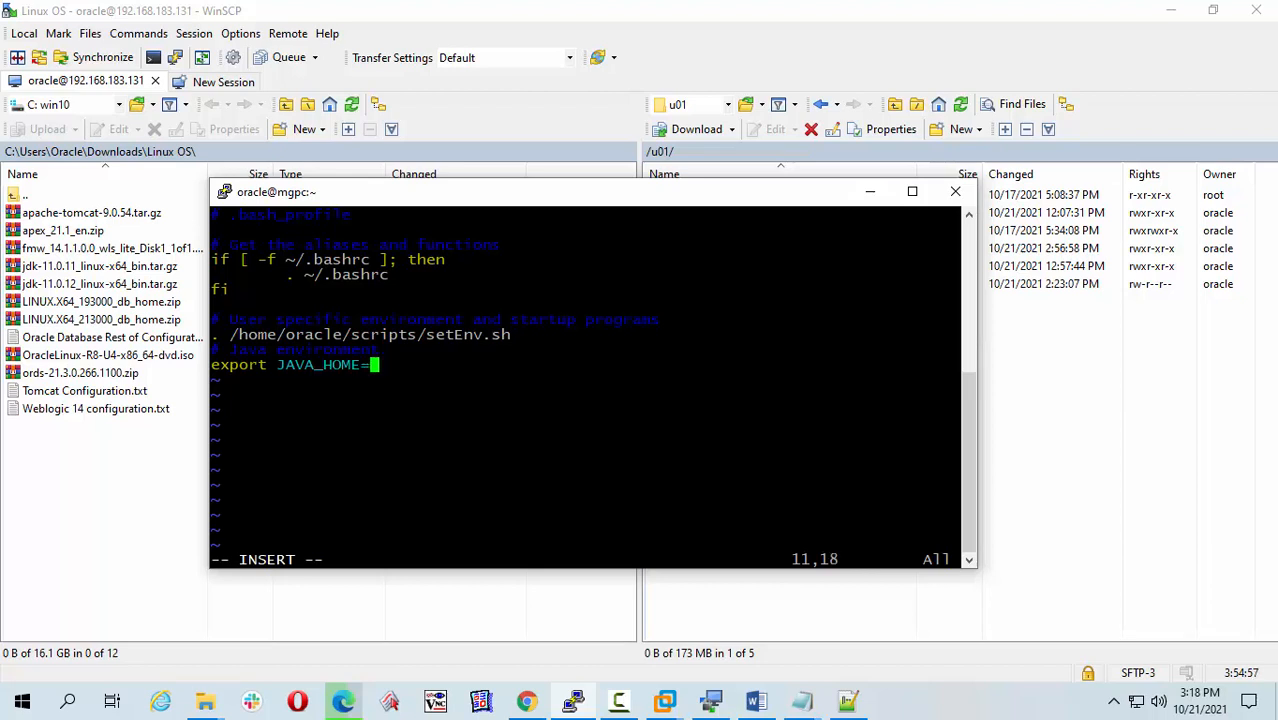
text(/)
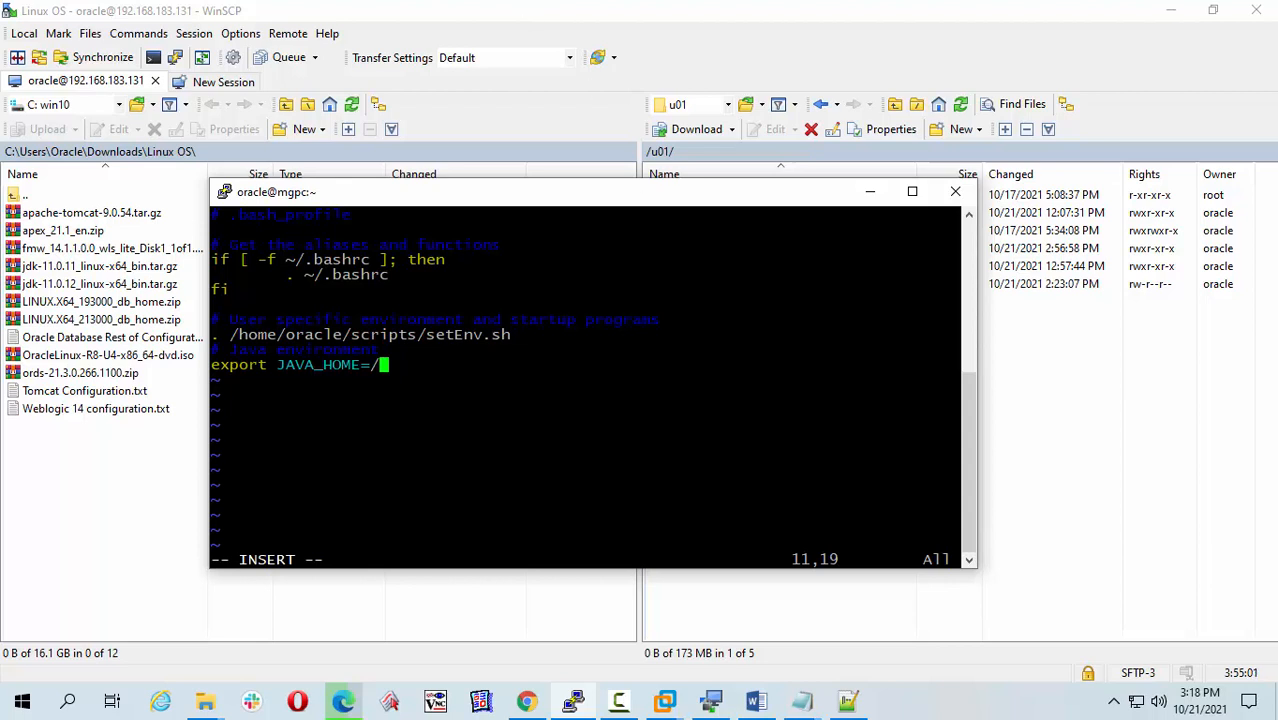
text(0)
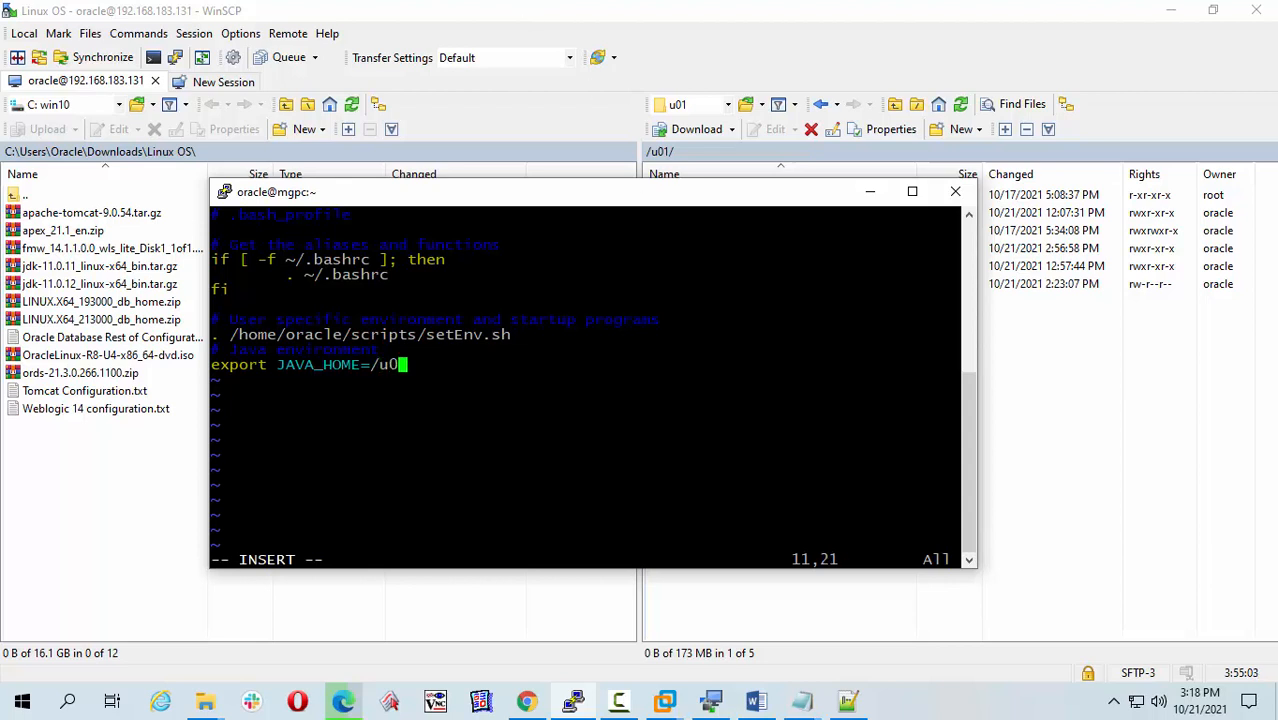
text(1/)
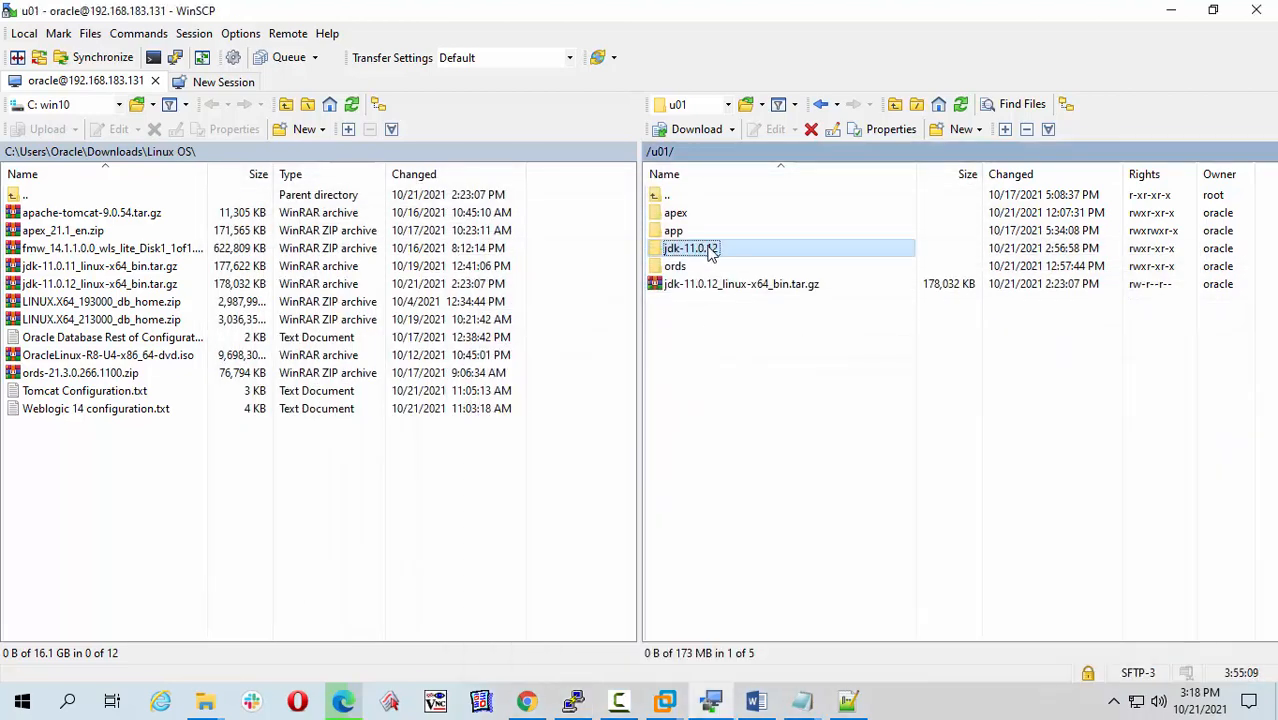
- Check the jdk-11.0.12 folder path in WinSCP and complete the line as export JAVA_HOME=/u01/jdk-11.0.12
double_click(690, 248)
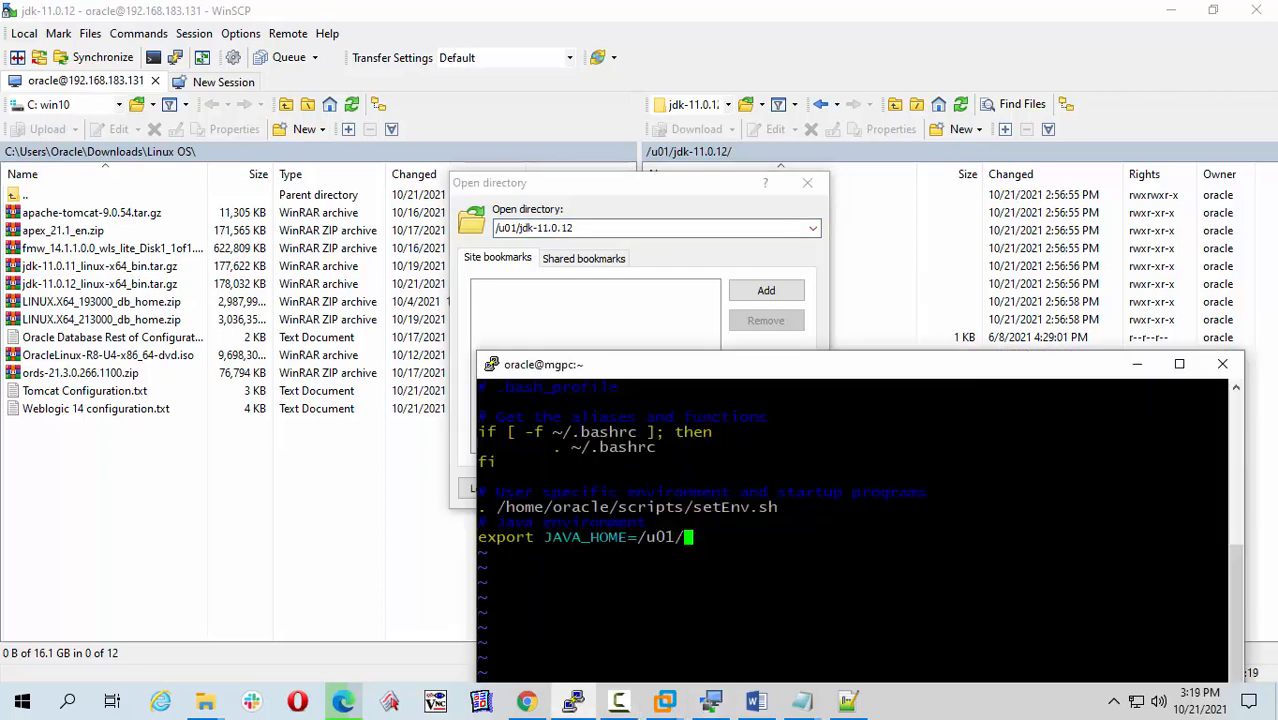
text(jdk-11.0.12)
click(852, 552)
text(e)
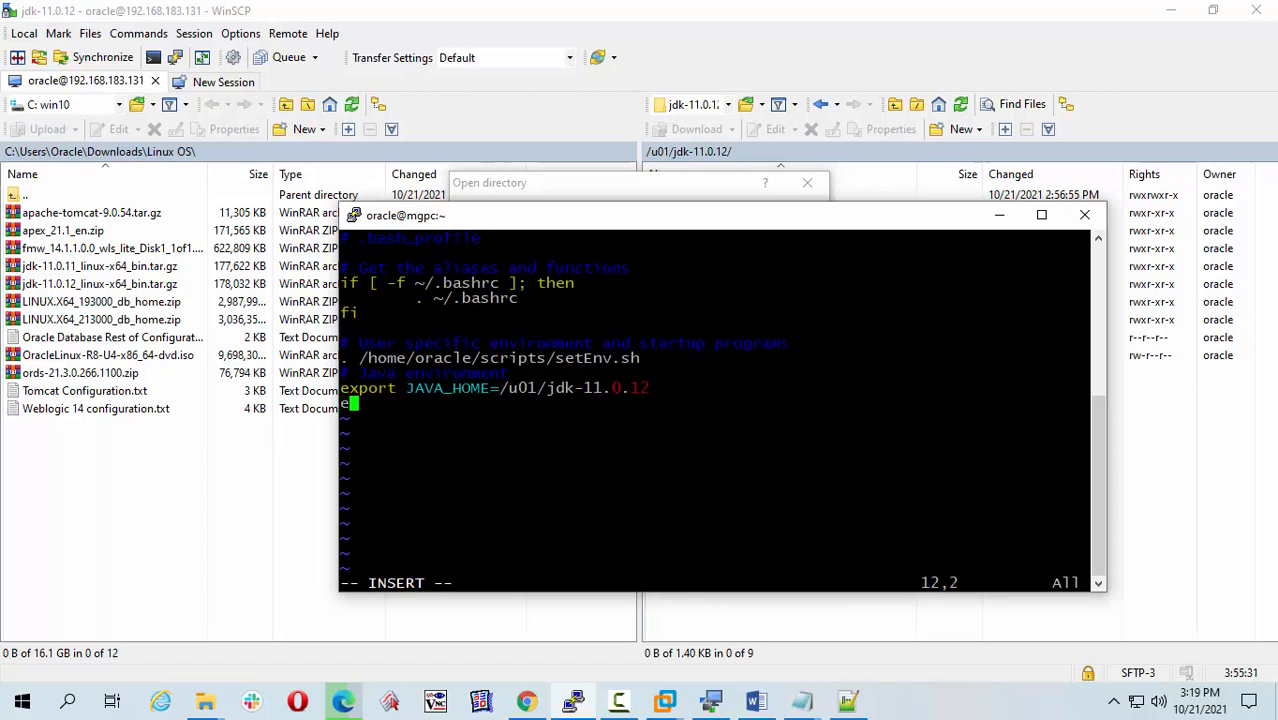
- Write export PATH=$JAVA_HOME/bin:$PATH on the next line and leave insert mode
text(xport)
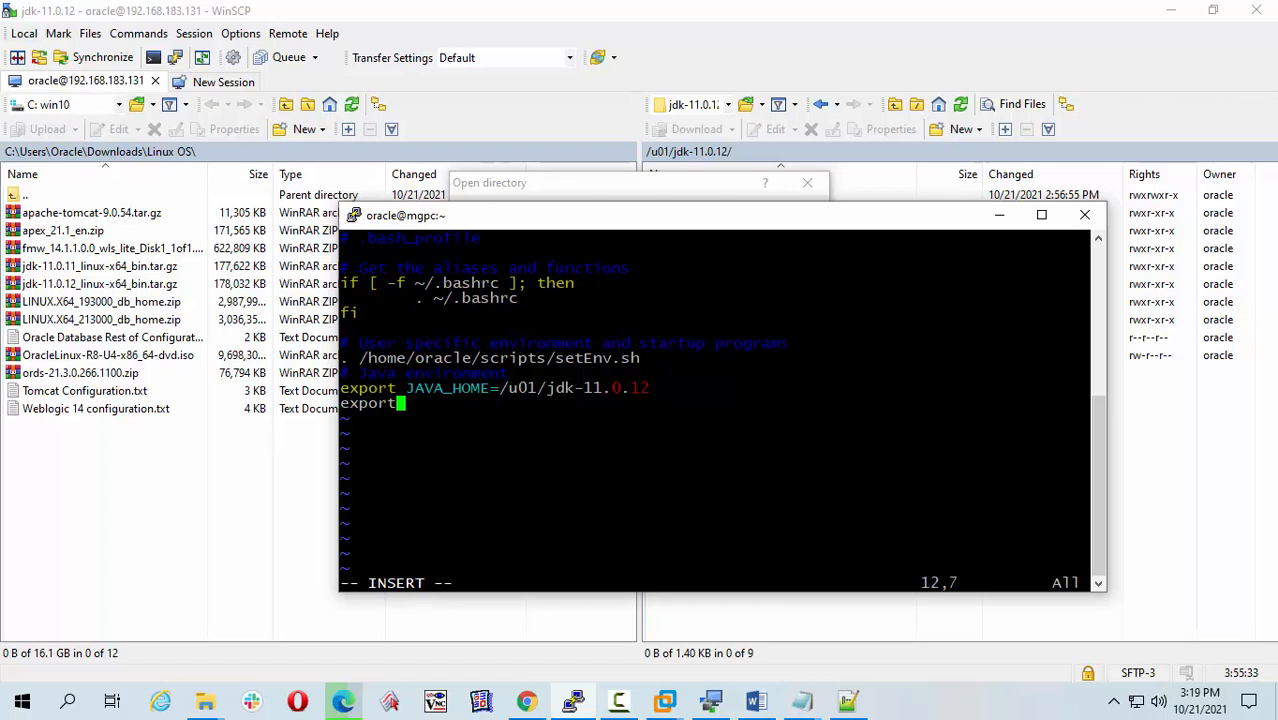
text(P)
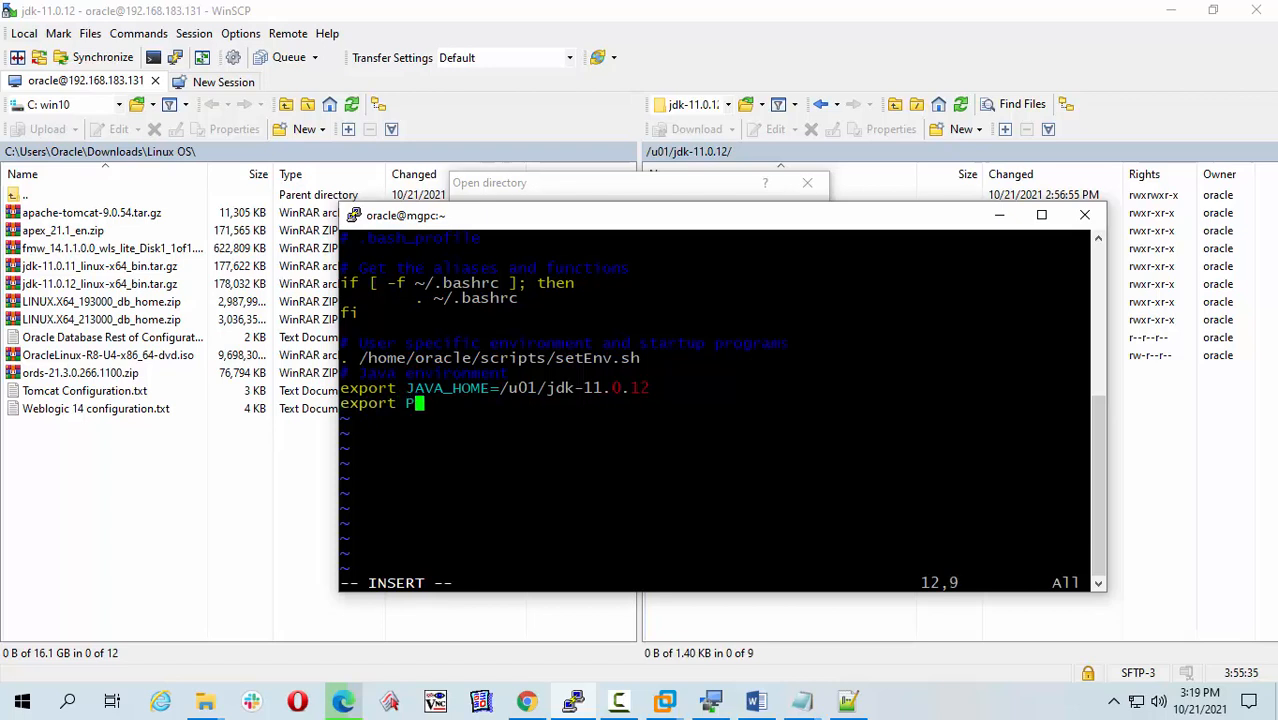
text(ATH)
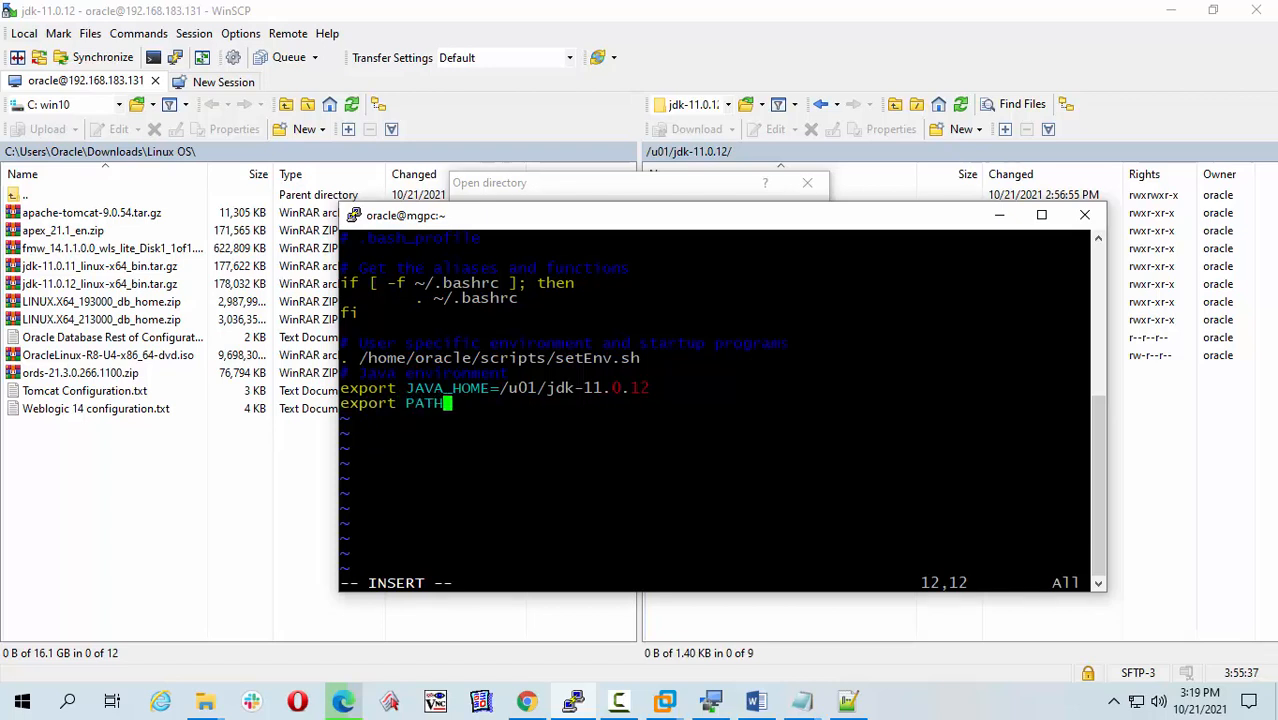
text(=)
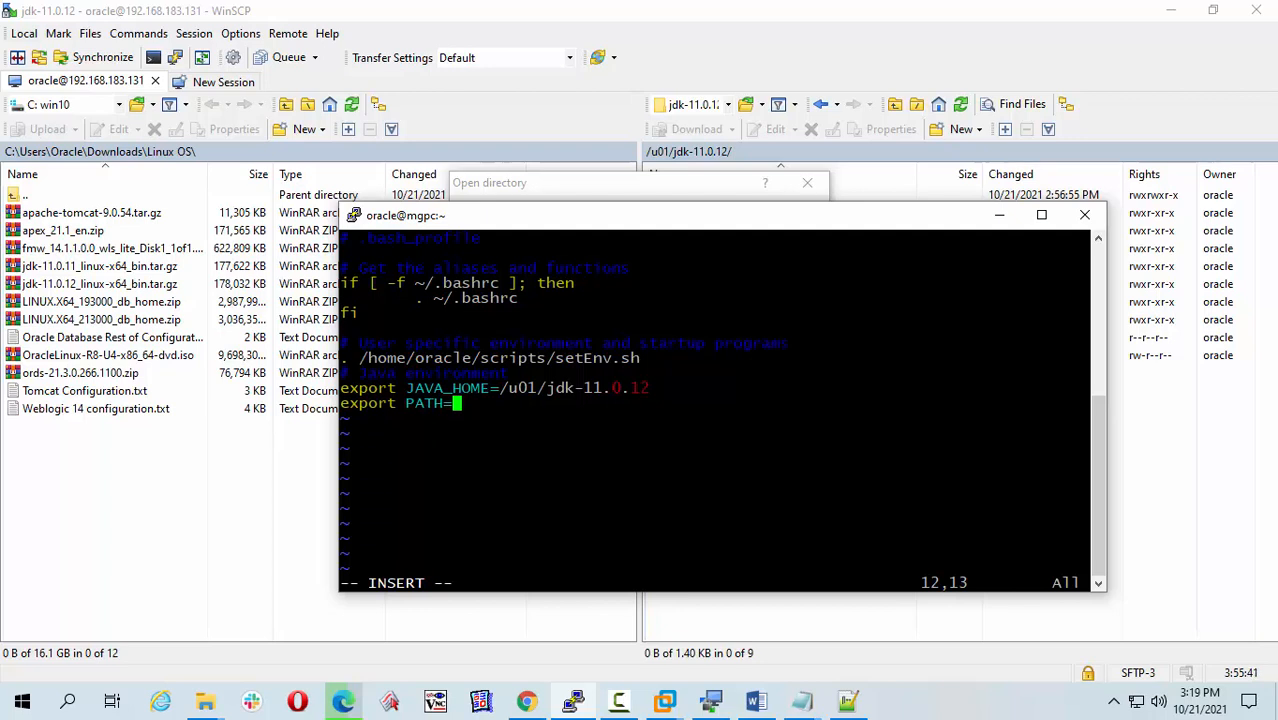
text($JAVA)
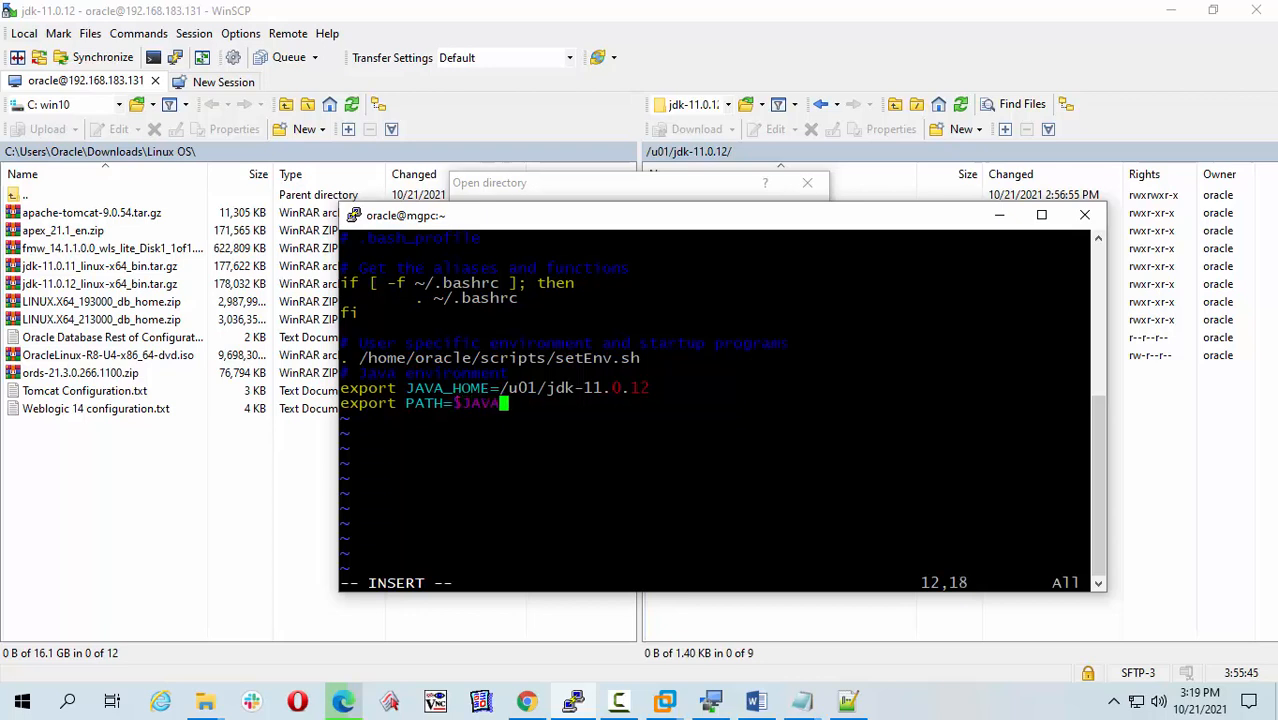
text(_HOME/bin)
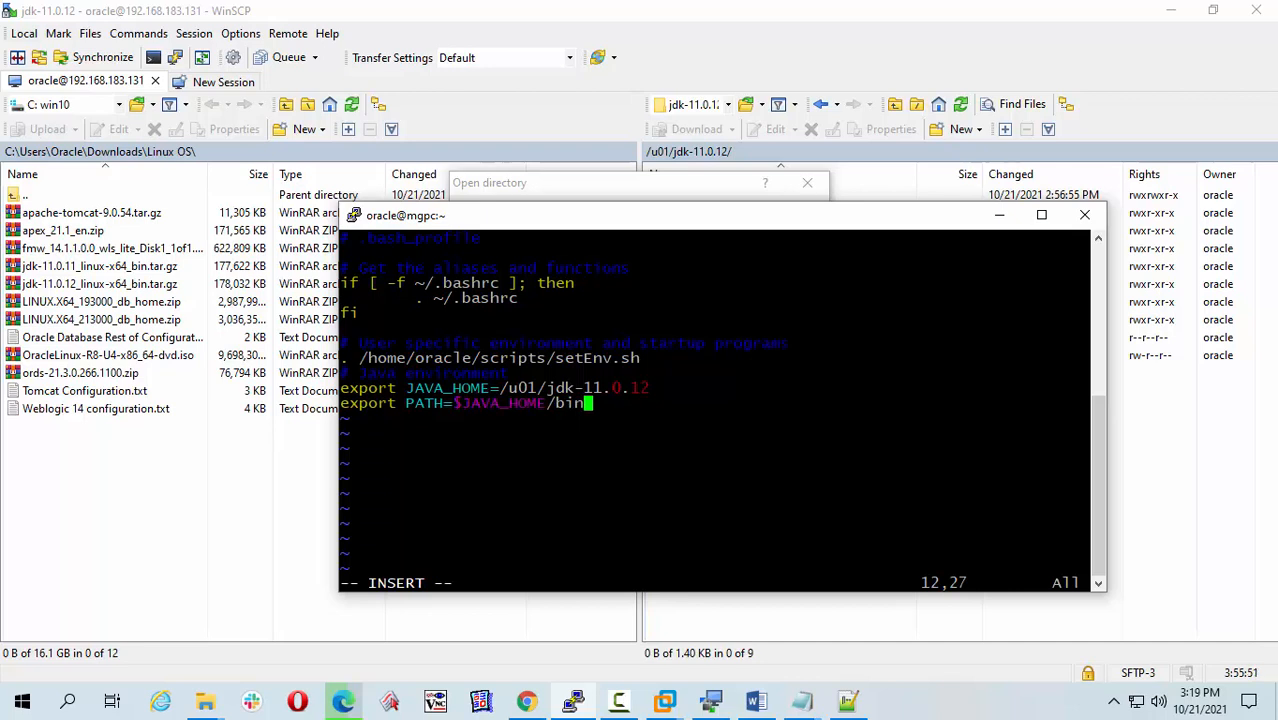
text(:)
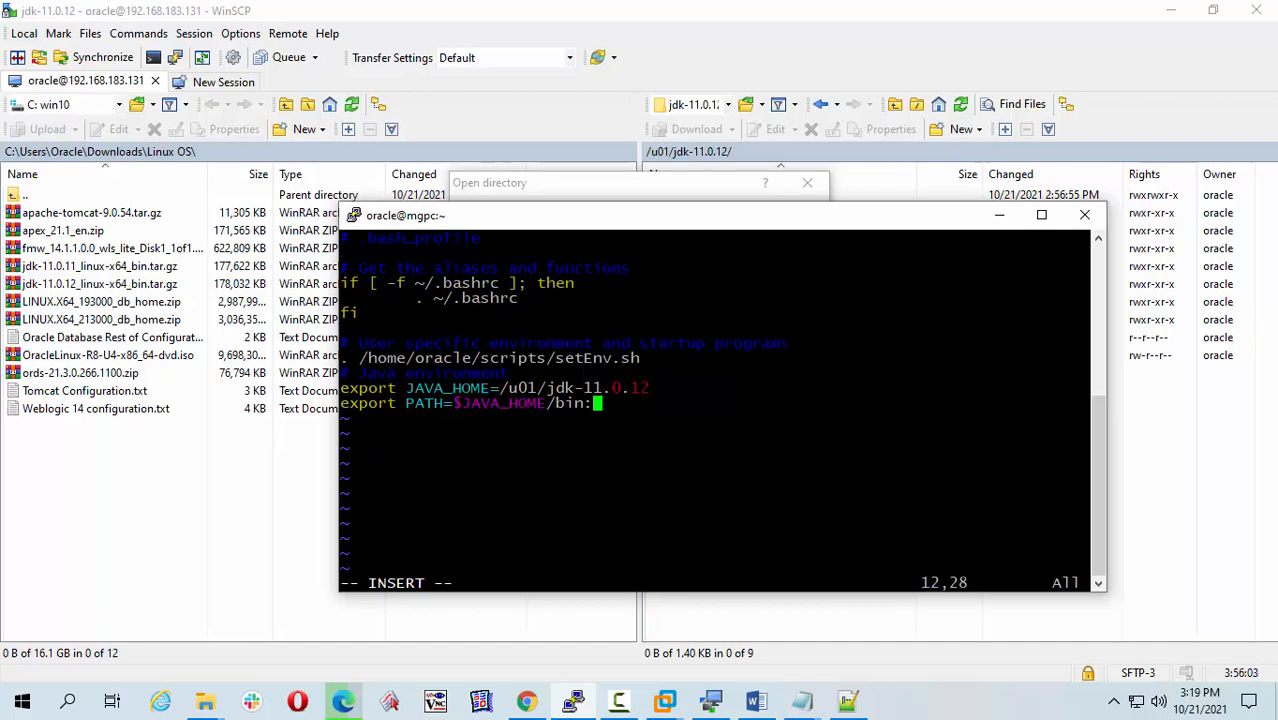
text($)
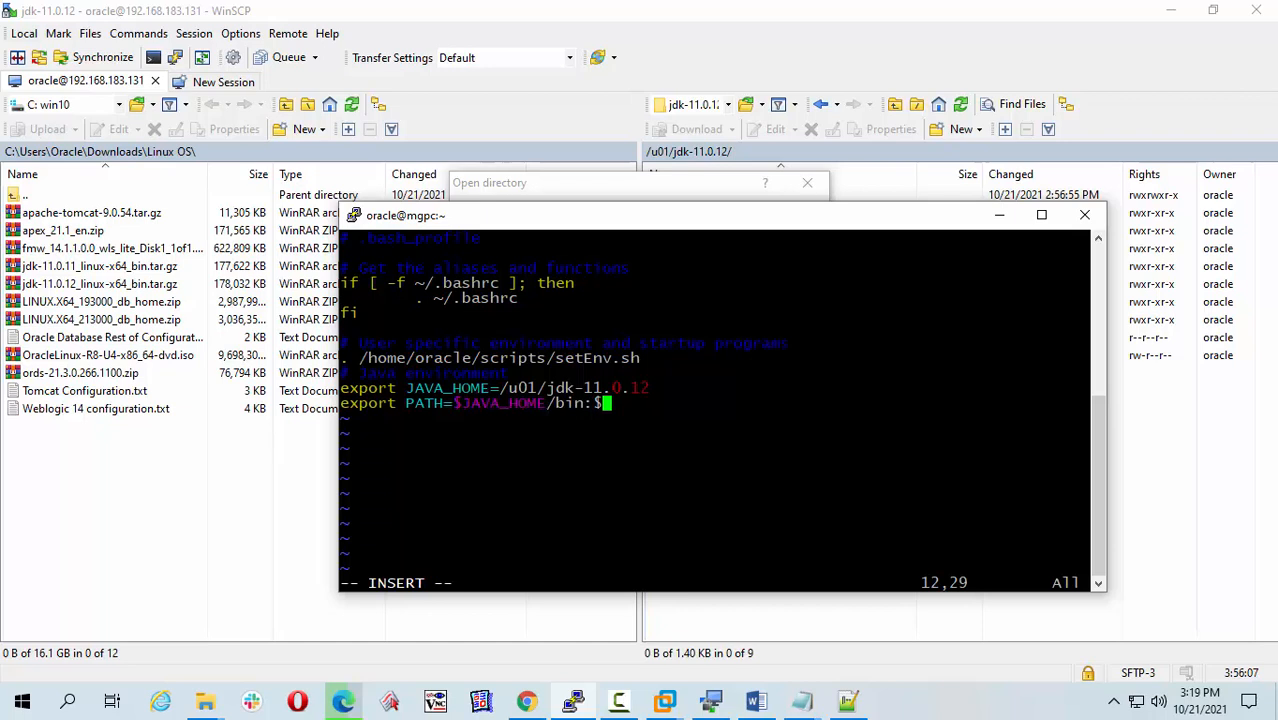
text(PATH)
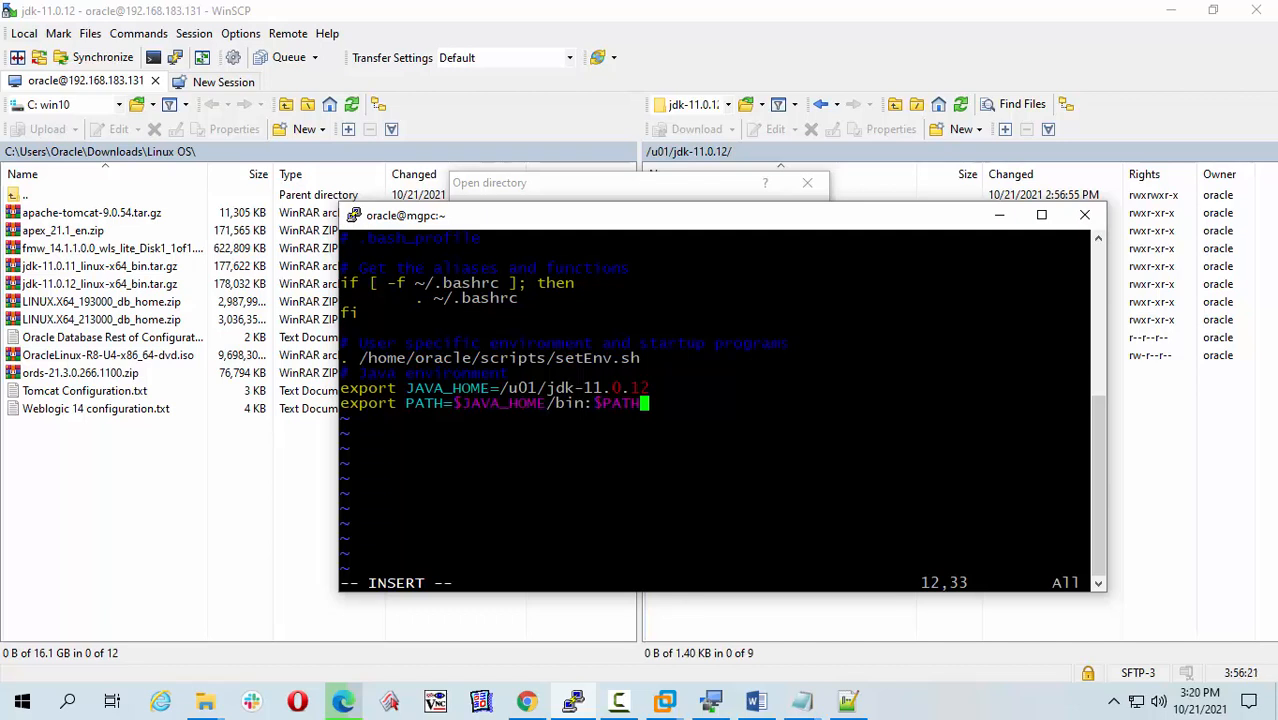
key(Left)
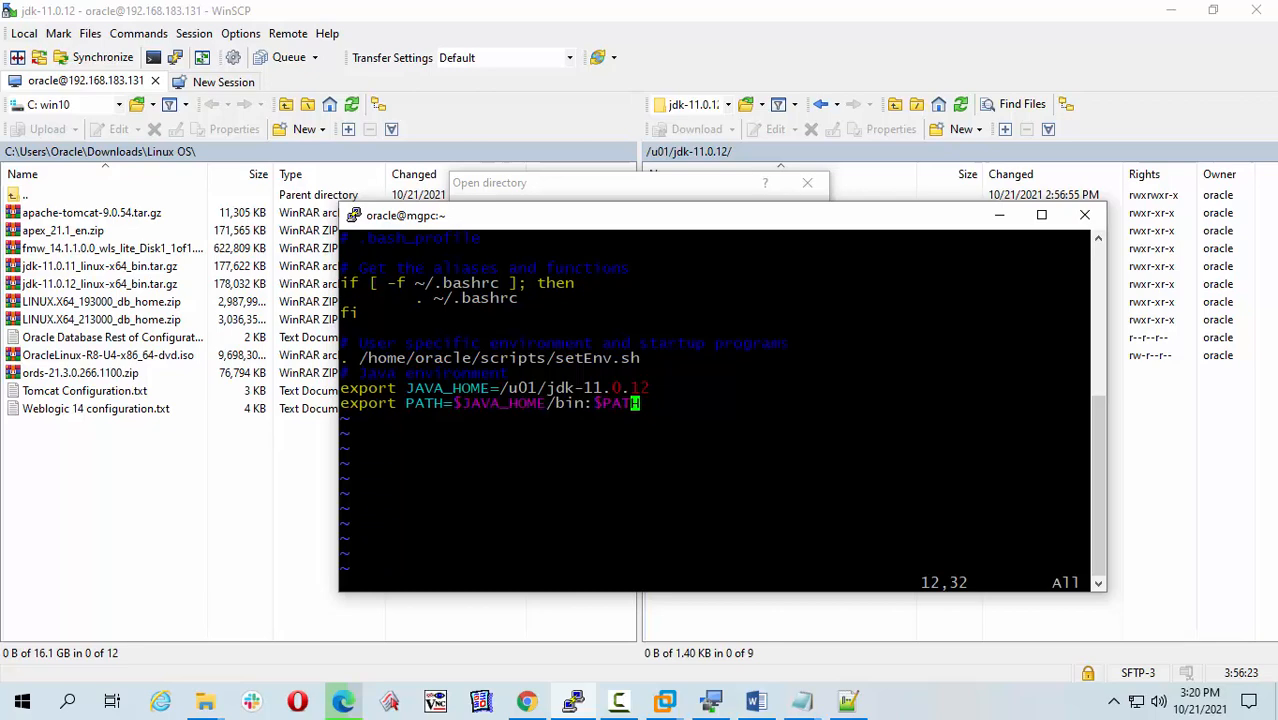
- Save .bash_profile with :wq and clear the terminal
text(:wq)
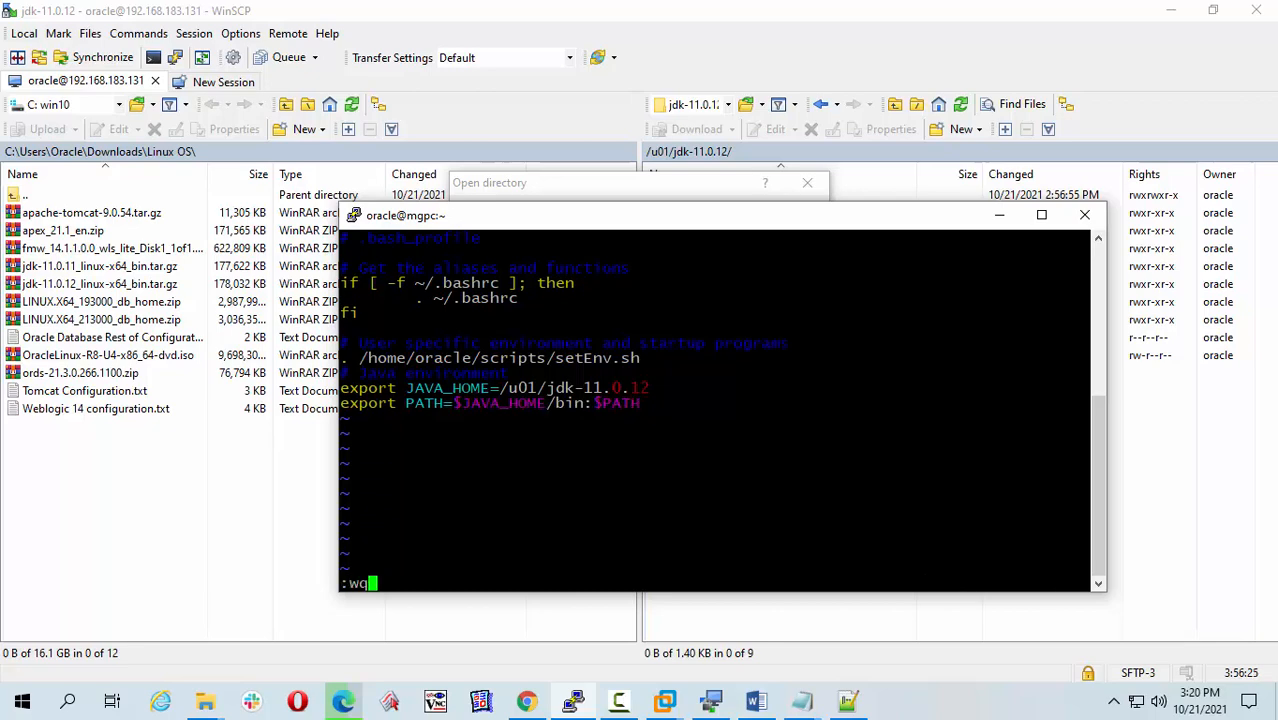
key(Return)
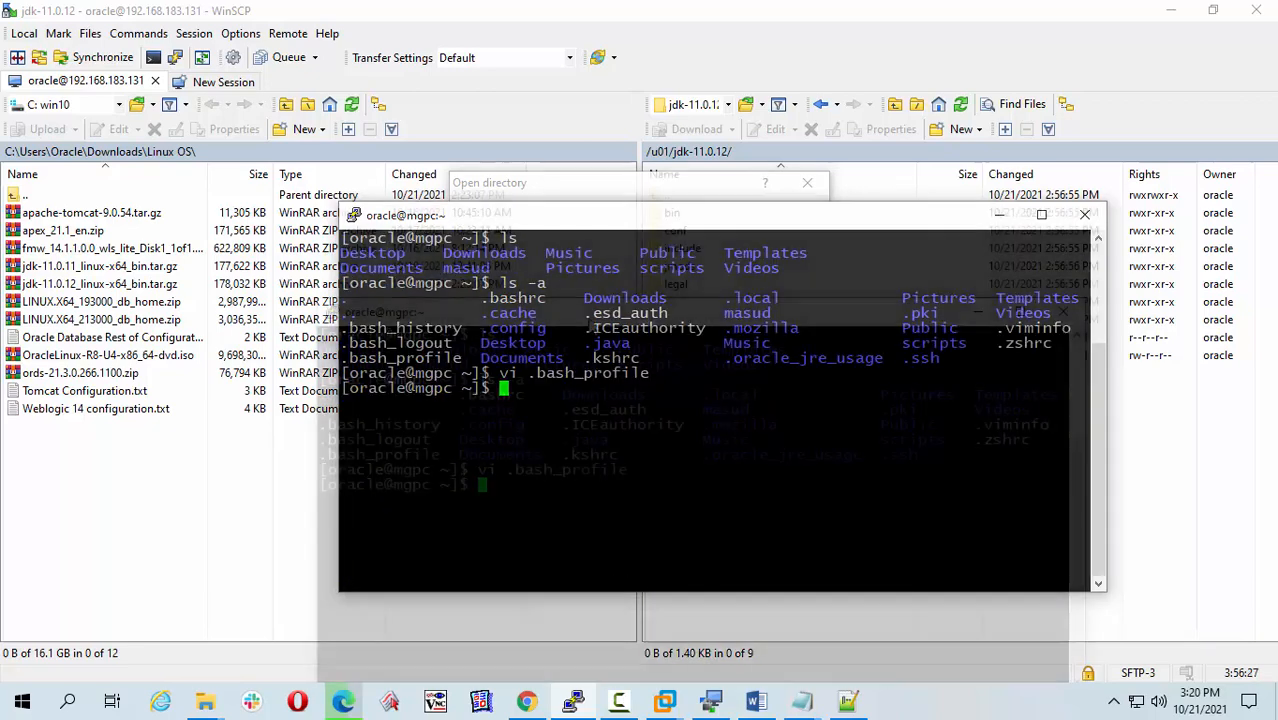
text(clear)
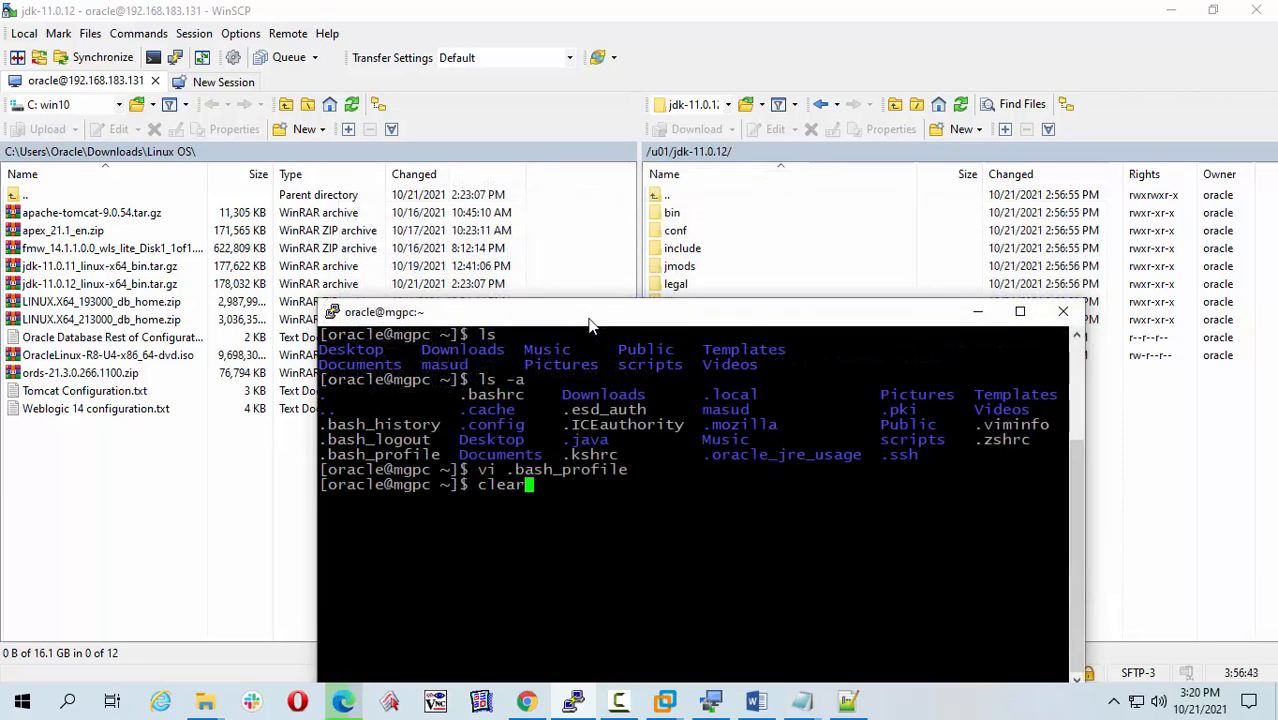
key(Return)
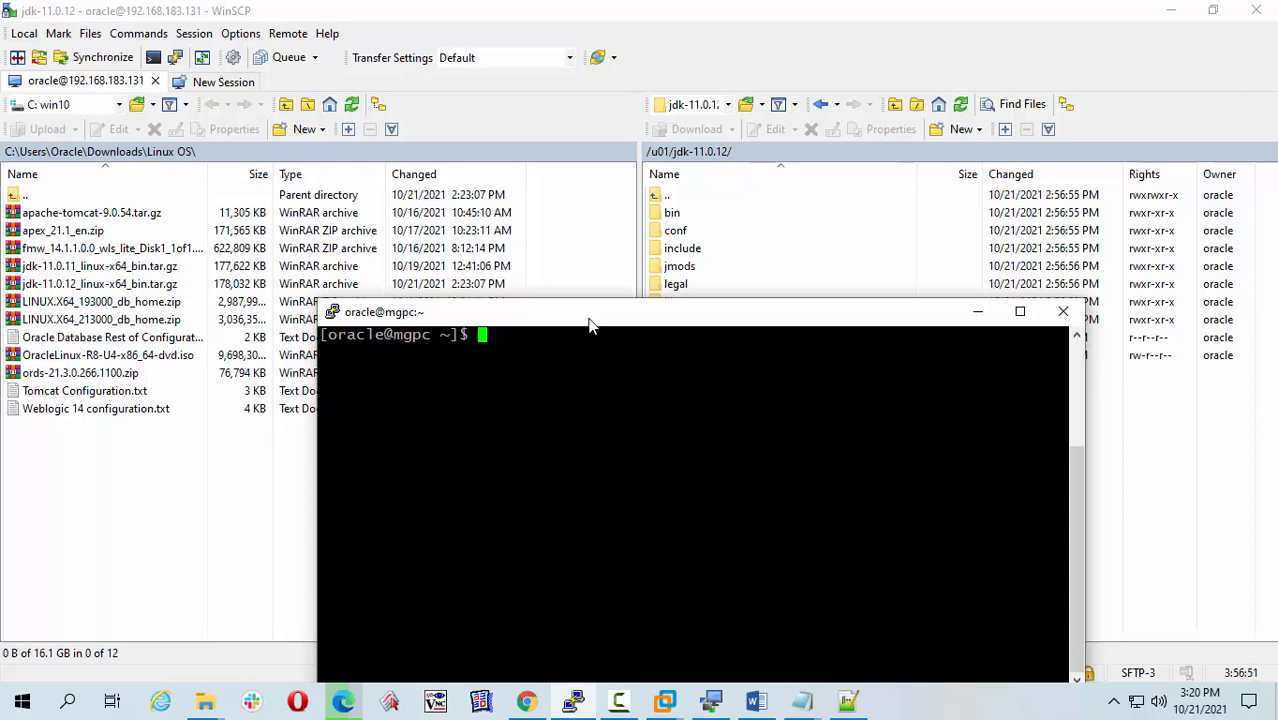
- Reload the profile with source ~/.bash_profile so JAVA_HOME and PATH take effect
text(source)
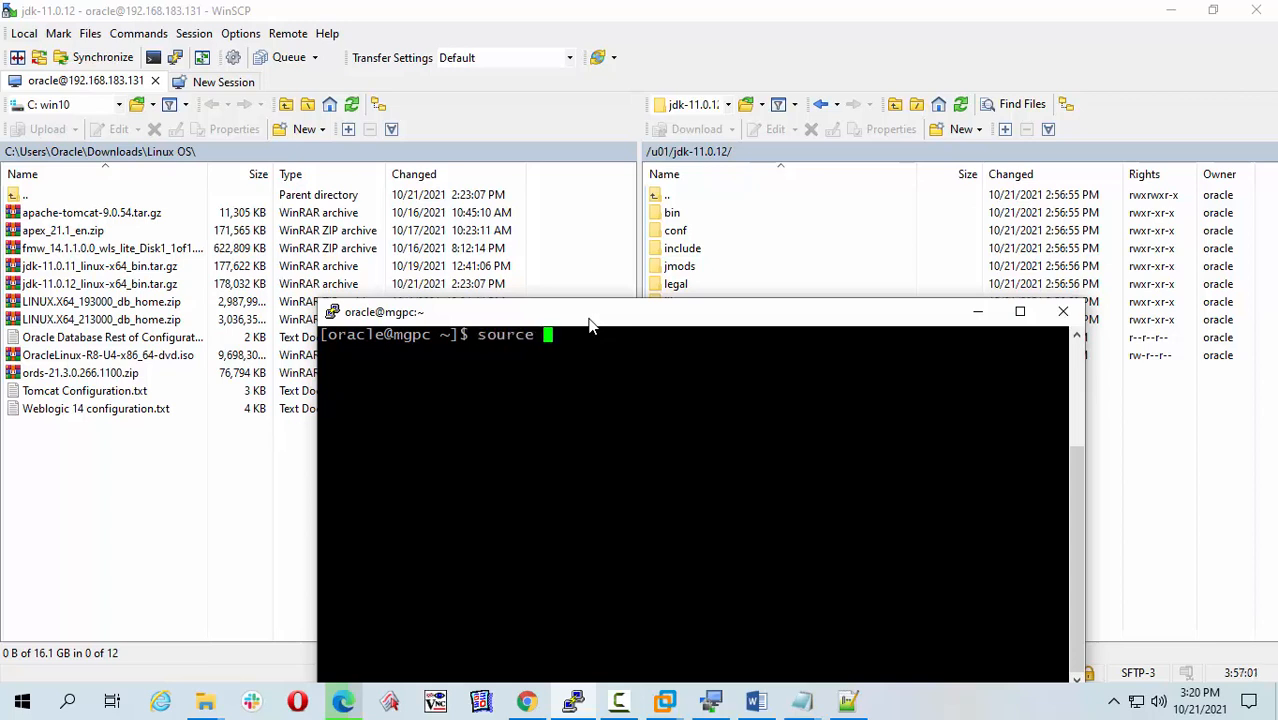
text(~)
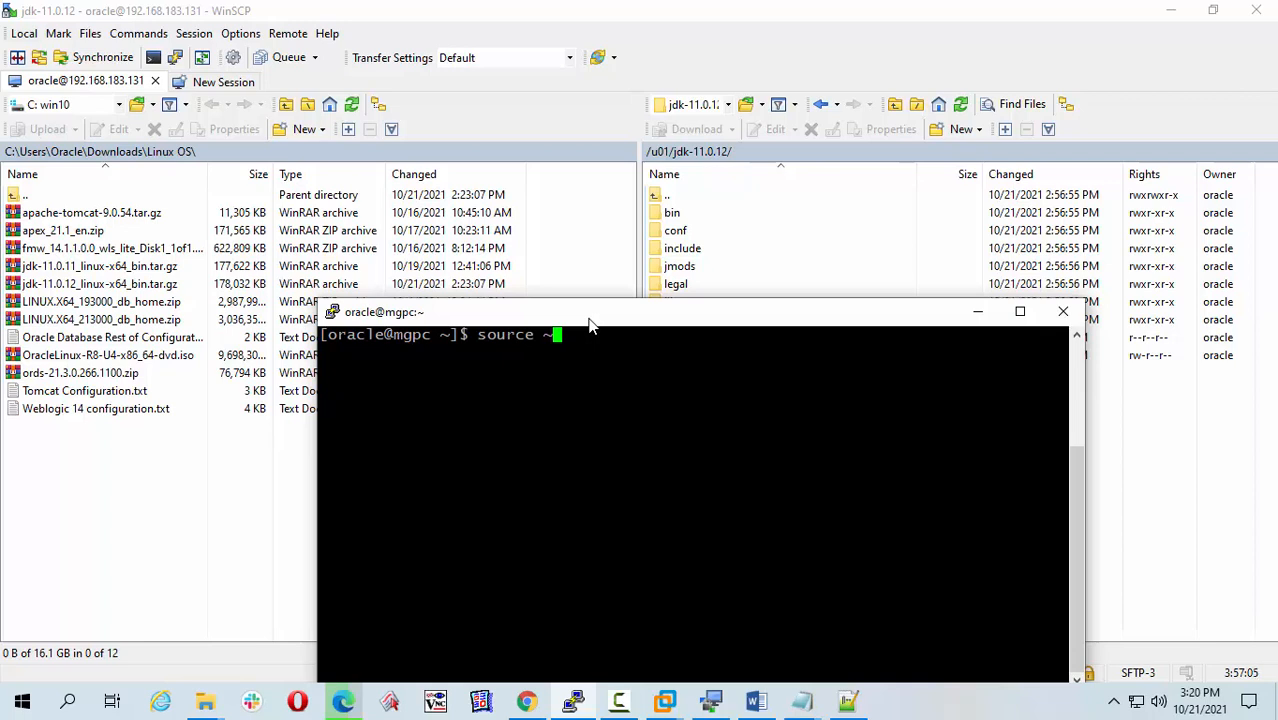
text(/.b)
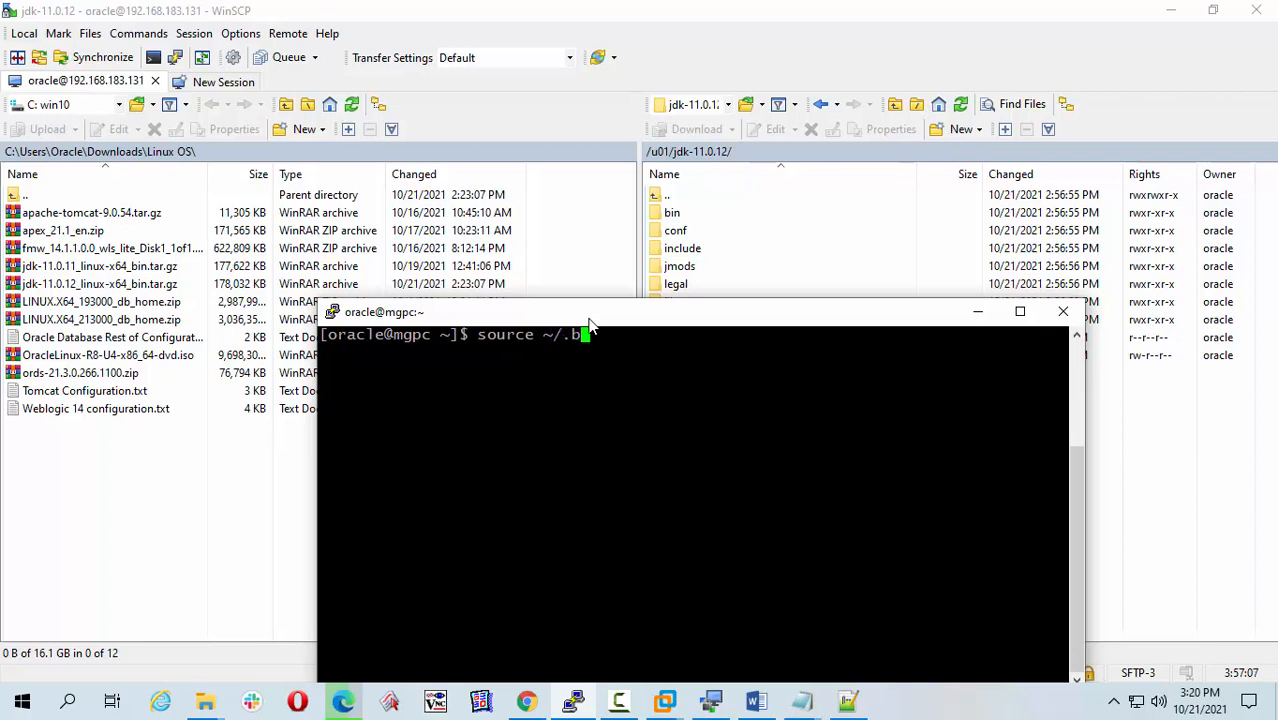
text(ash_pr)
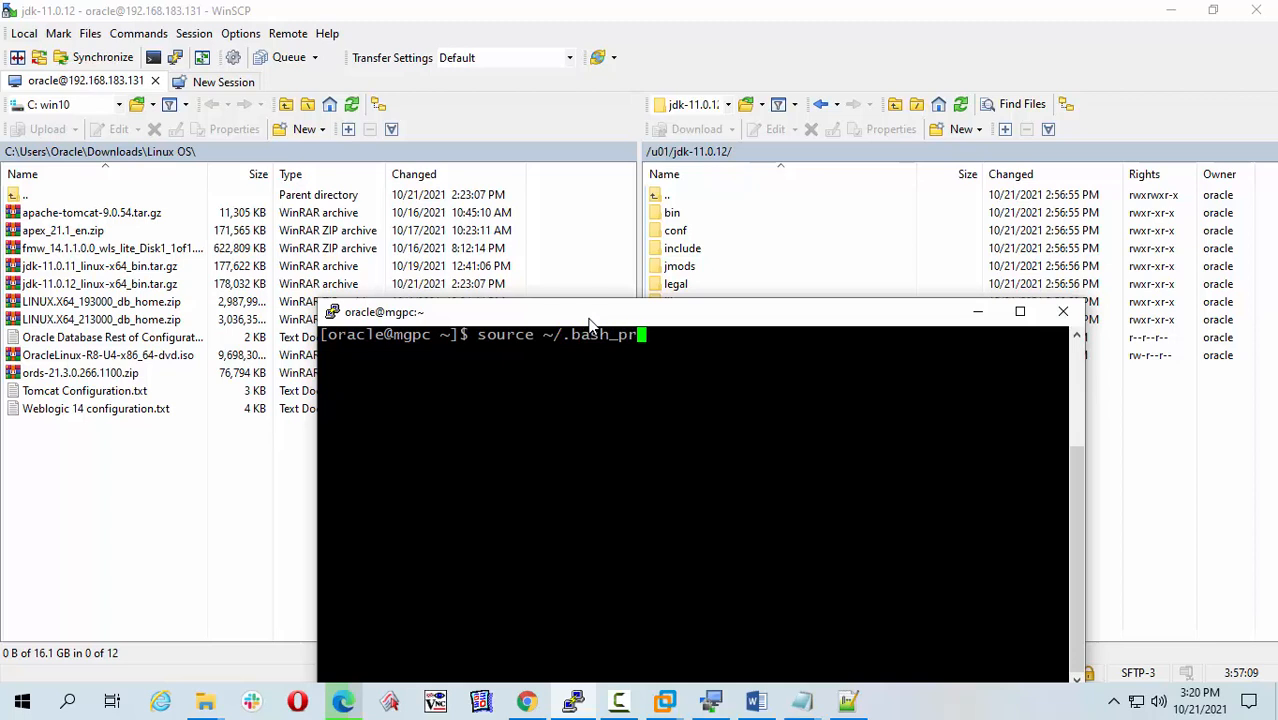
text(ofile)
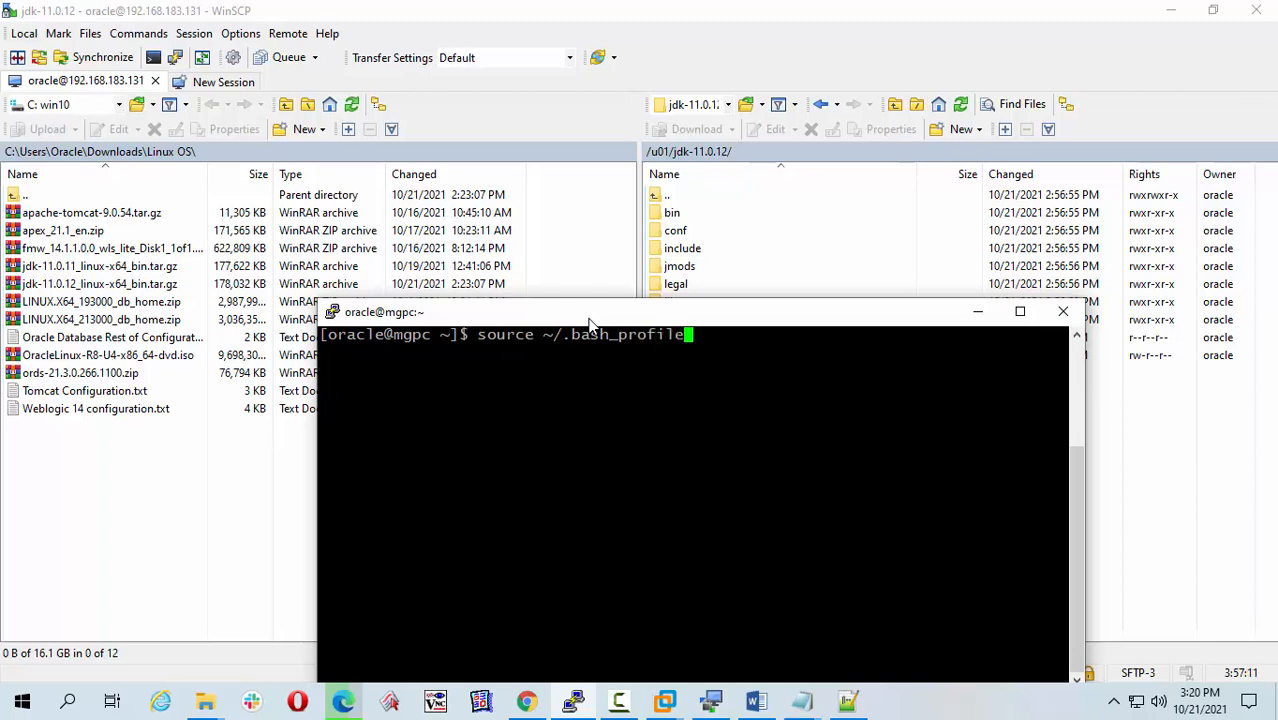
key(Return)
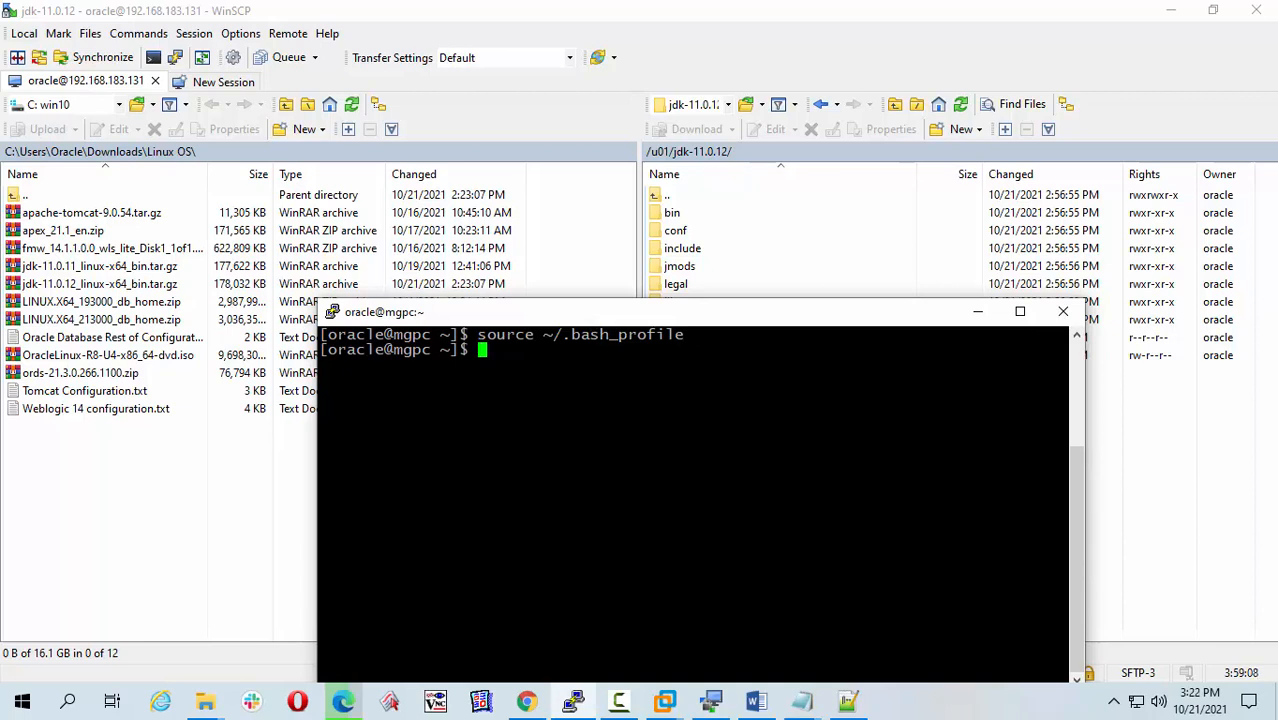
- Run echo $JAVA_HOME to confirm it returns /u01/jdk-11.0.12
text(echo)
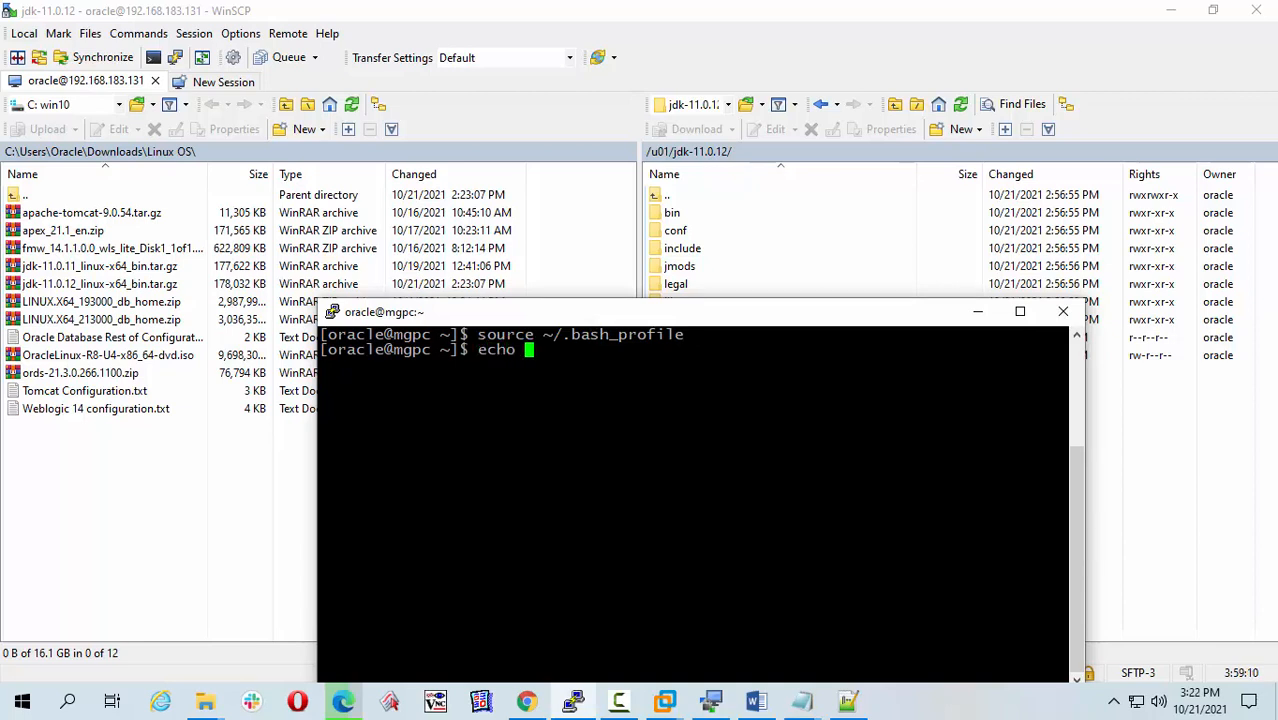
text($JA)
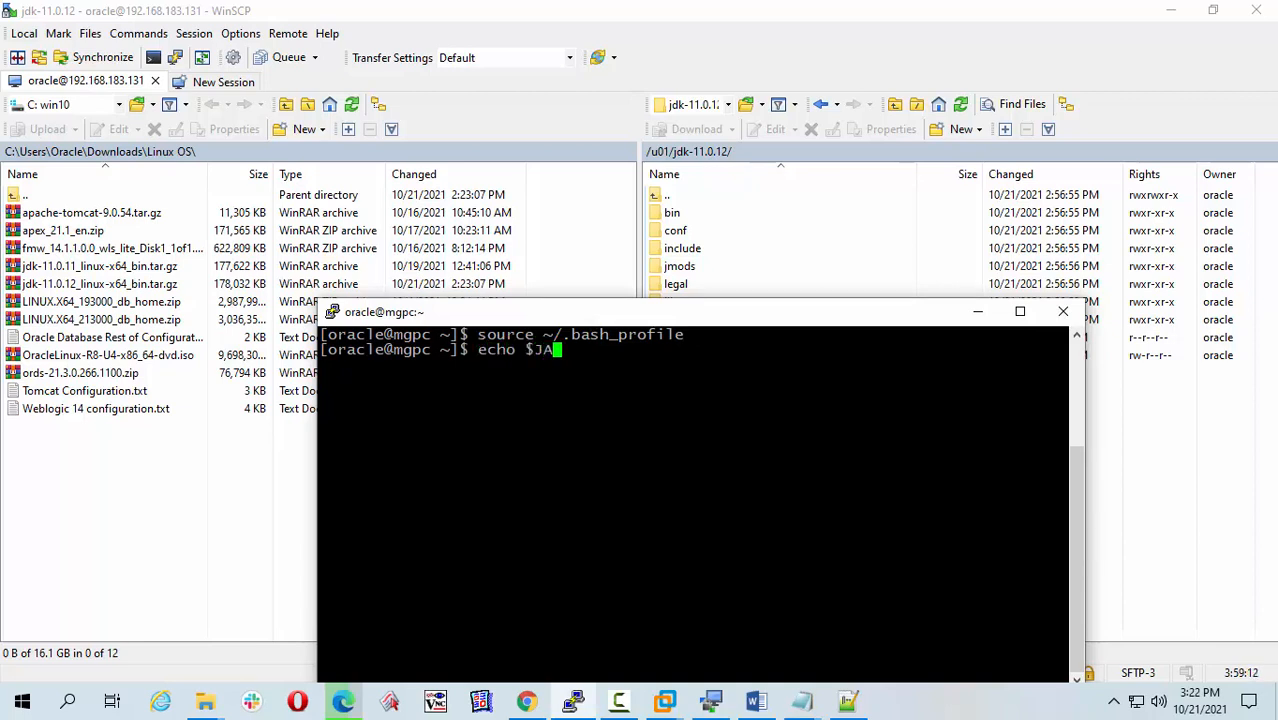
text(VA_HOME)
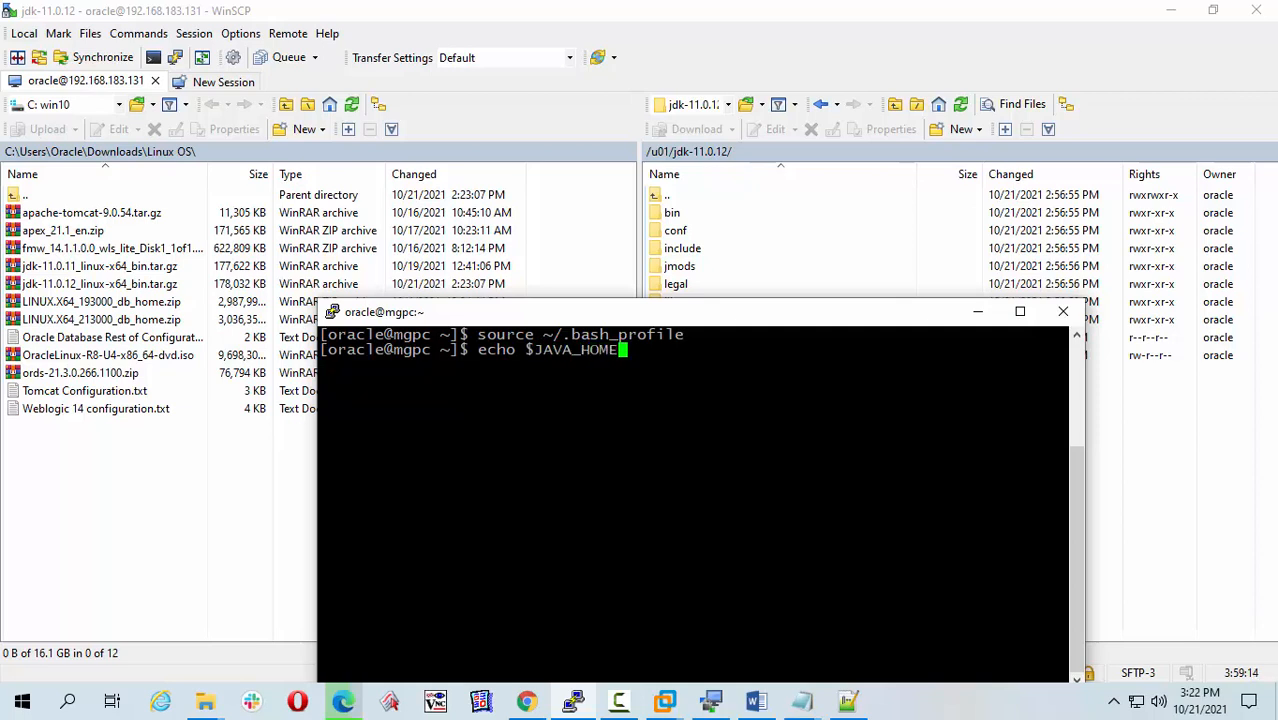
key(Return)
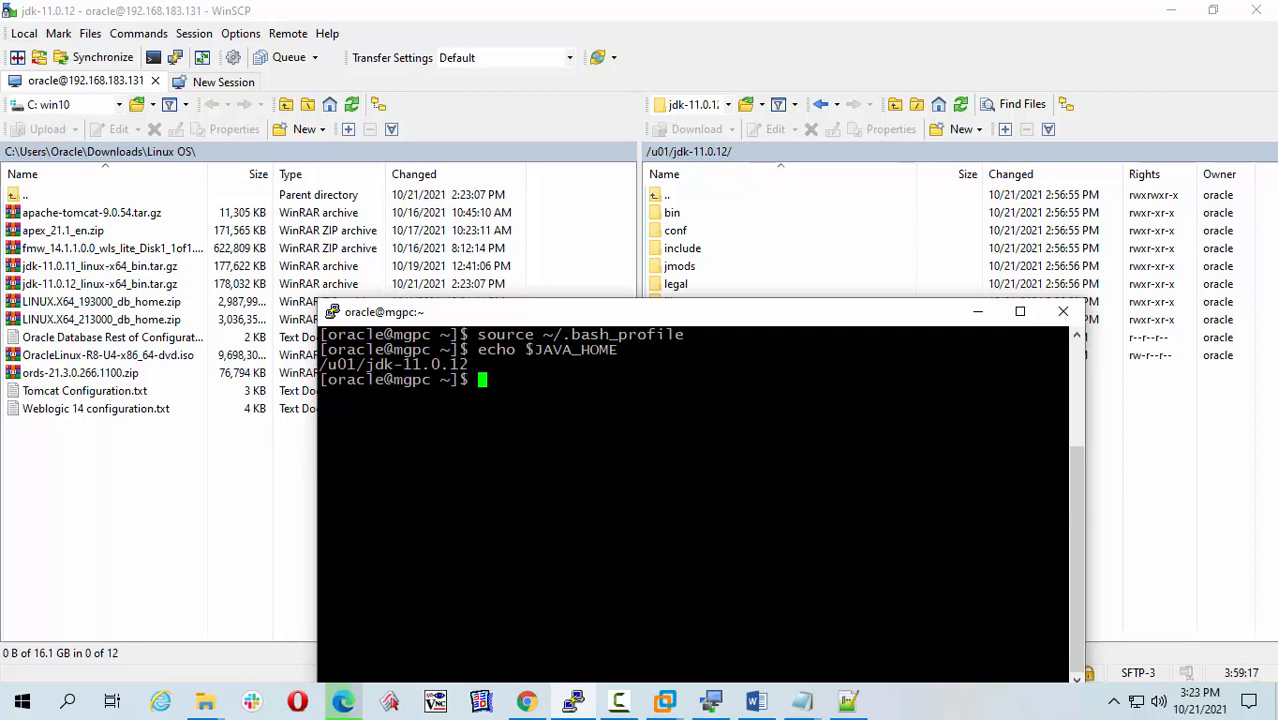
- Run java -version to confirm it reports 11.0.12 LTS
text(echo)
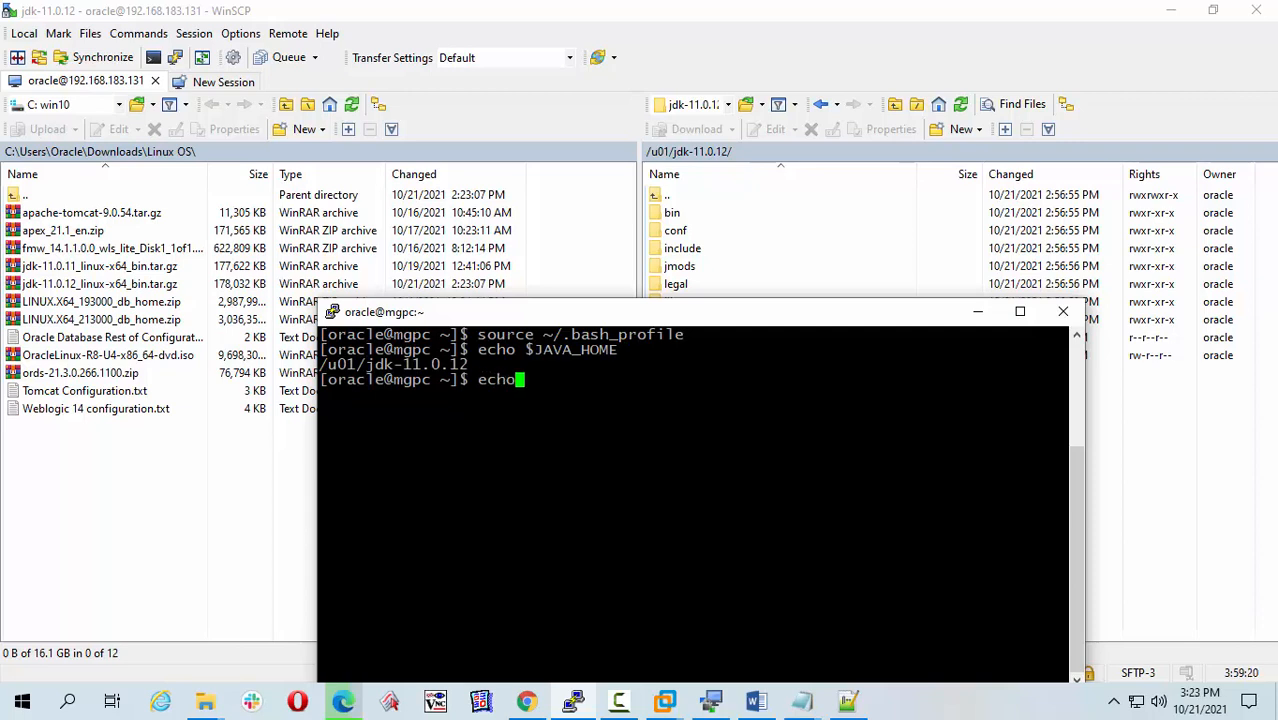
key(BackSpace)
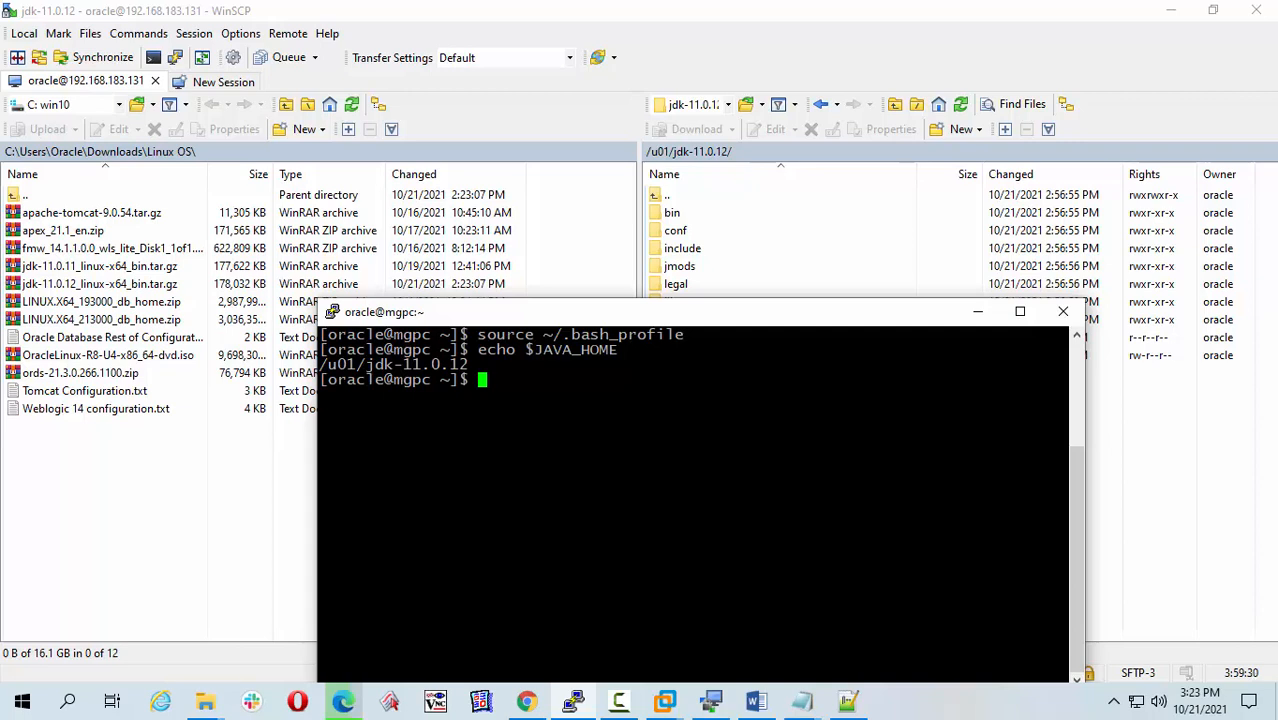
text(java -)
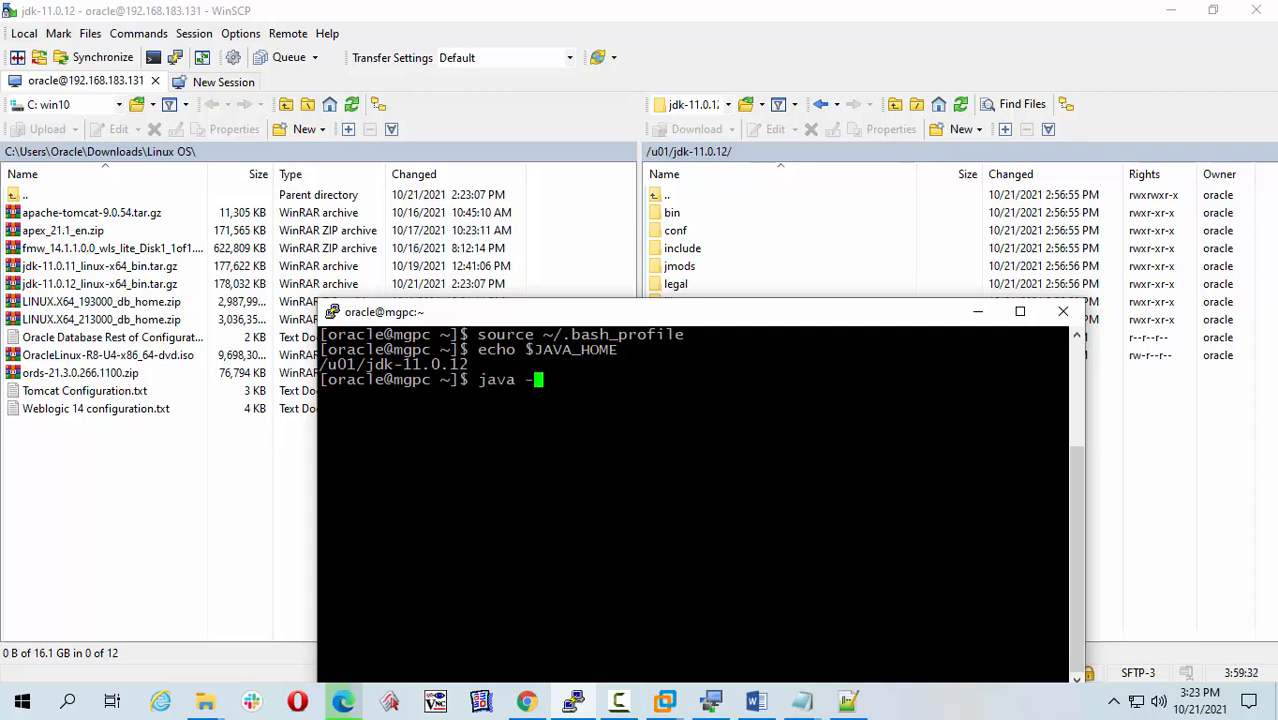
text(version)
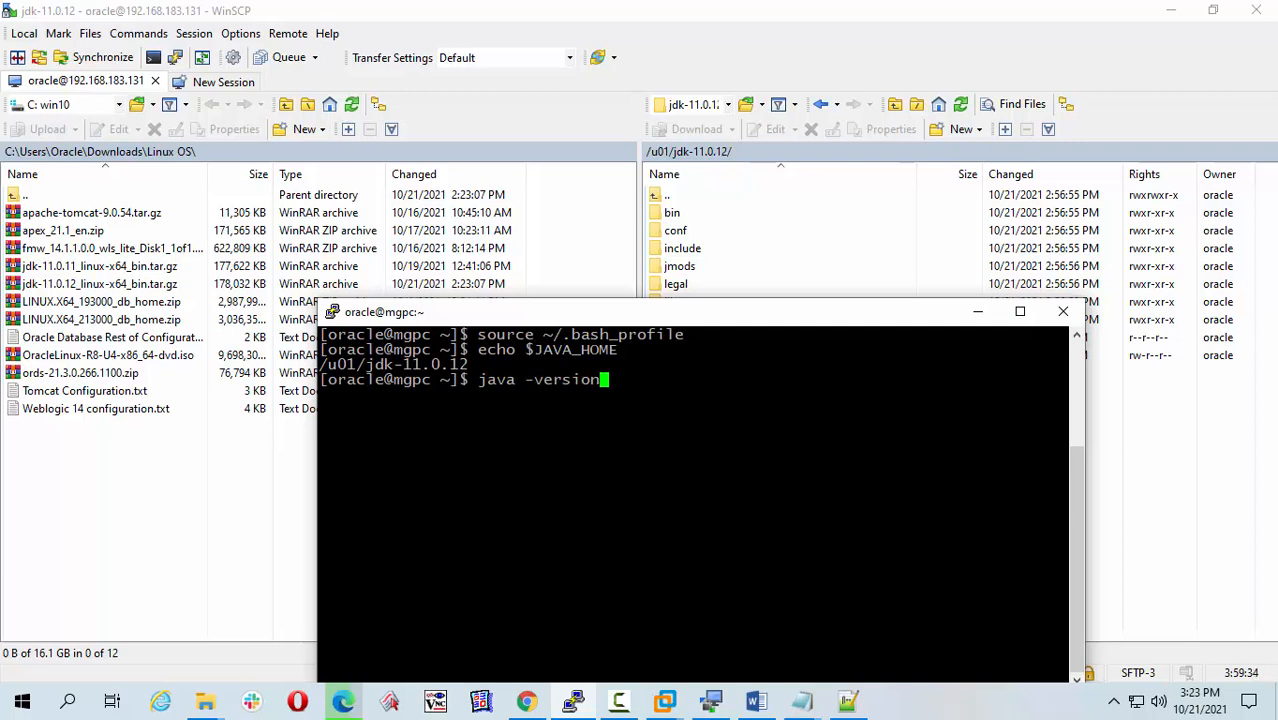
key(Return)
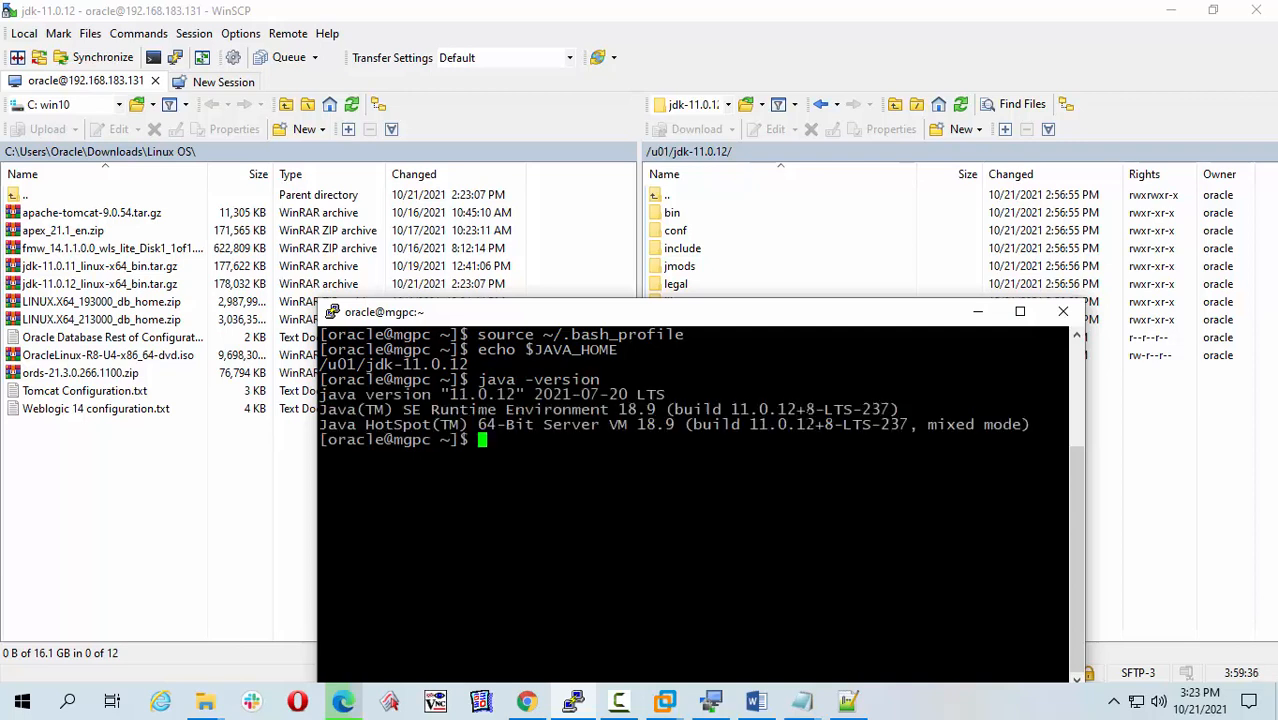